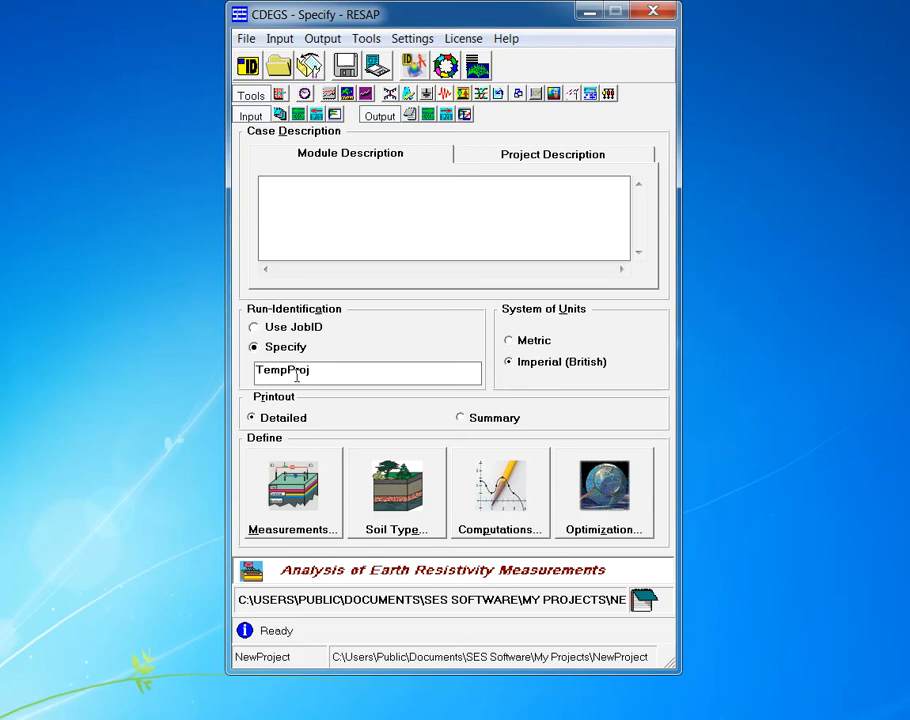
# - Try metric units and summary printout, then revert to imperial units and detailed printout
pyautogui.write('sdfsdf')
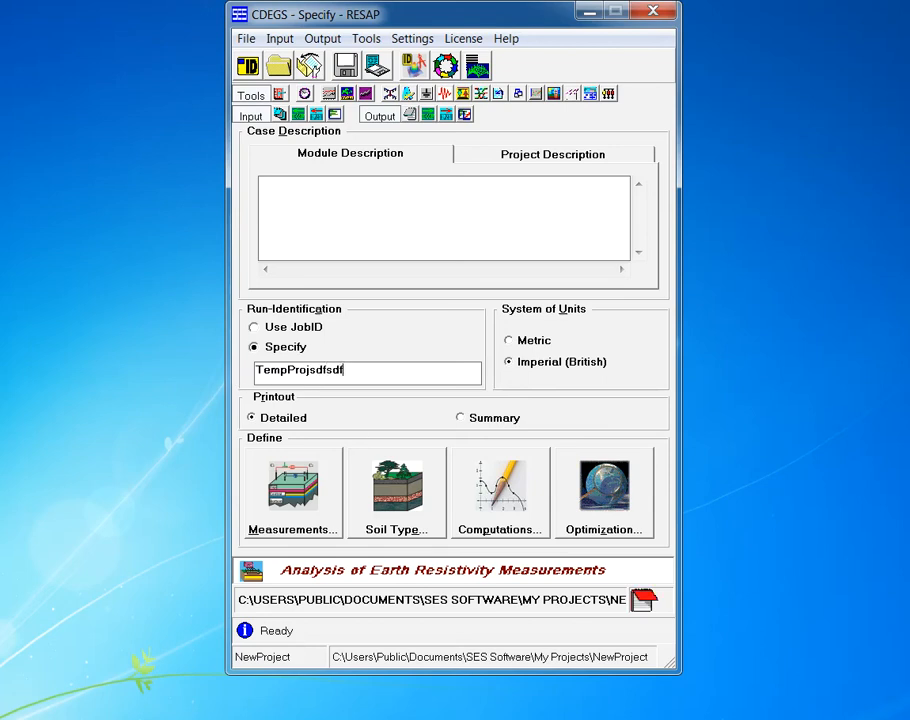
pyautogui.press('BackSpace')
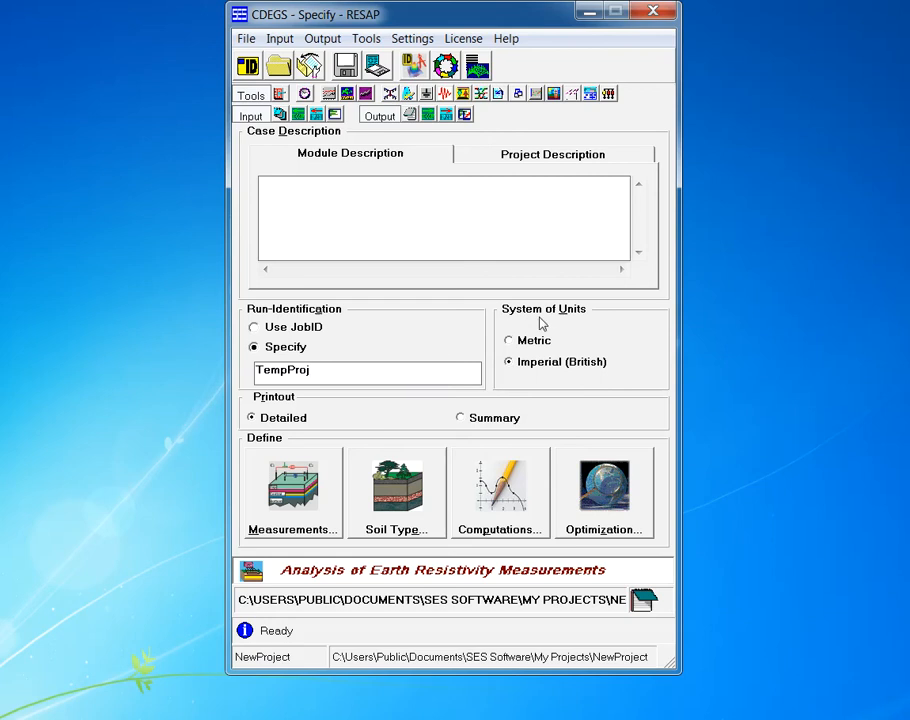
pyautogui.moveTo(530, 322)
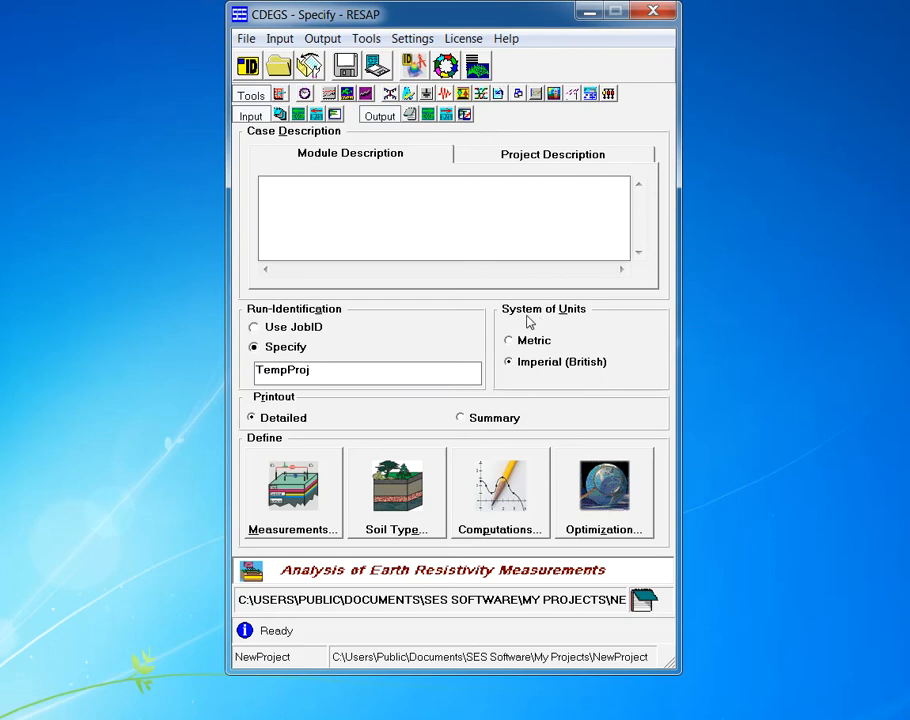
pyautogui.click(508, 340)
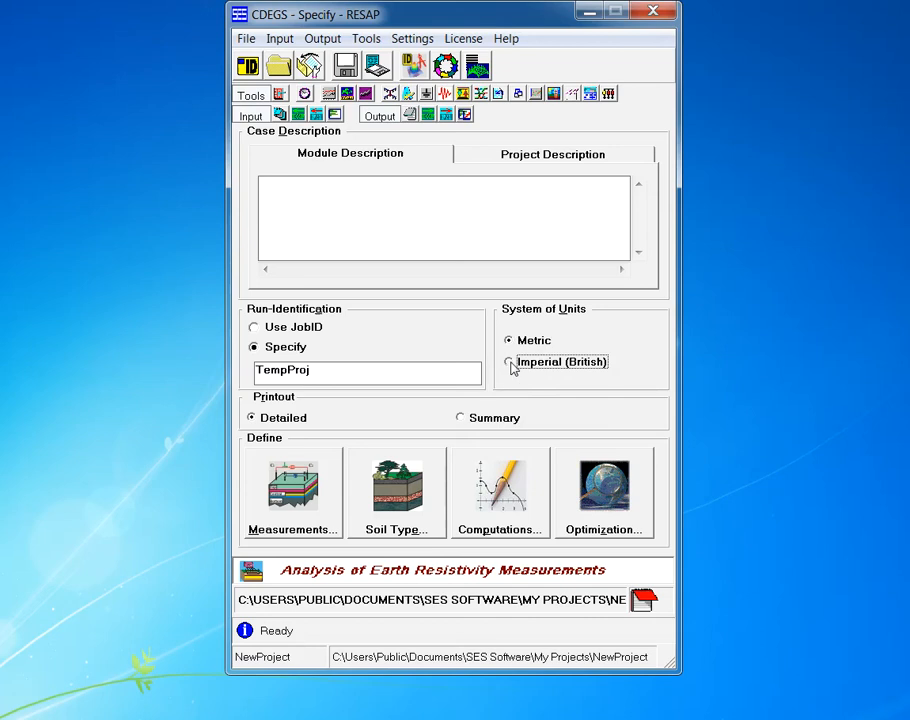
pyautogui.click(508, 360)
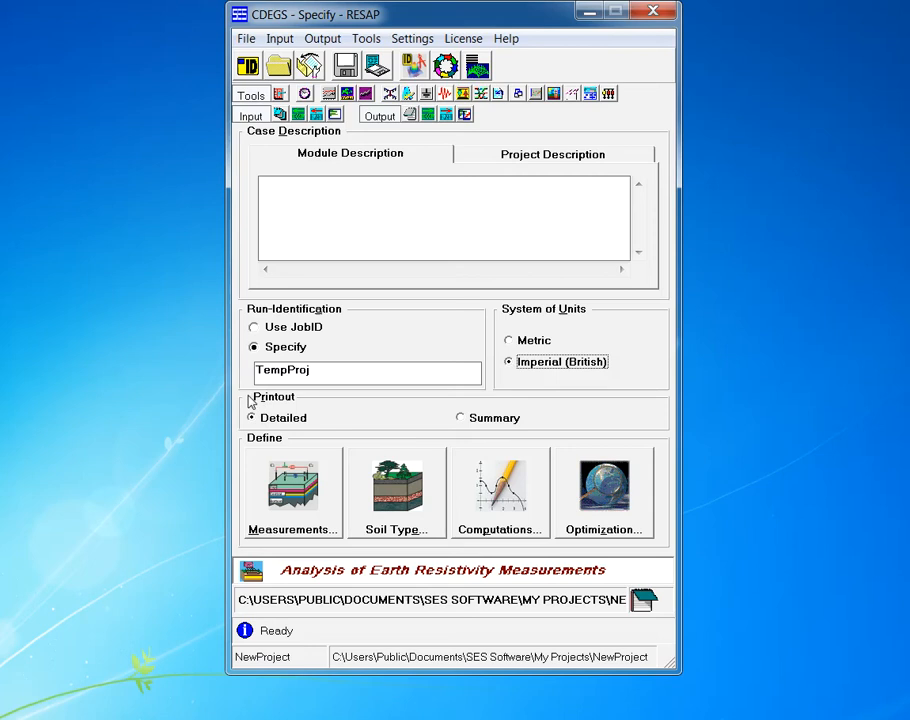
pyautogui.moveTo(510, 428)
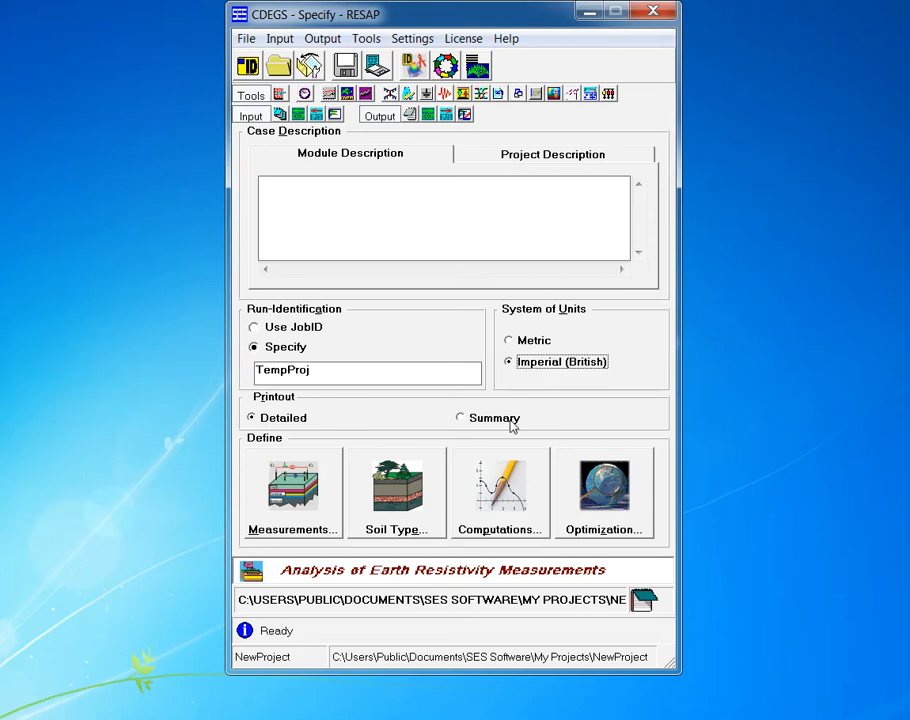
pyautogui.click(460, 418)
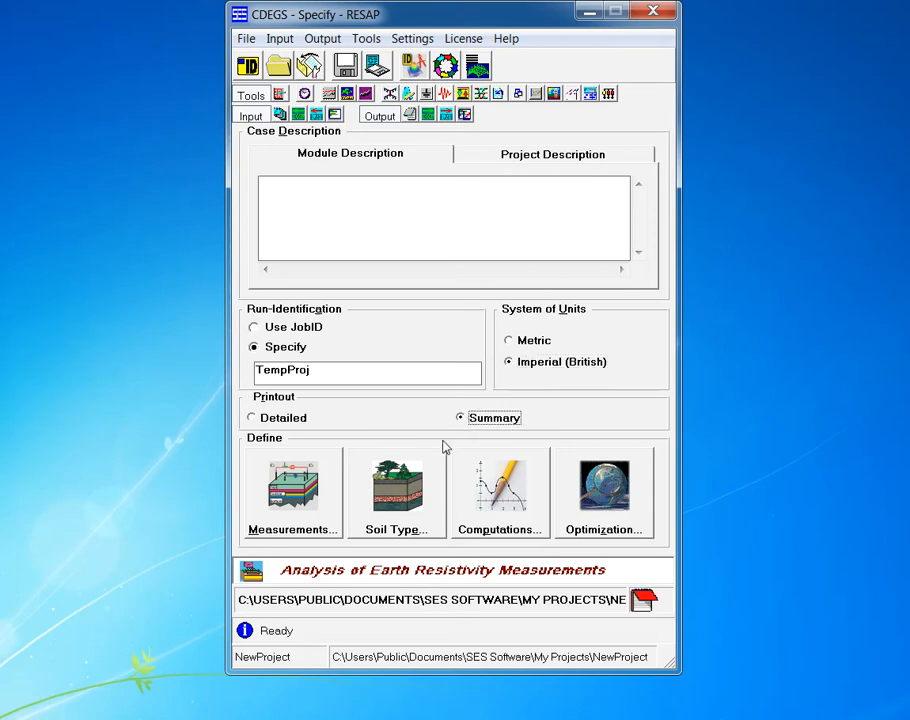
pyautogui.click(252, 418)
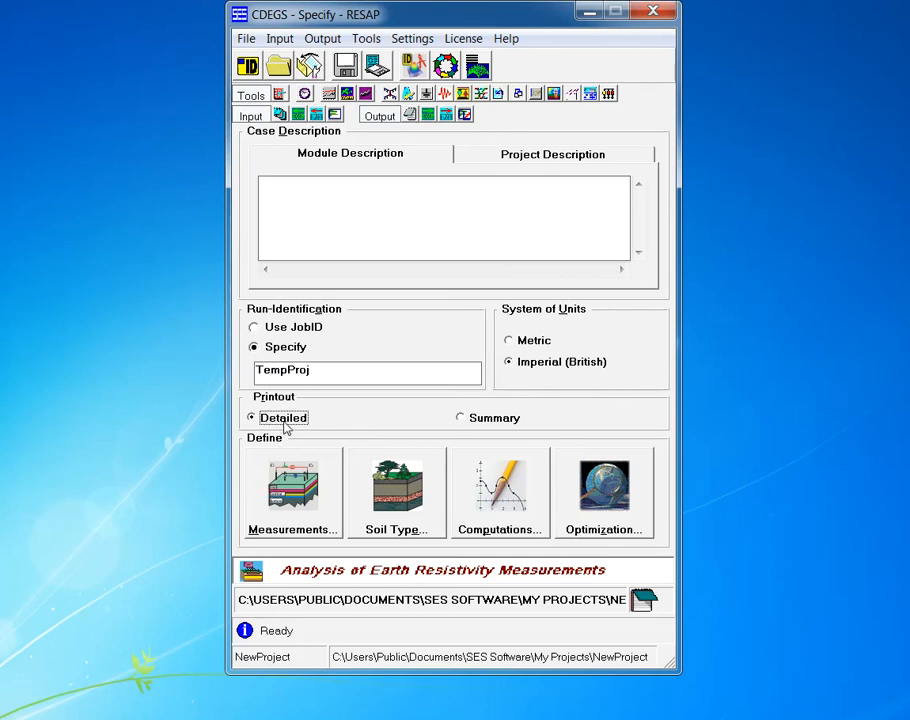
pyautogui.moveTo(372, 444)
pyautogui.write('P')
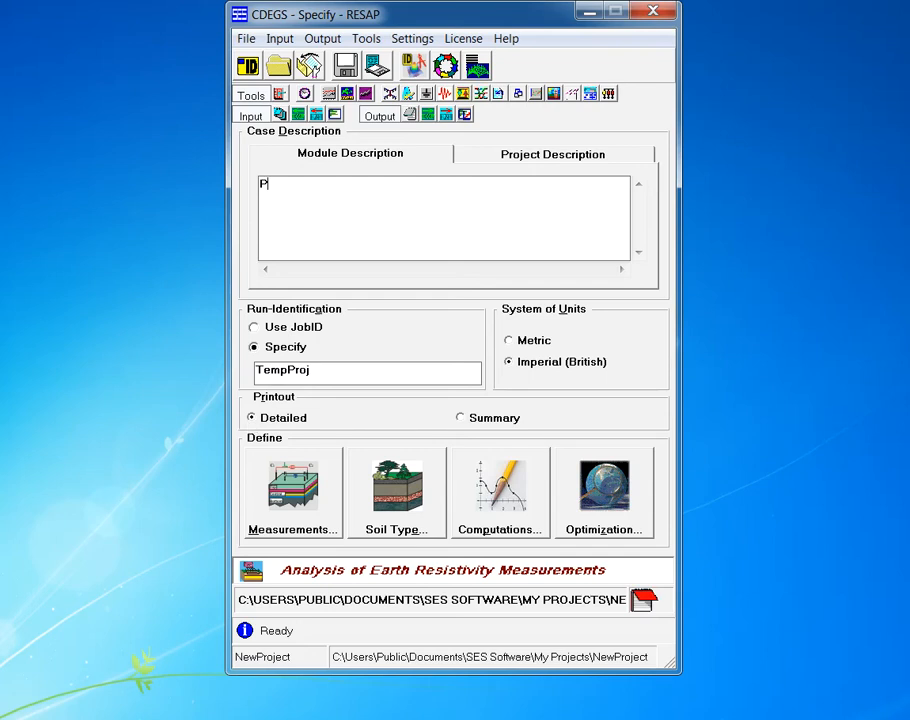
# - Enter a 'Project Name:' label in the case description, removing the stray junk text
pyautogui.write('roject Name:')
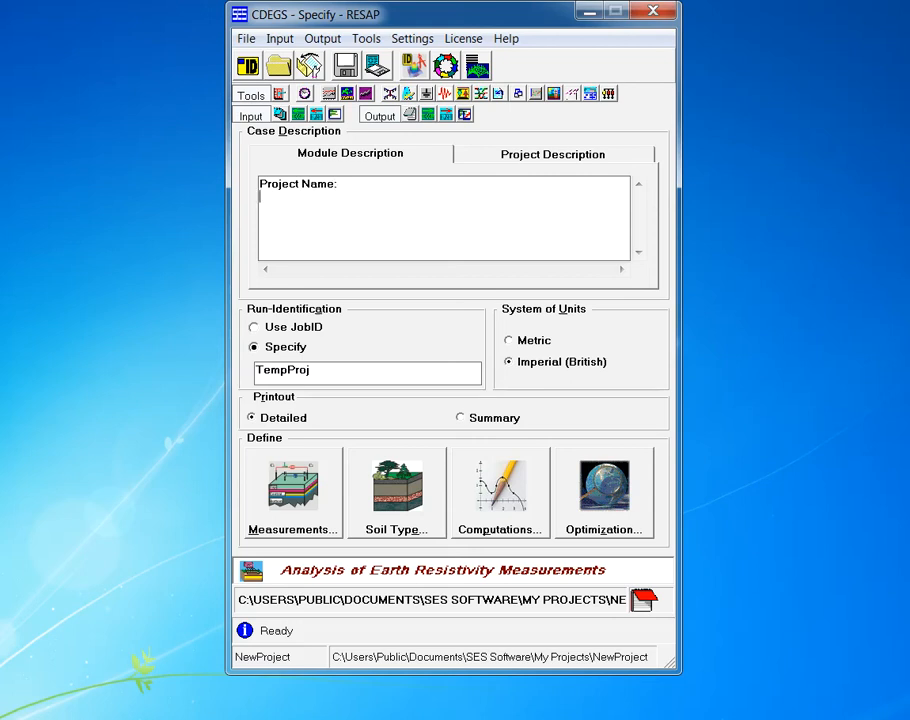
pyautogui.write('sdjfnn')
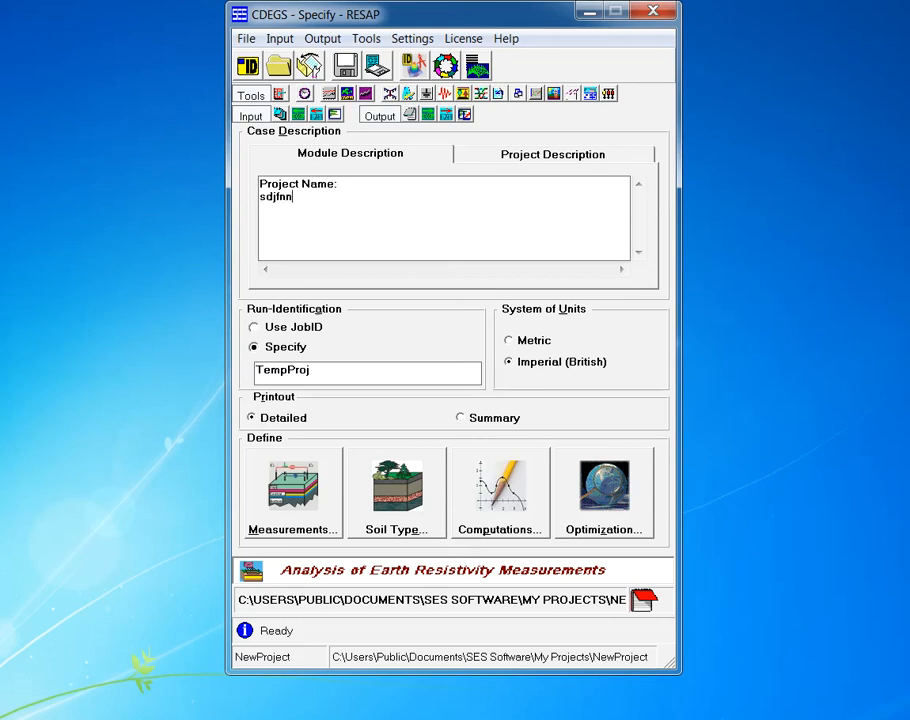
pyautogui.press('Backspace')
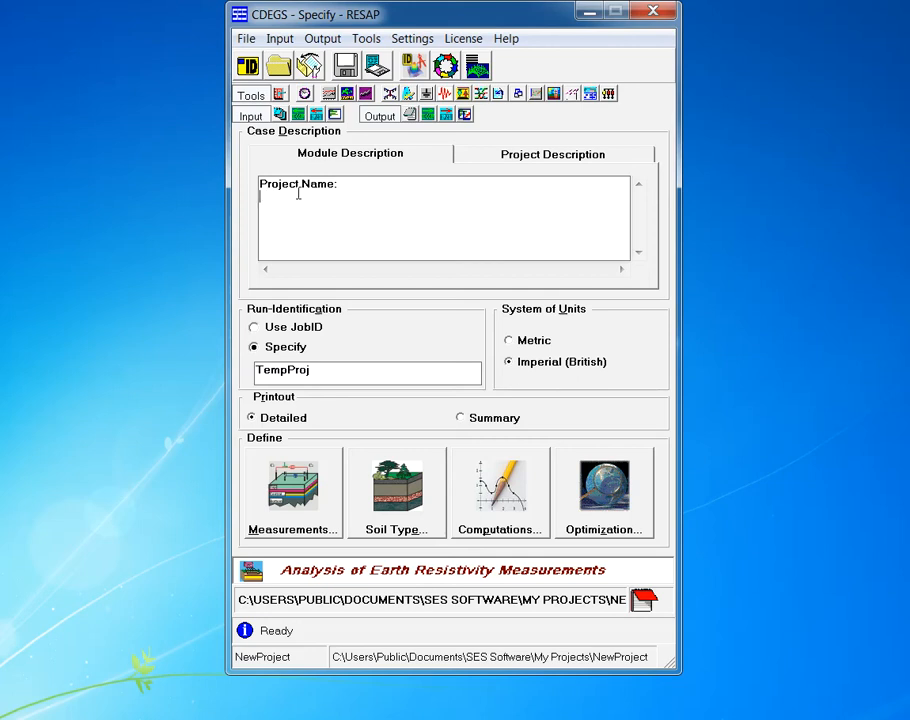
pyautogui.doubleClick(296, 184)
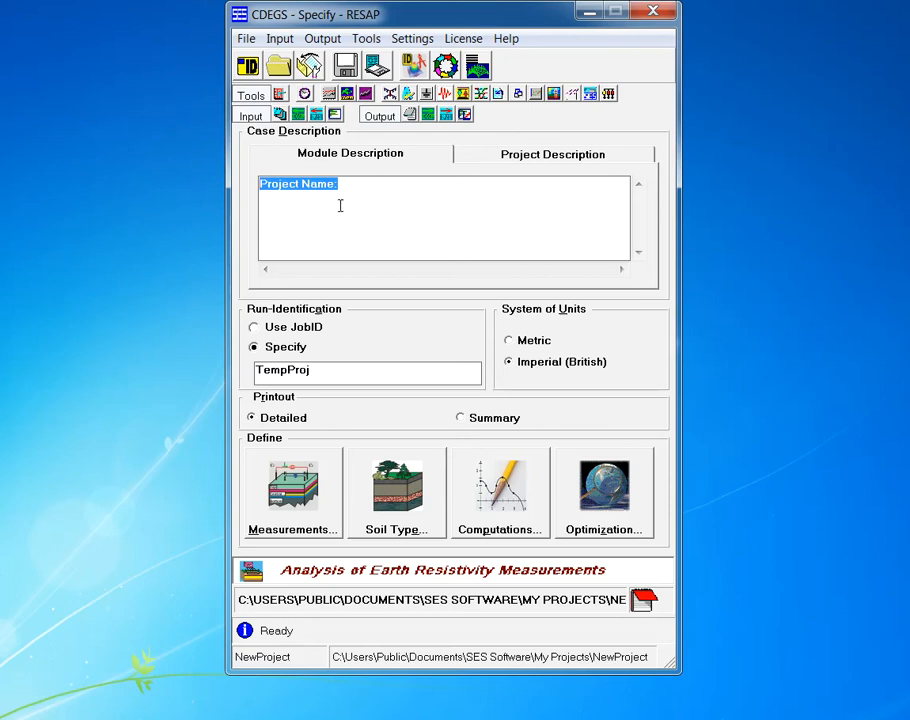
pyautogui.click(340, 200)
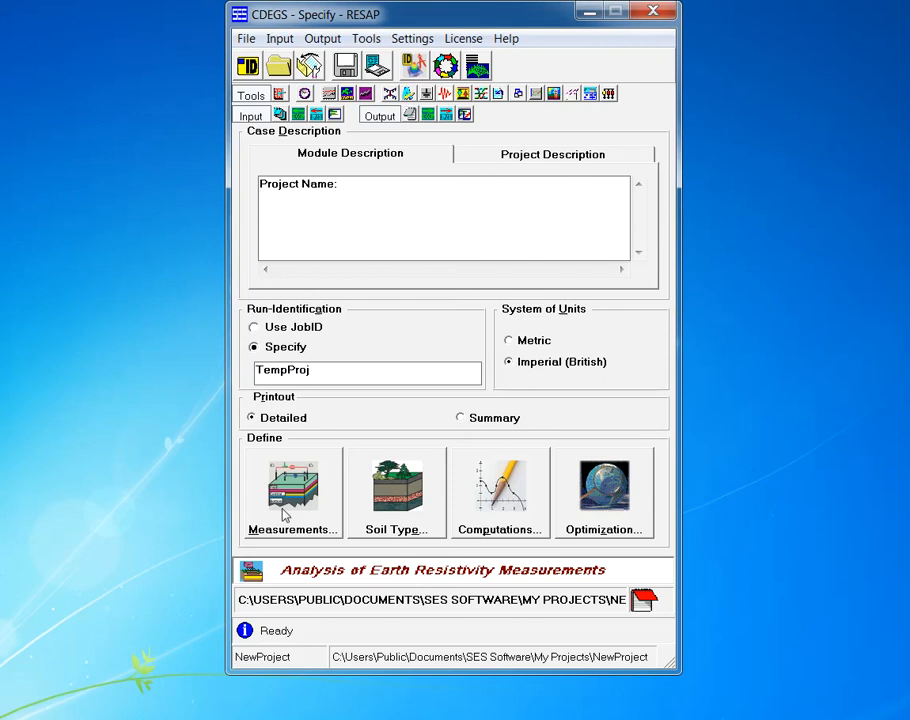
pyautogui.moveTo(448, 324)
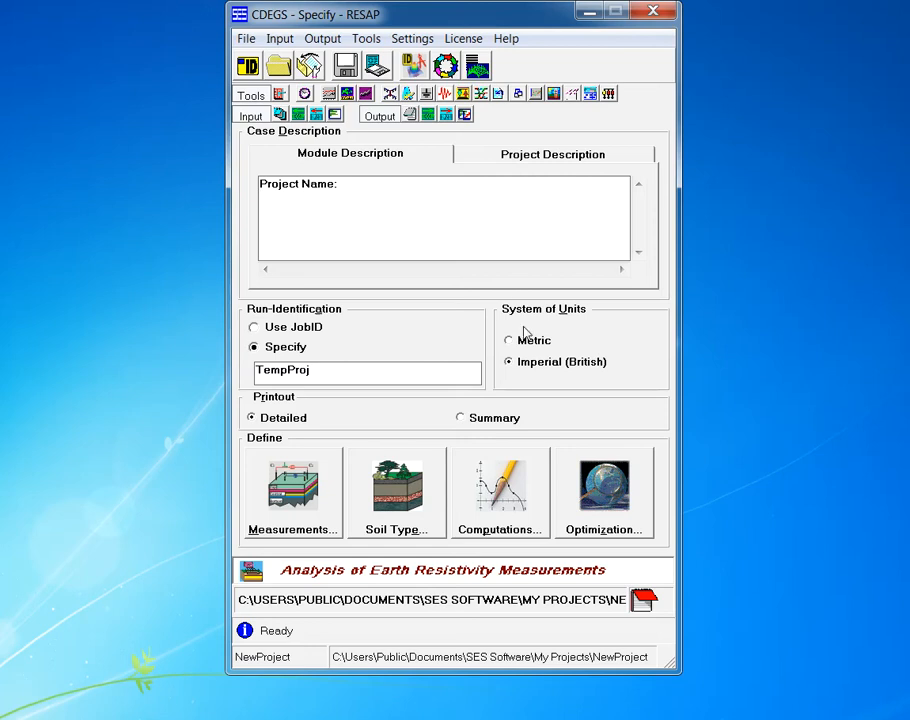
pyautogui.moveTo(486, 412)
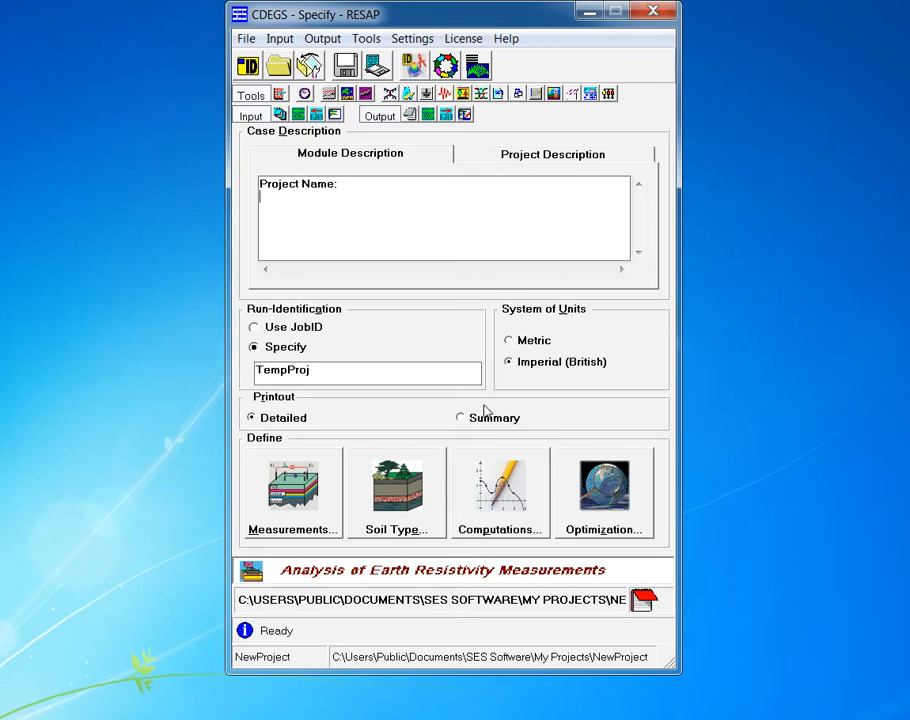
pyautogui.moveTo(482, 252)
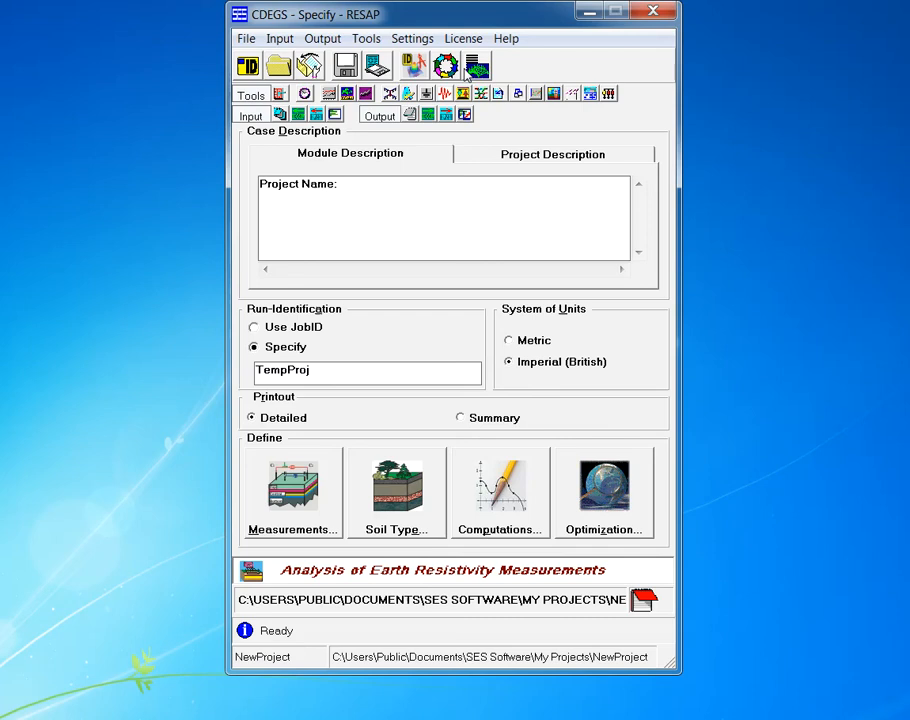
pyautogui.moveTo(458, 76)
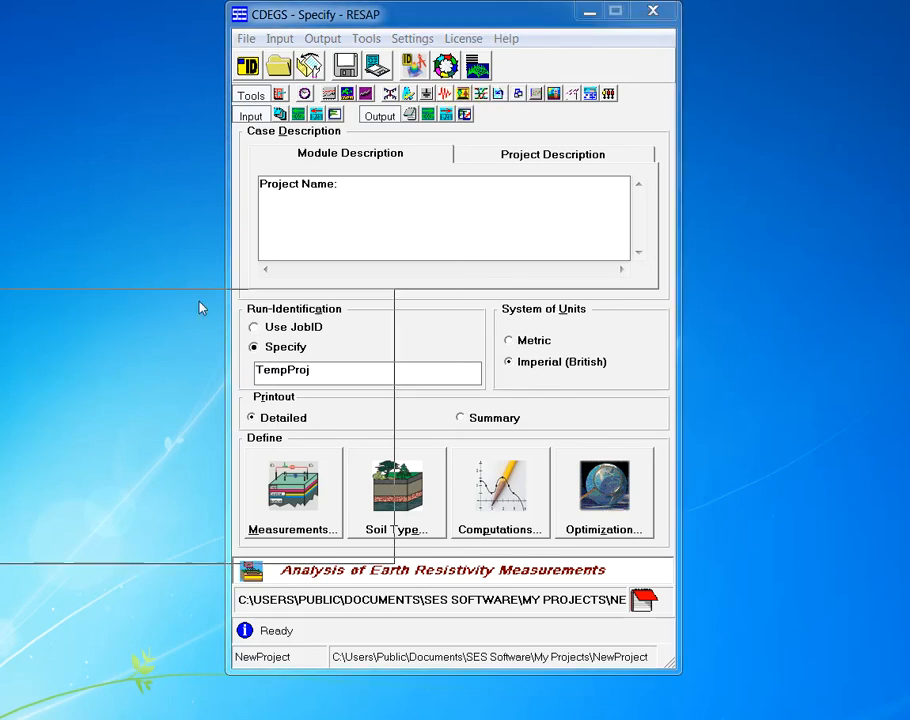
# - Start the soil model definition, agreeing to overwrite the RESAP input files and answering the save prompt
pyautogui.click(344, 64)
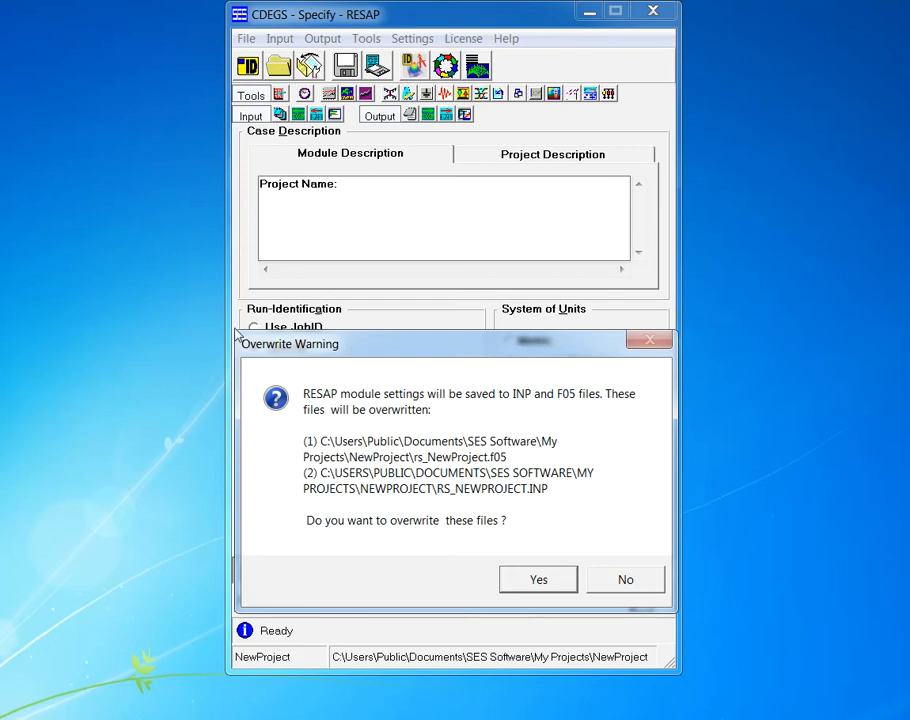
pyautogui.moveTo(380, 364)
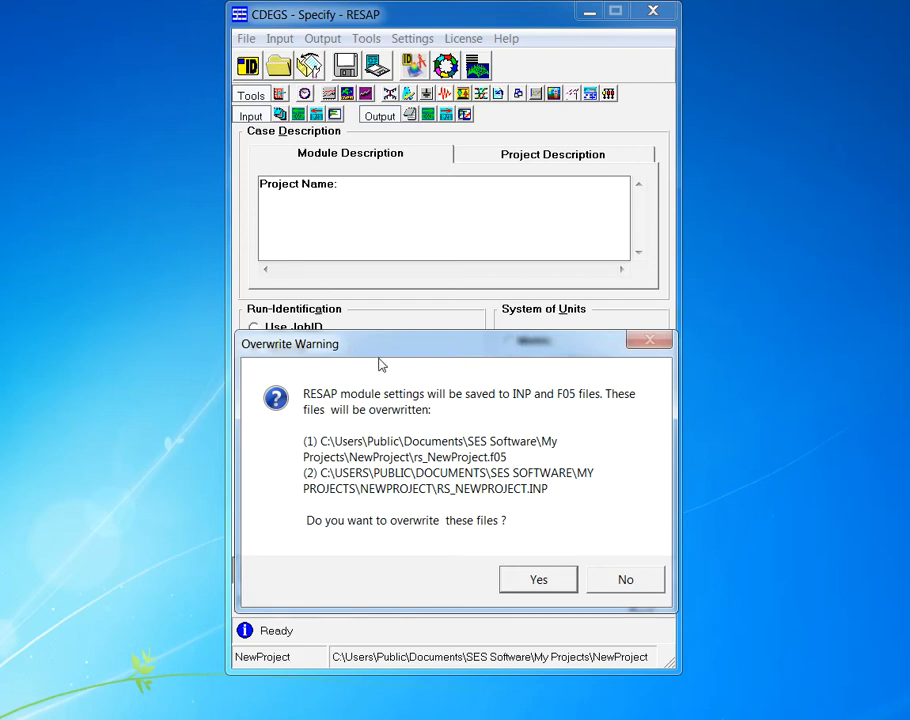
pyautogui.moveTo(424, 480)
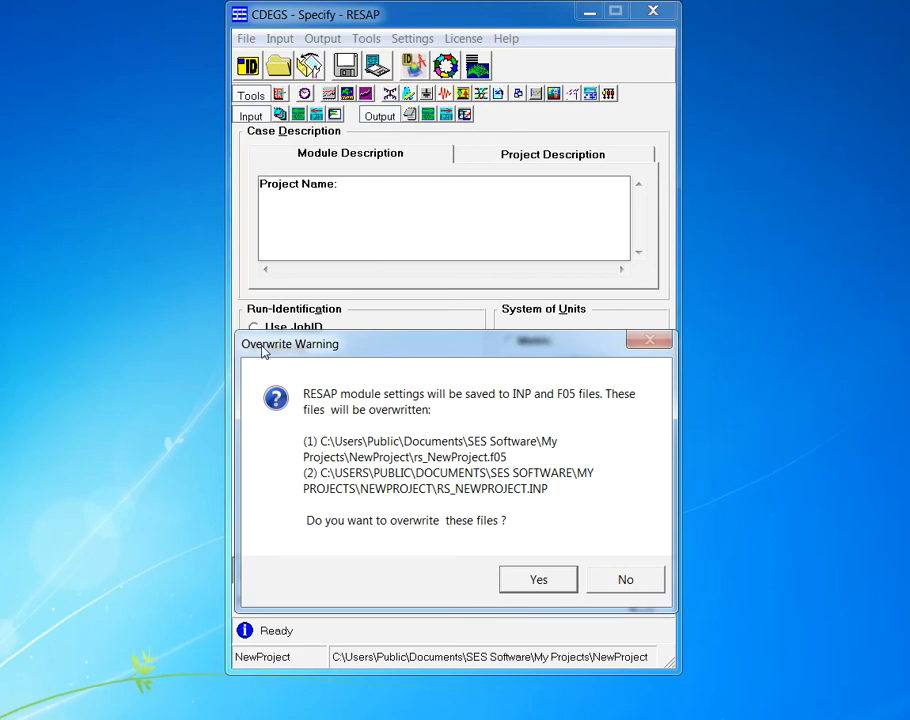
pyautogui.moveTo(538, 580)
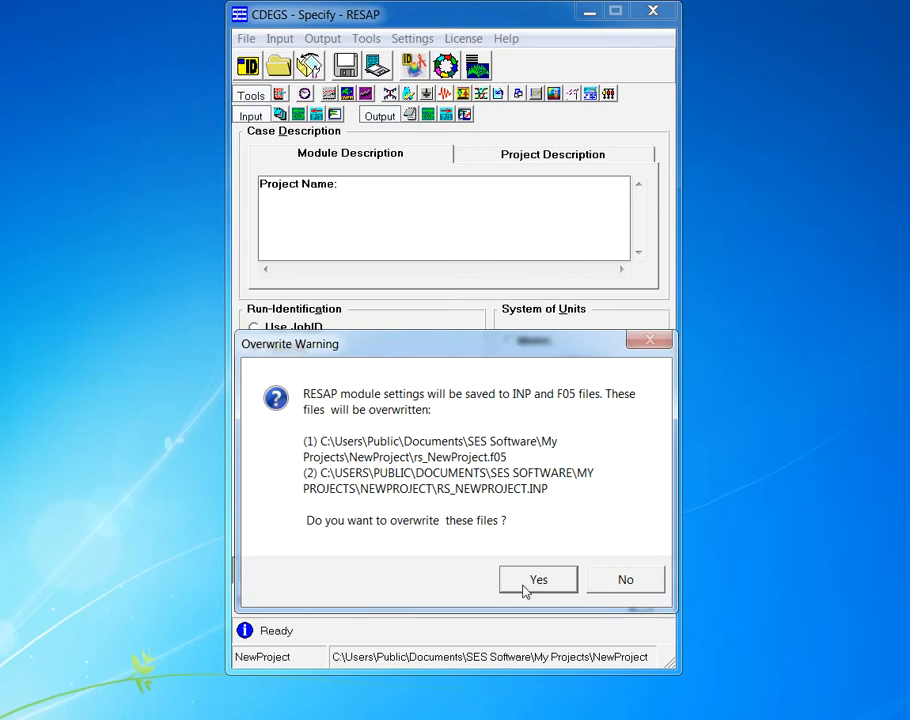
pyautogui.click(538, 580)
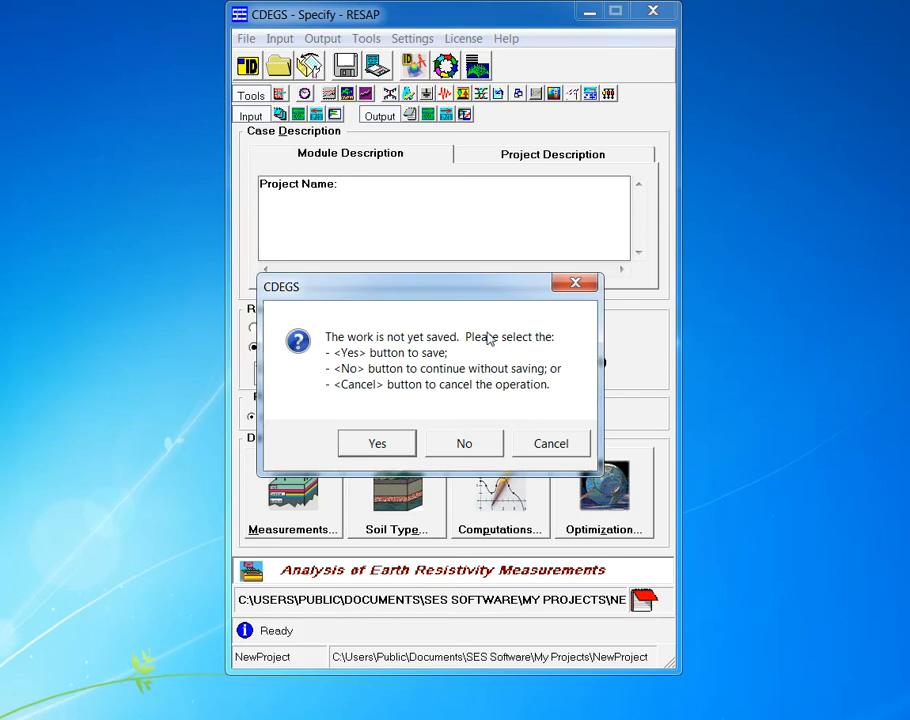
pyautogui.moveTo(332, 348)
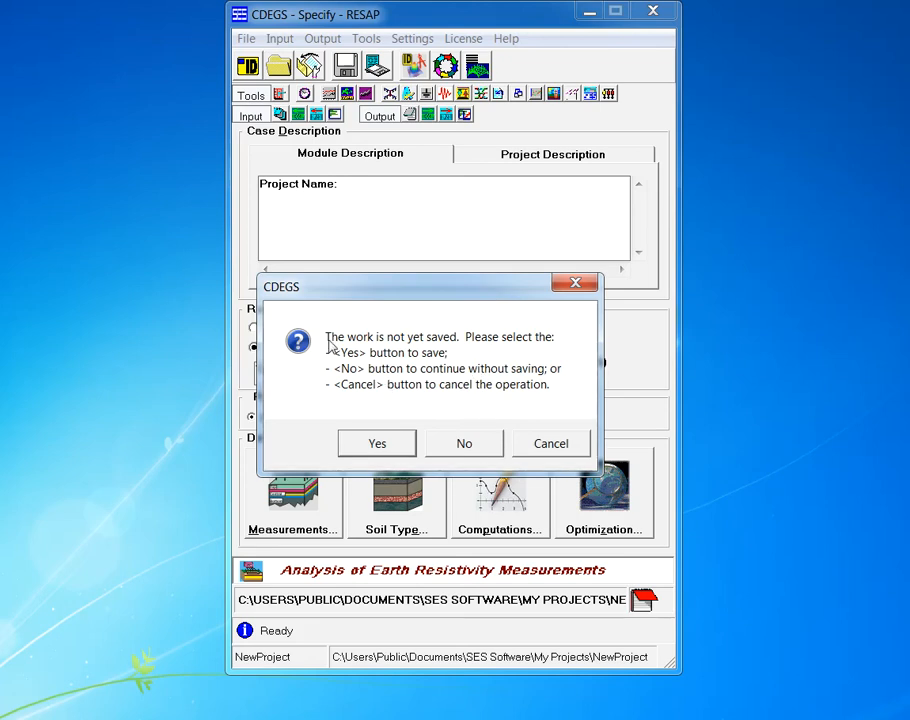
pyautogui.moveTo(336, 344)
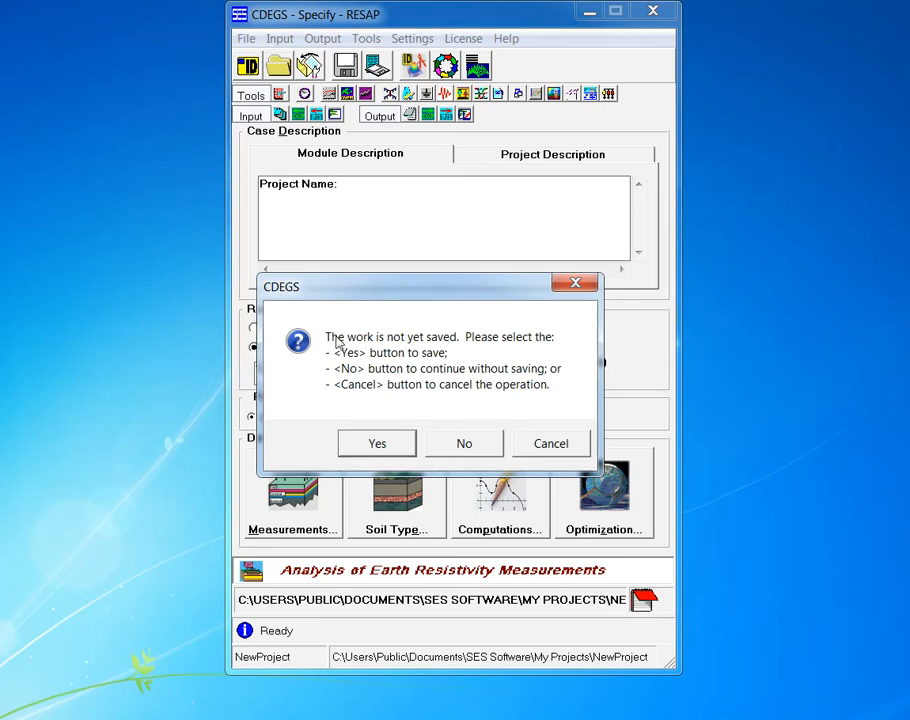
pyautogui.moveTo(442, 352)
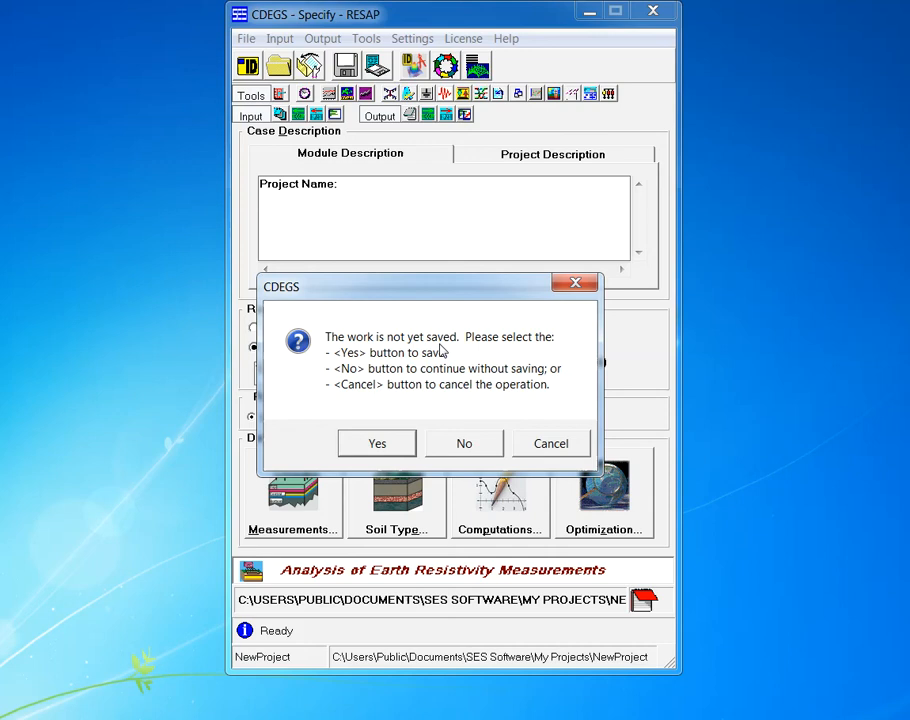
pyautogui.moveTo(410, 370)
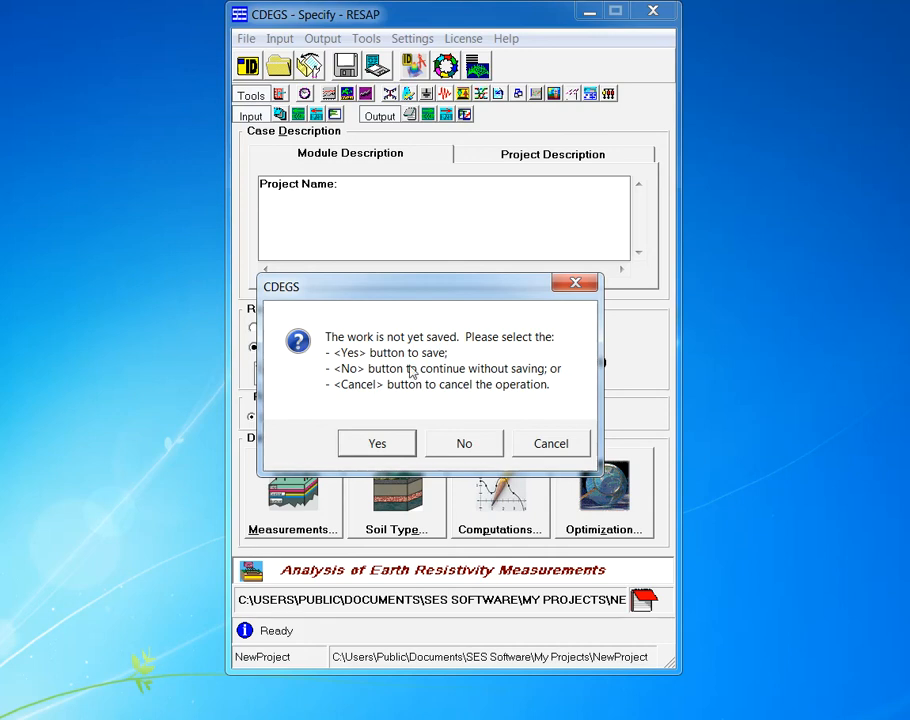
pyautogui.click(464, 444)
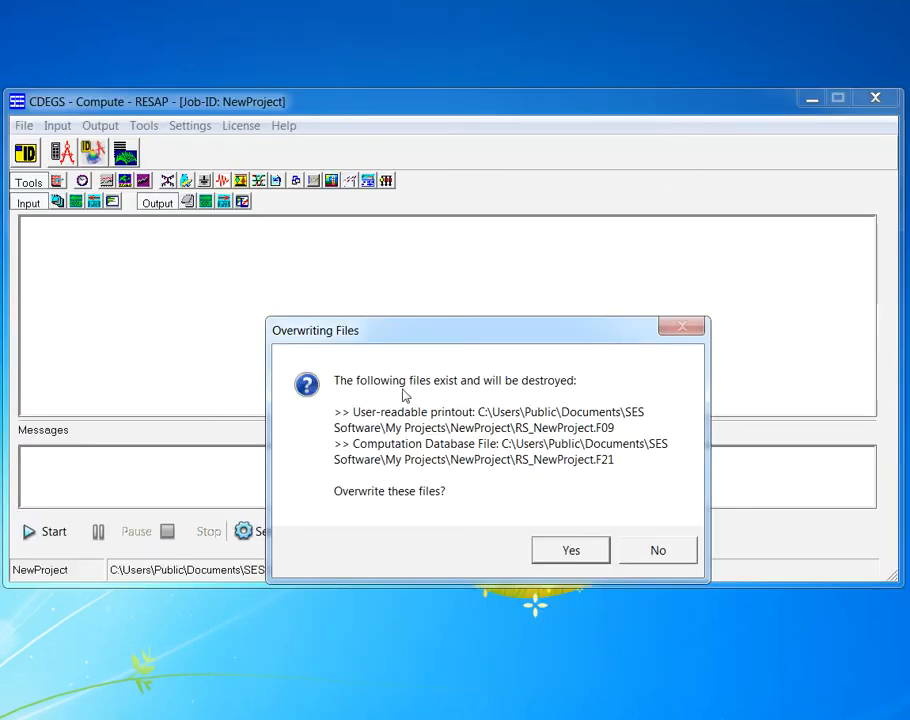
pyautogui.moveTo(448, 390)
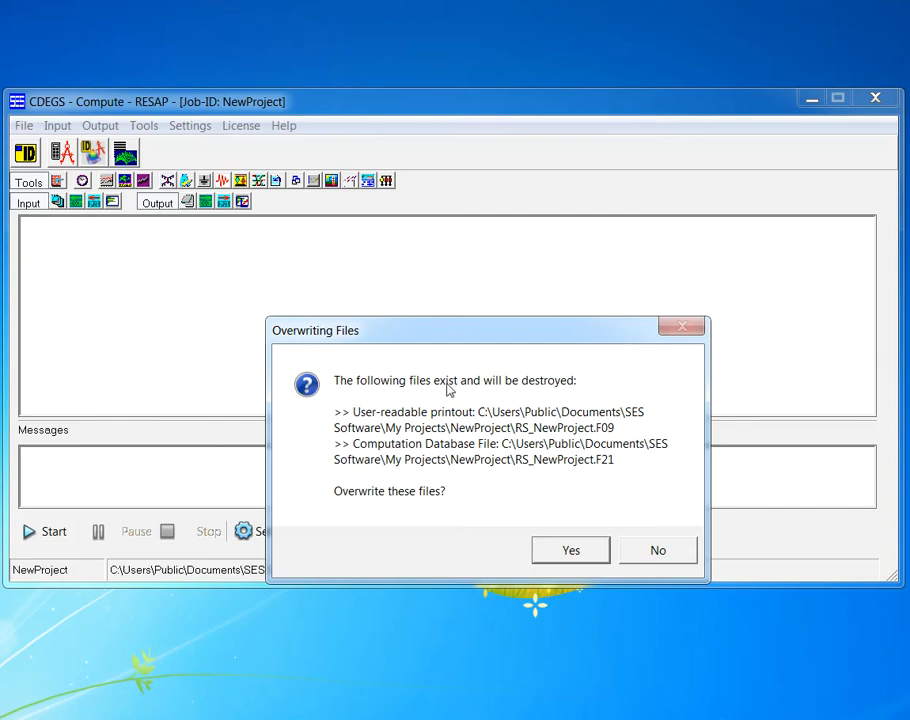
pyautogui.moveTo(408, 396)
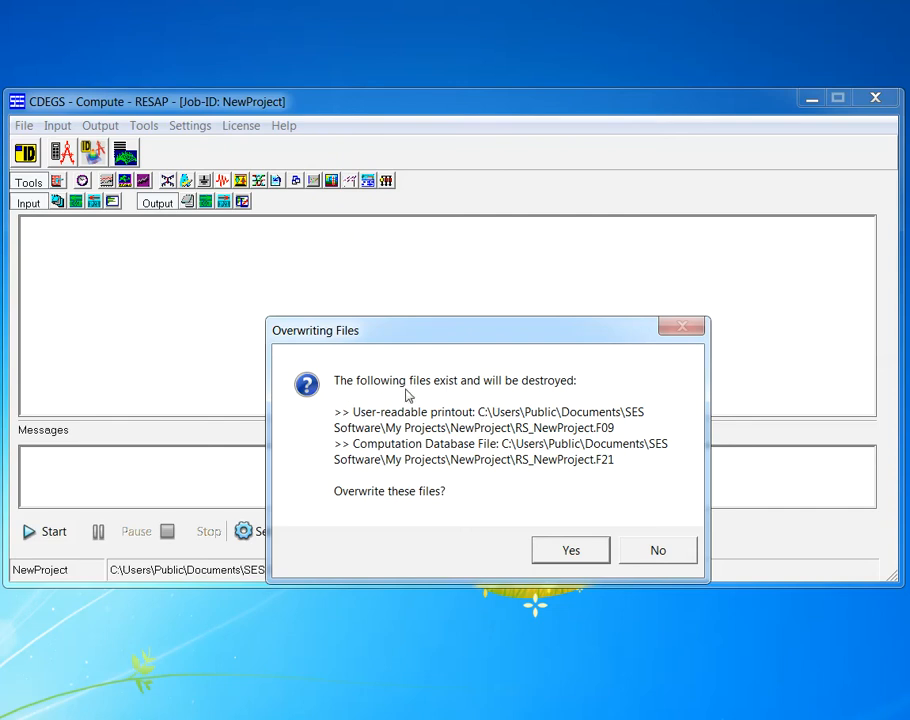
pyautogui.moveTo(488, 390)
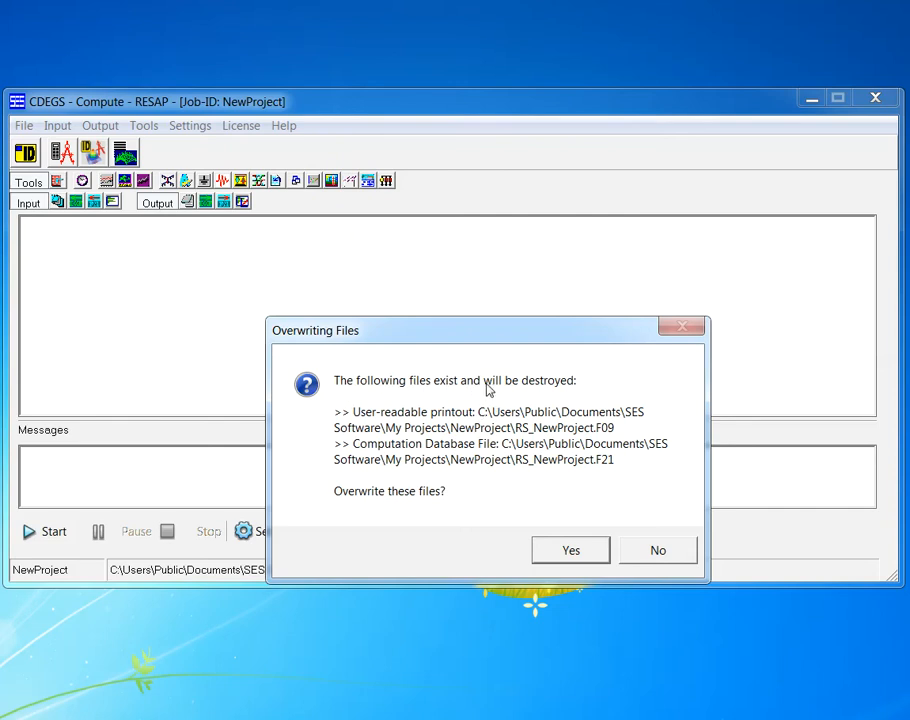
pyautogui.moveTo(520, 390)
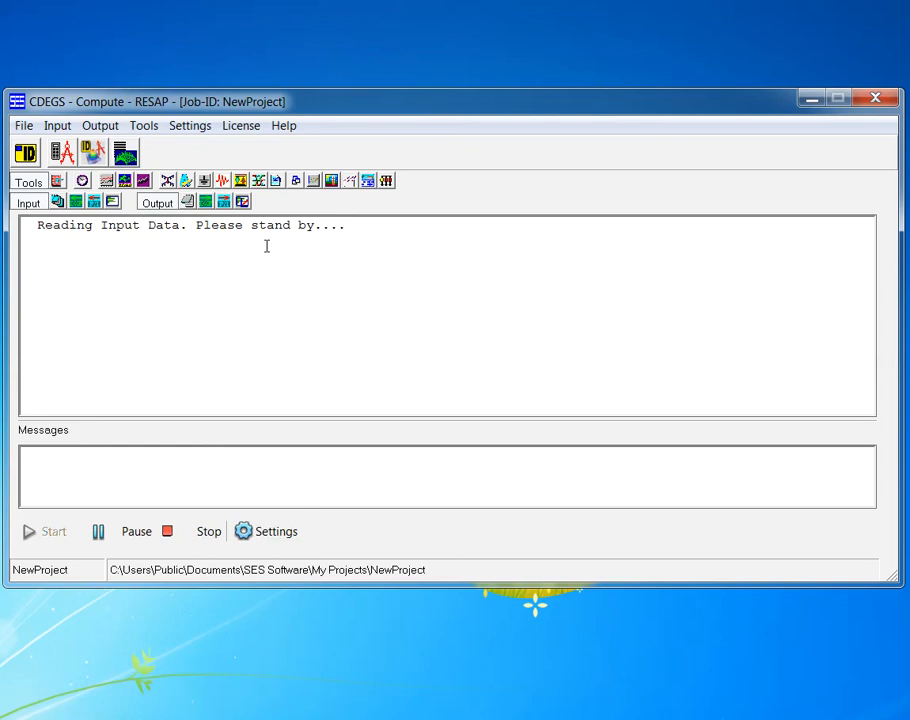
pyautogui.moveTo(432, 272)
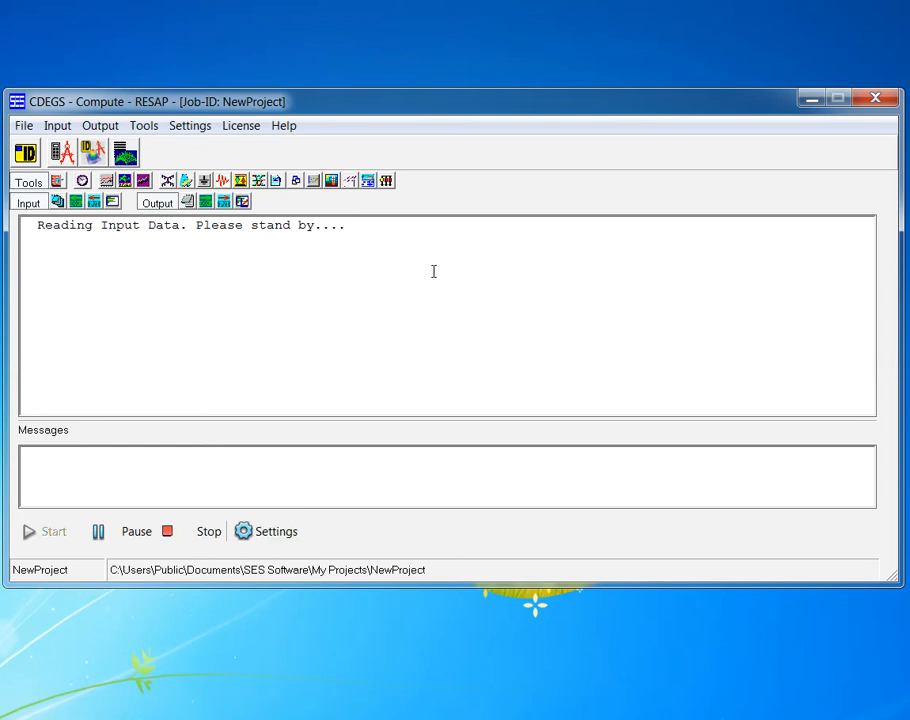
pyautogui.moveTo(380, 338)
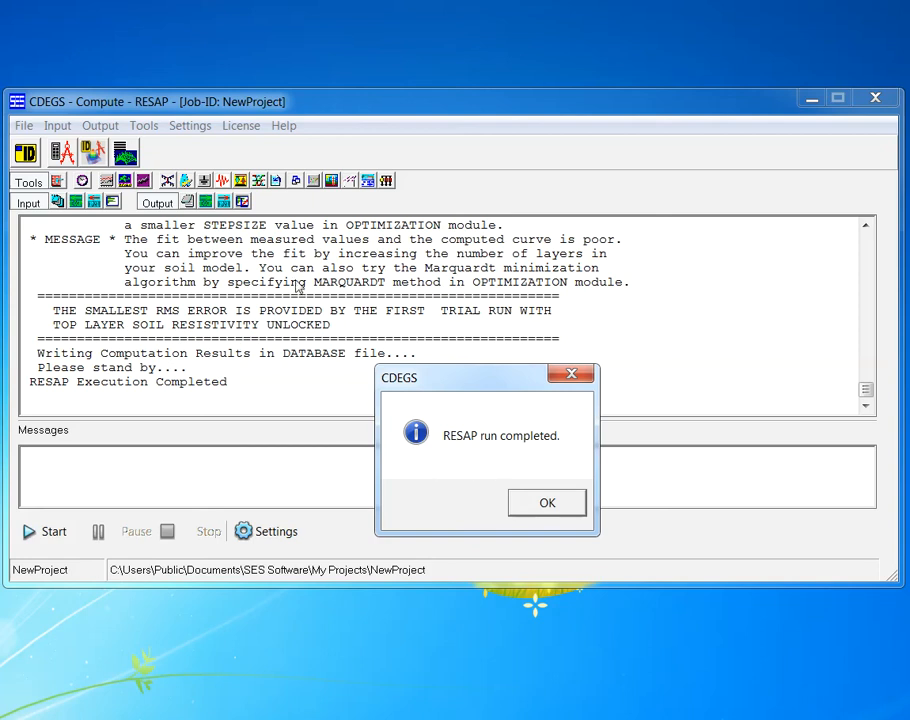
pyautogui.moveTo(564, 476)
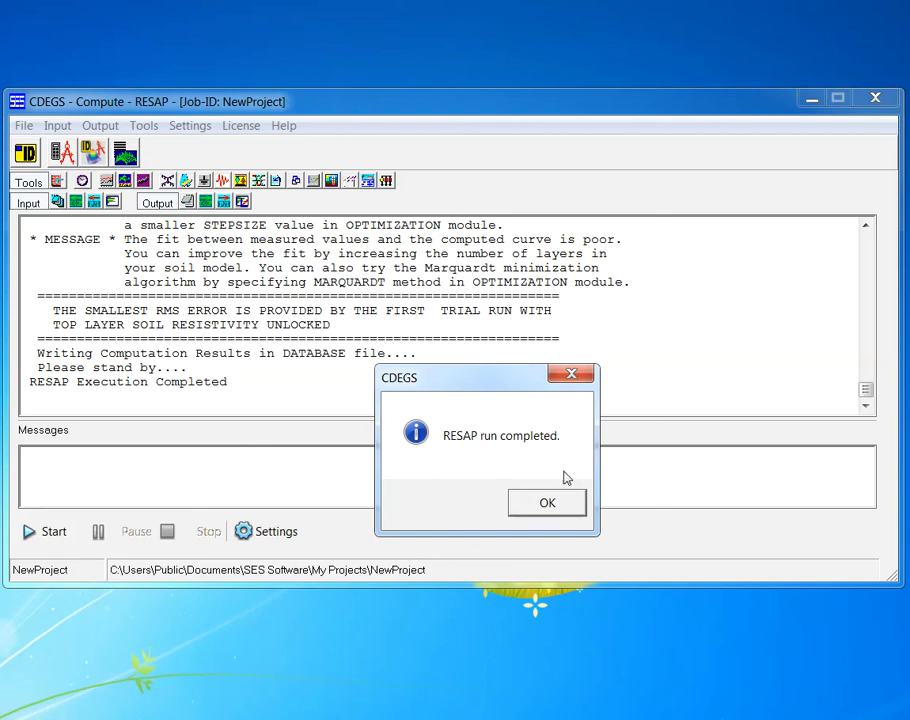
pyautogui.moveTo(496, 442)
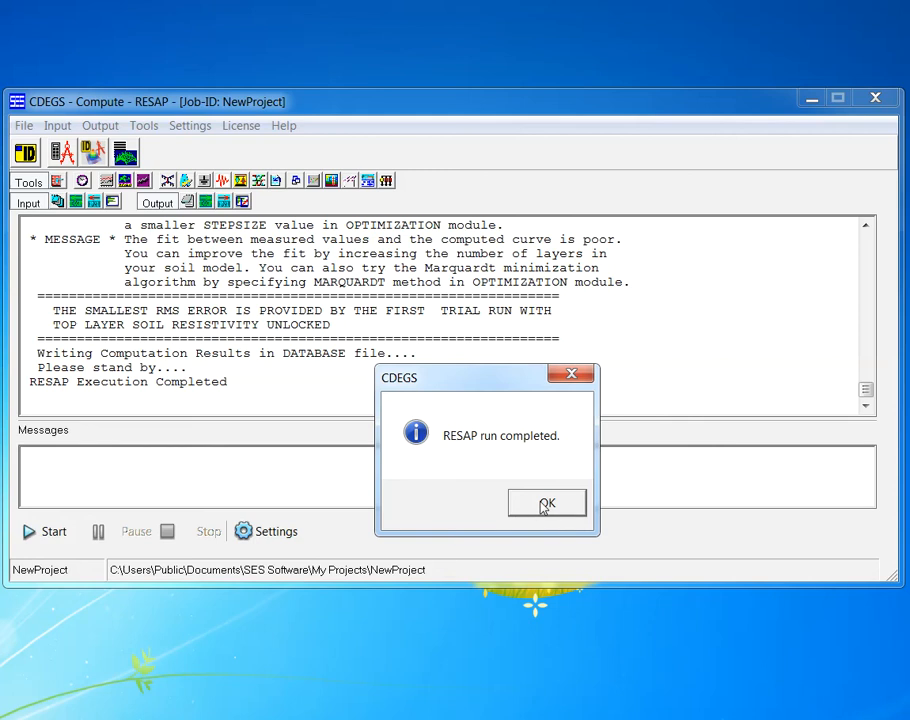
# - Dismiss the 'RESAP run completed' notice so the output session loads
pyautogui.click(546, 504)
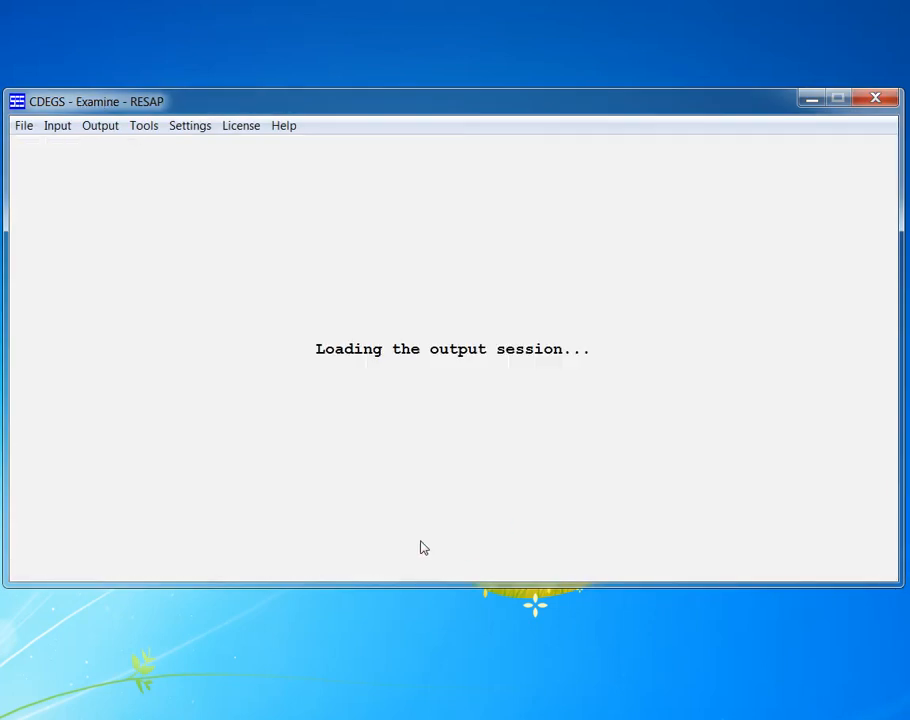
pyautogui.moveTo(524, 372)
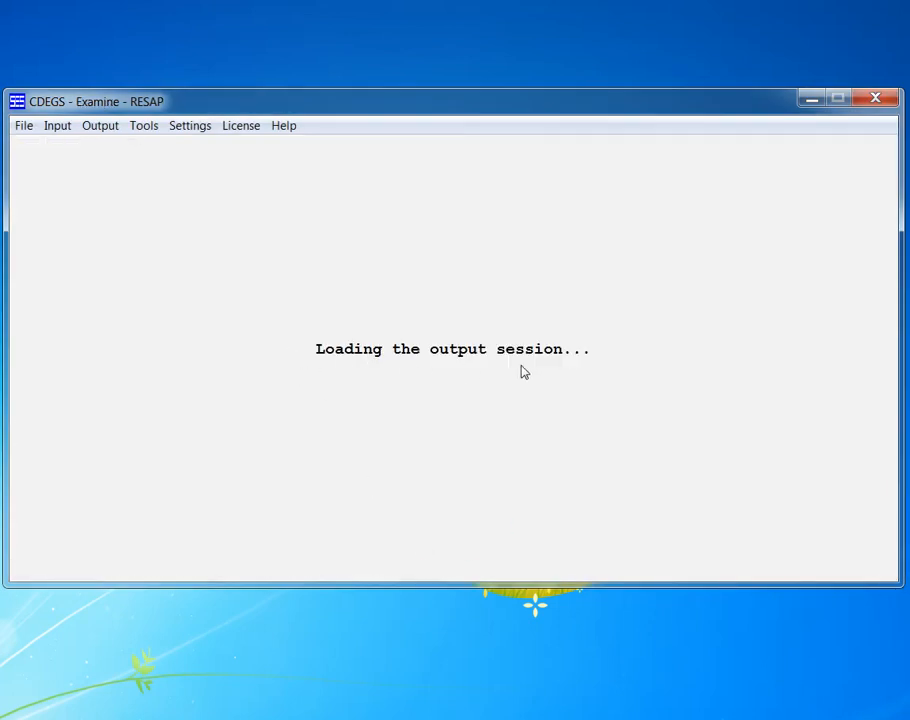
pyautogui.moveTo(594, 368)
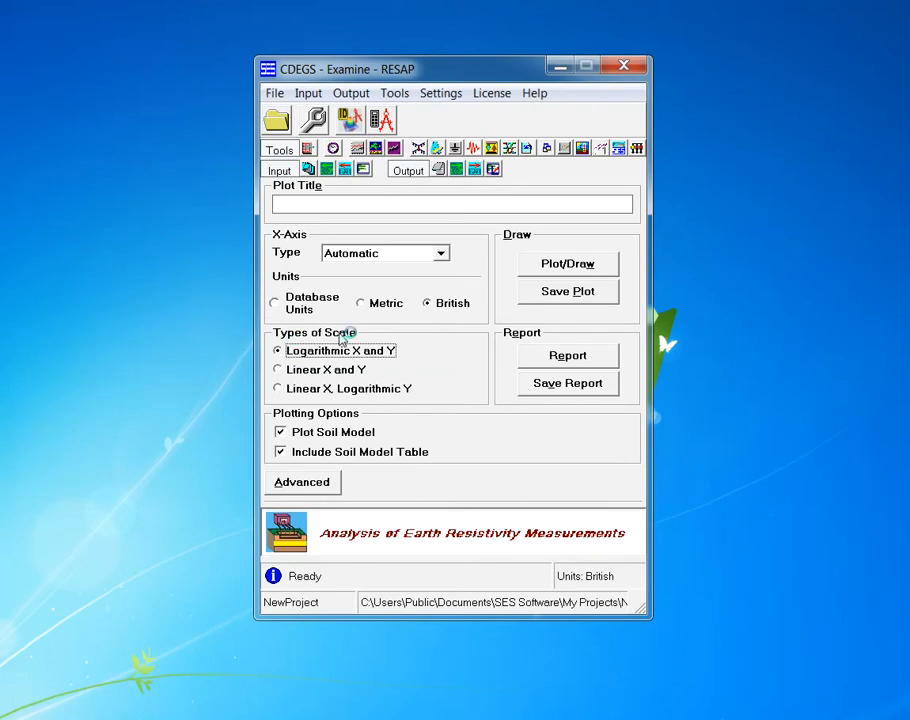
pyautogui.moveTo(472, 128)
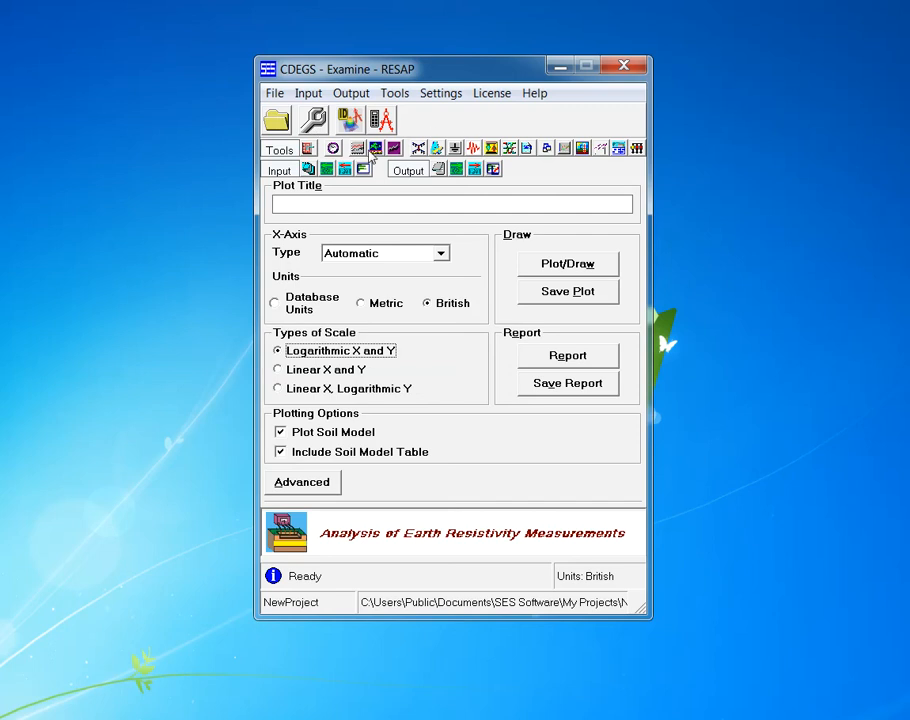
pyautogui.moveTo(394, 132)
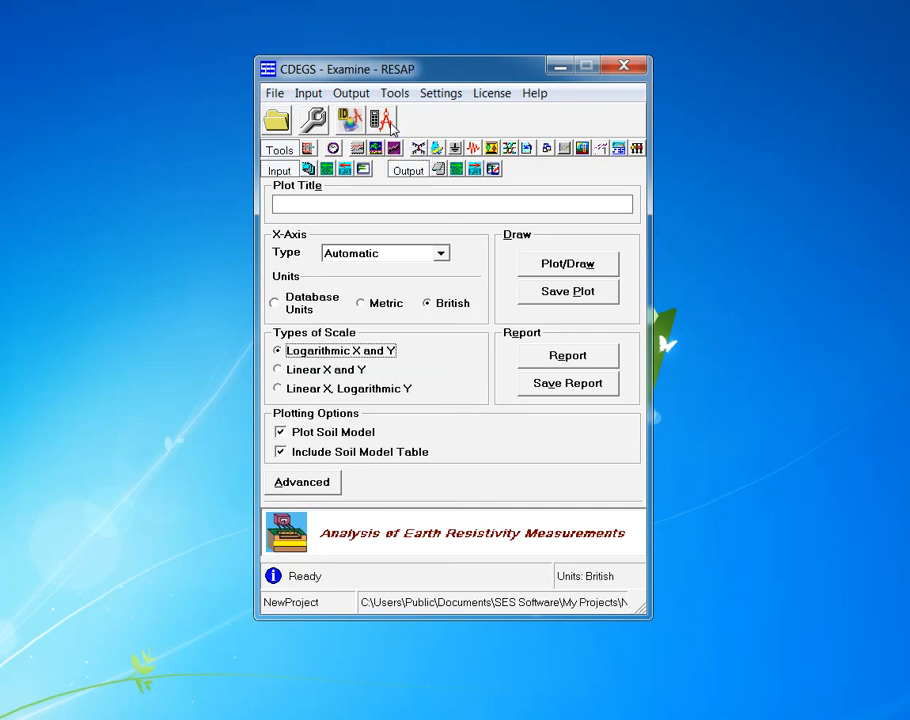
pyautogui.moveTo(348, 120)
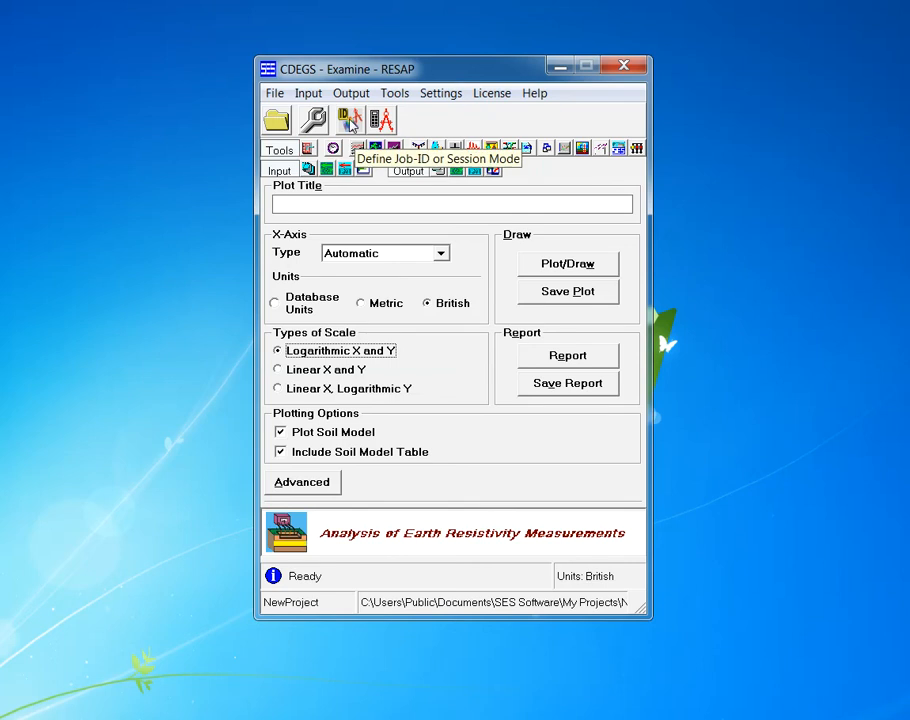
pyautogui.moveTo(388, 124)
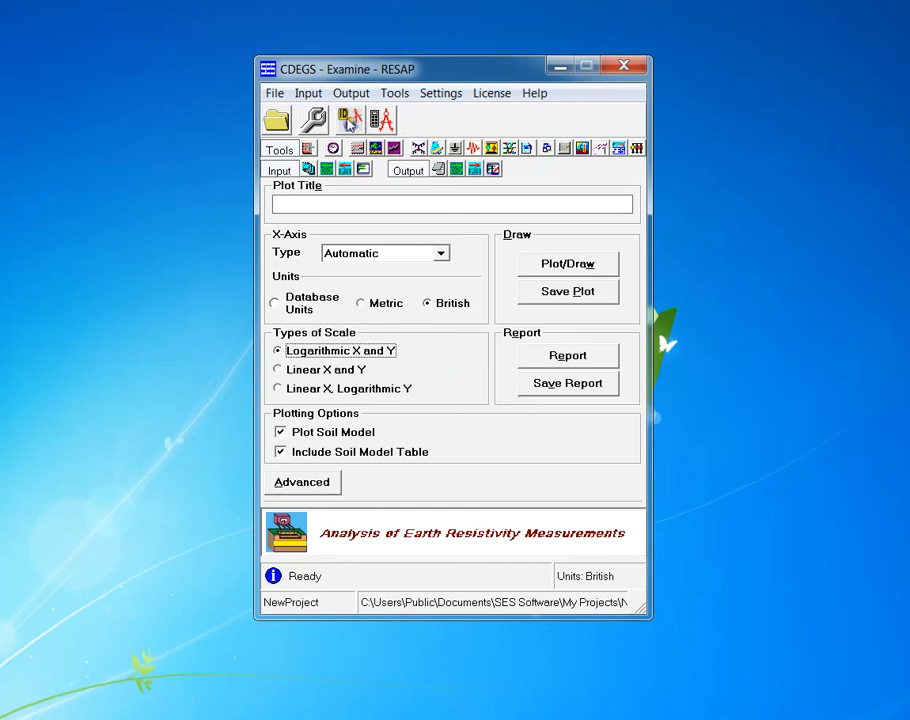
pyautogui.moveTo(364, 120)
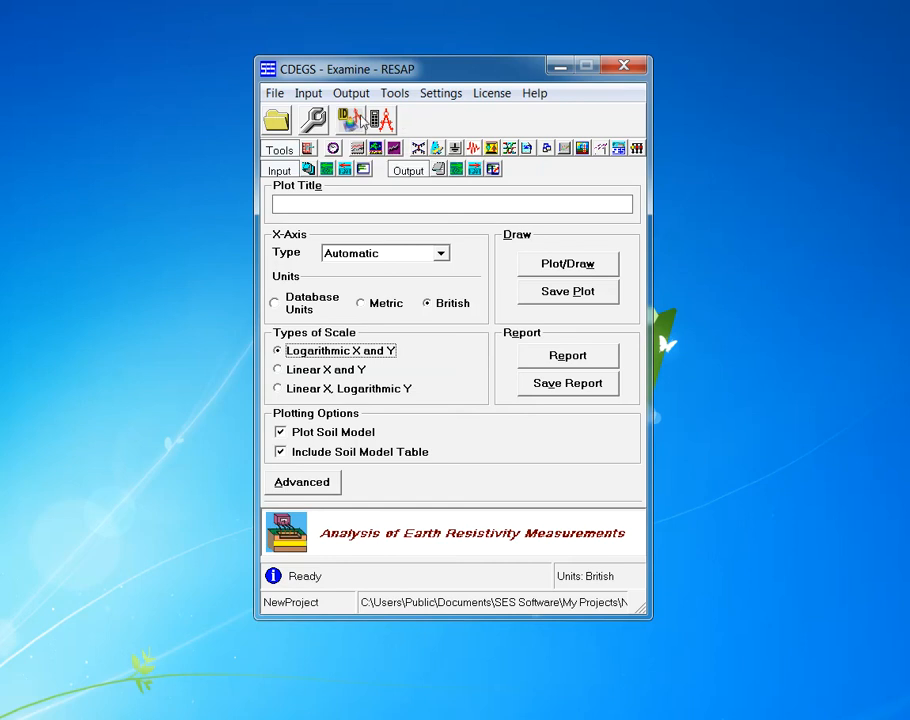
pyautogui.moveTo(338, 262)
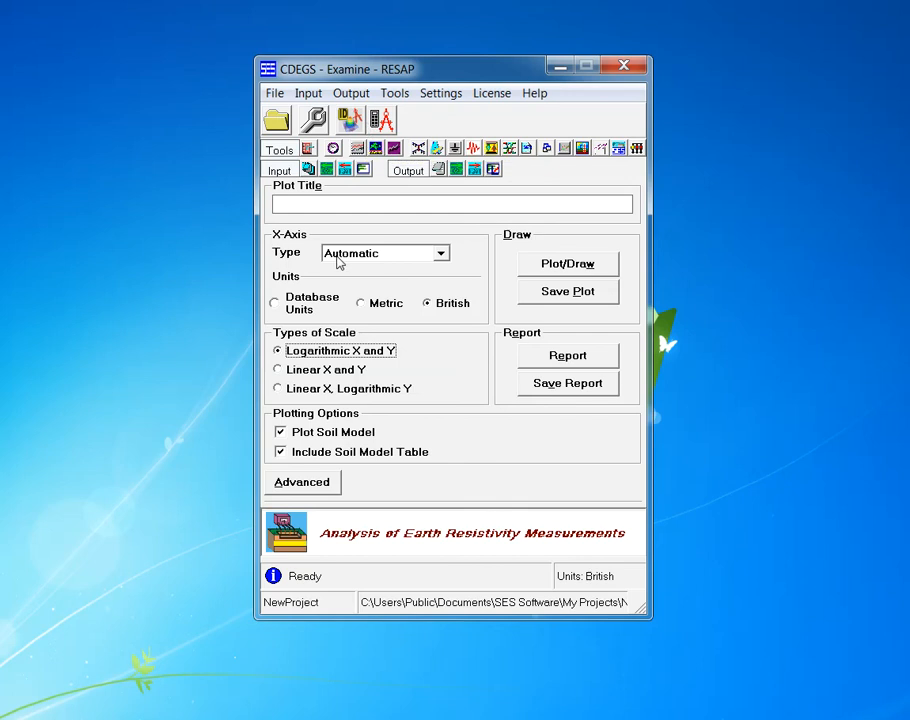
pyautogui.moveTo(340, 320)
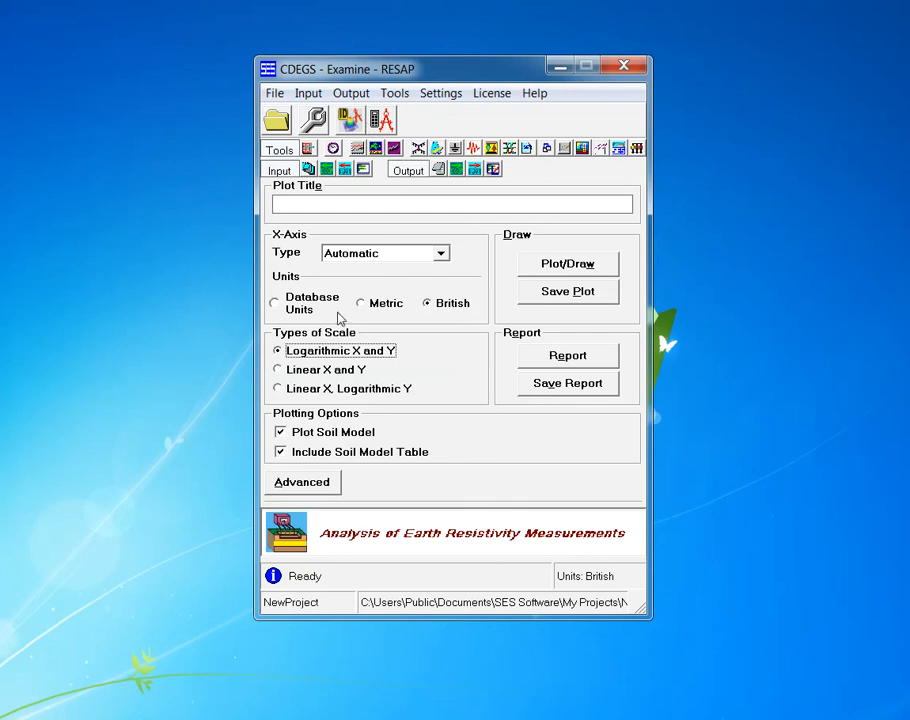
pyautogui.moveTo(400, 308)
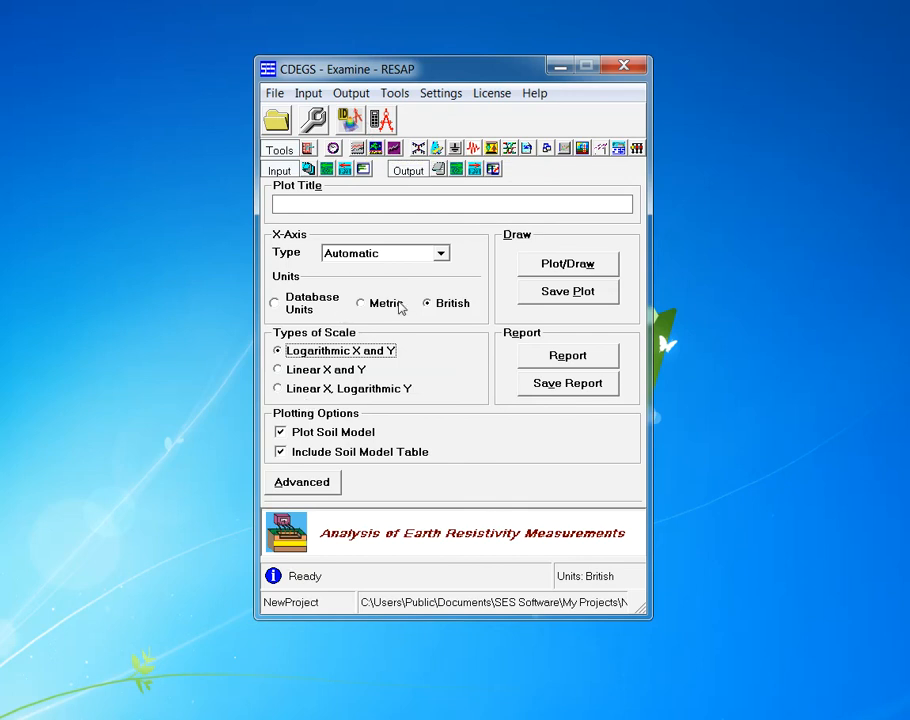
pyautogui.moveTo(352, 224)
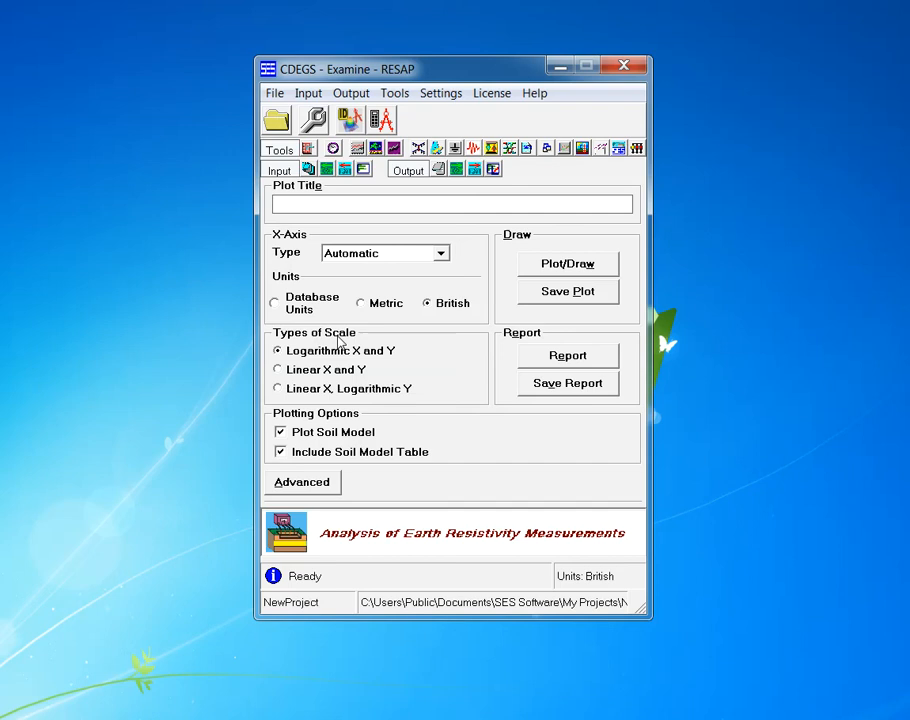
# - Enter 'Soil Model for TempProj' as the plot title
pyautogui.write('Soi')
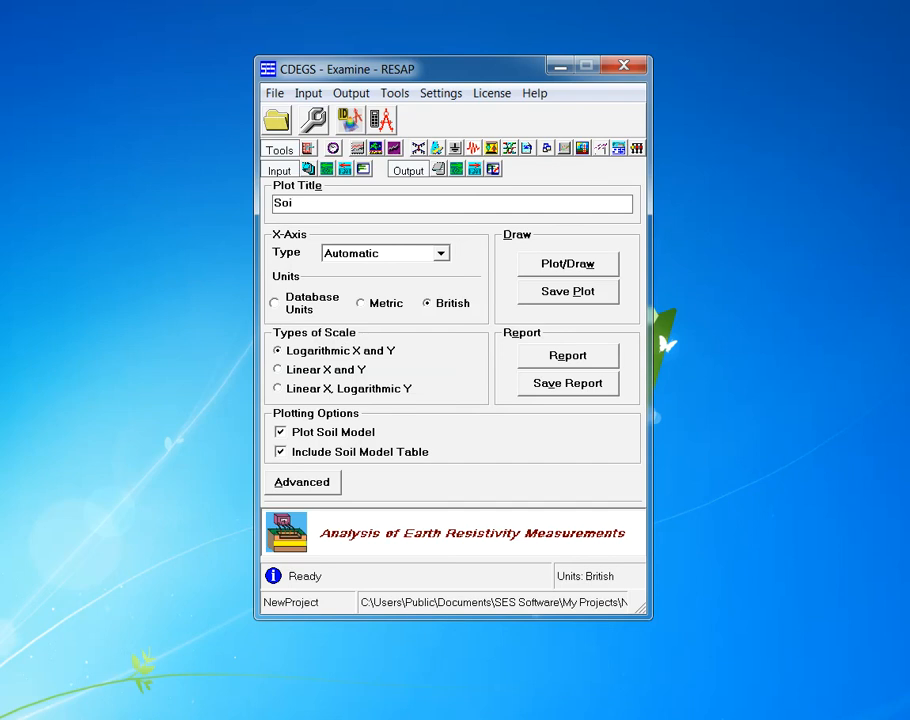
pyautogui.write('l')
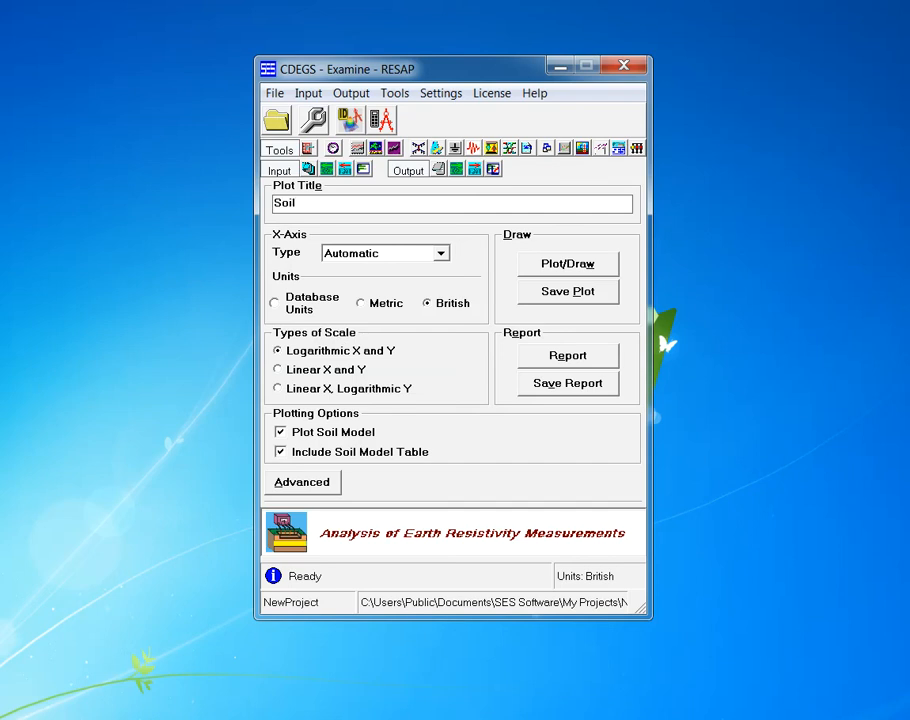
pyautogui.write('Model')
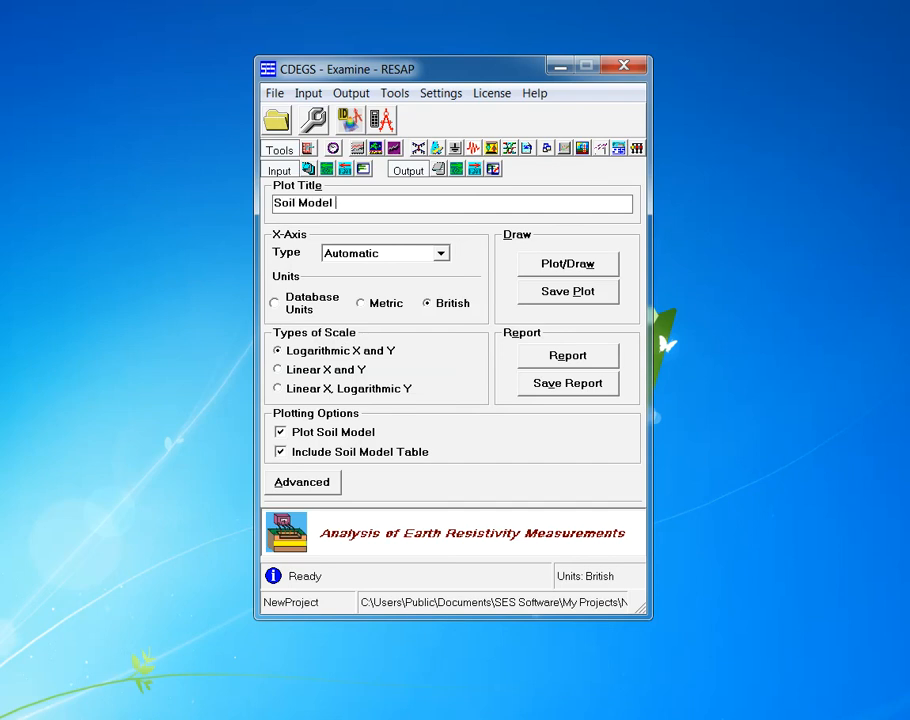
pyautogui.write('for')
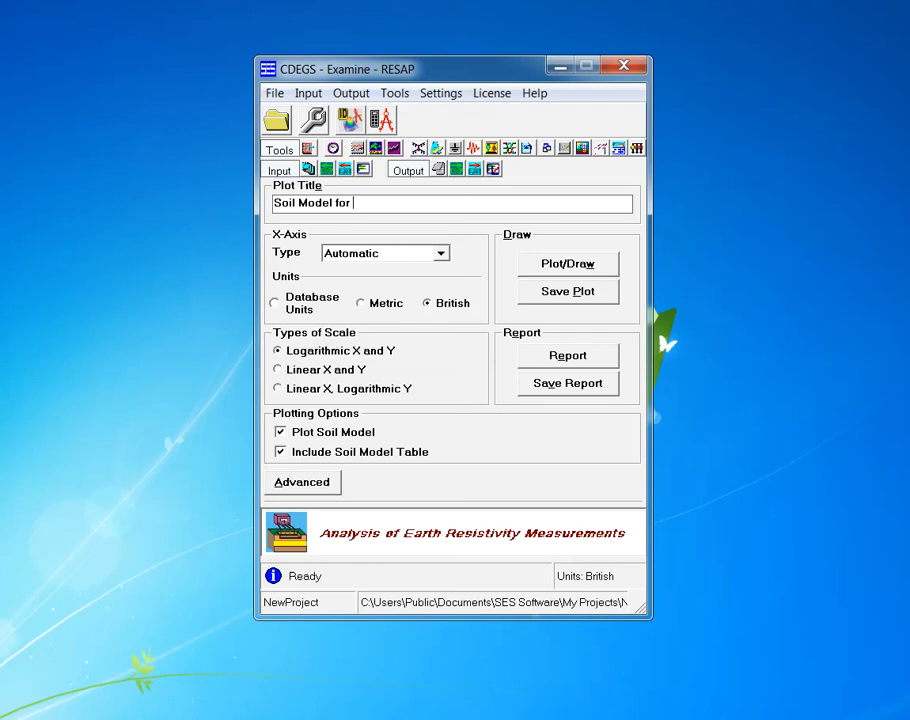
pyautogui.write('Te')
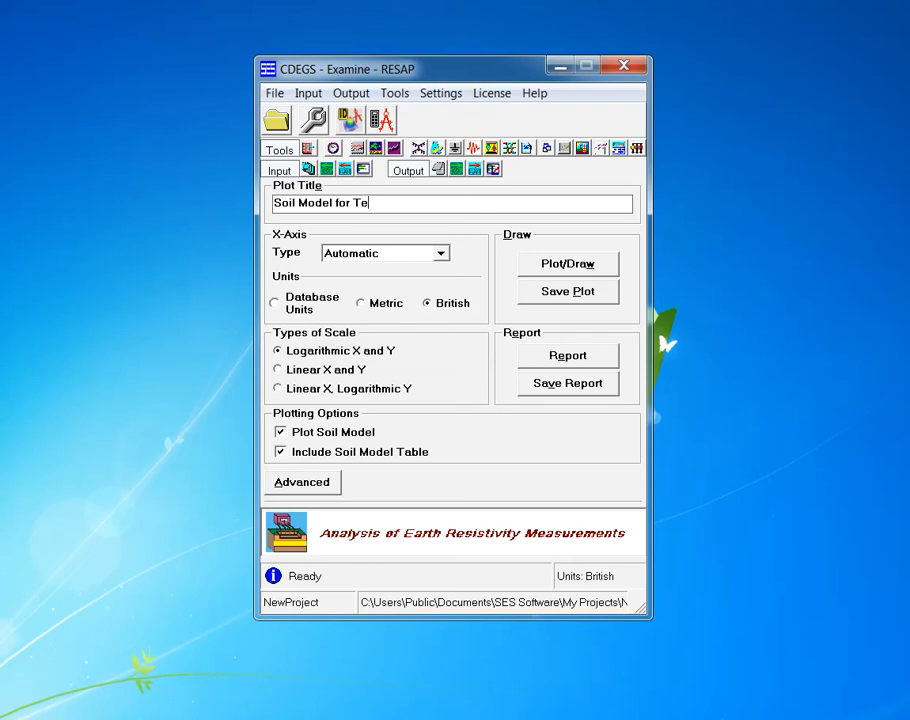
pyautogui.write('mp')
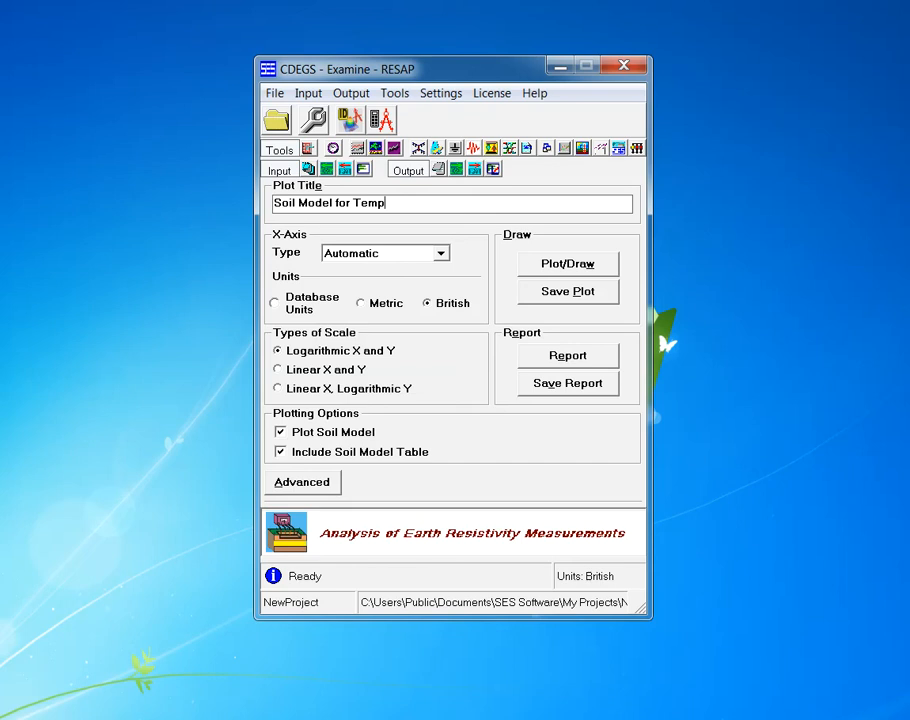
pyautogui.write('Proj')
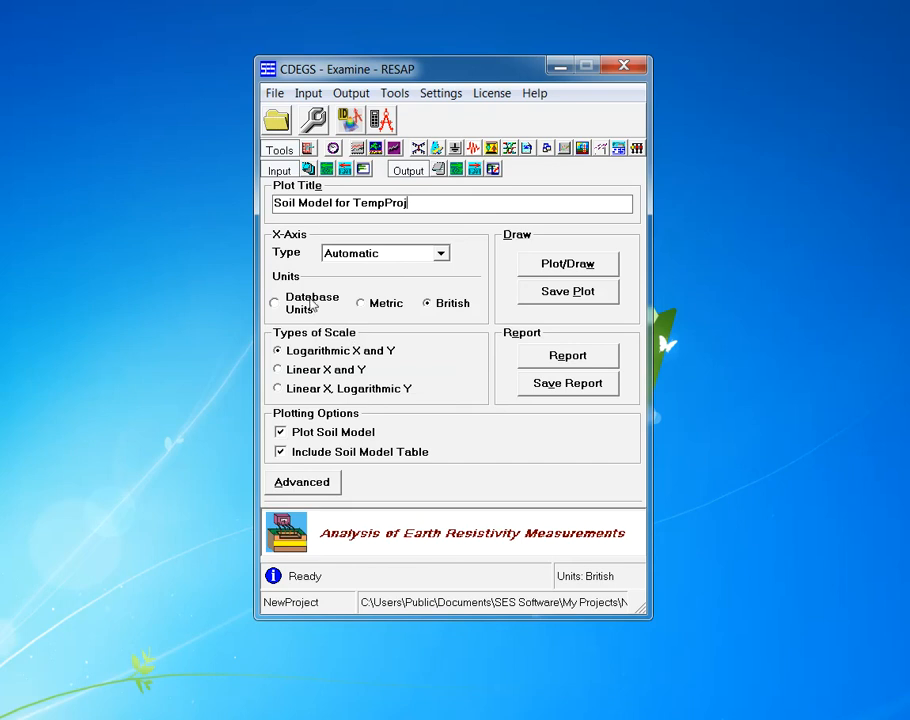
pyautogui.moveTo(456, 260)
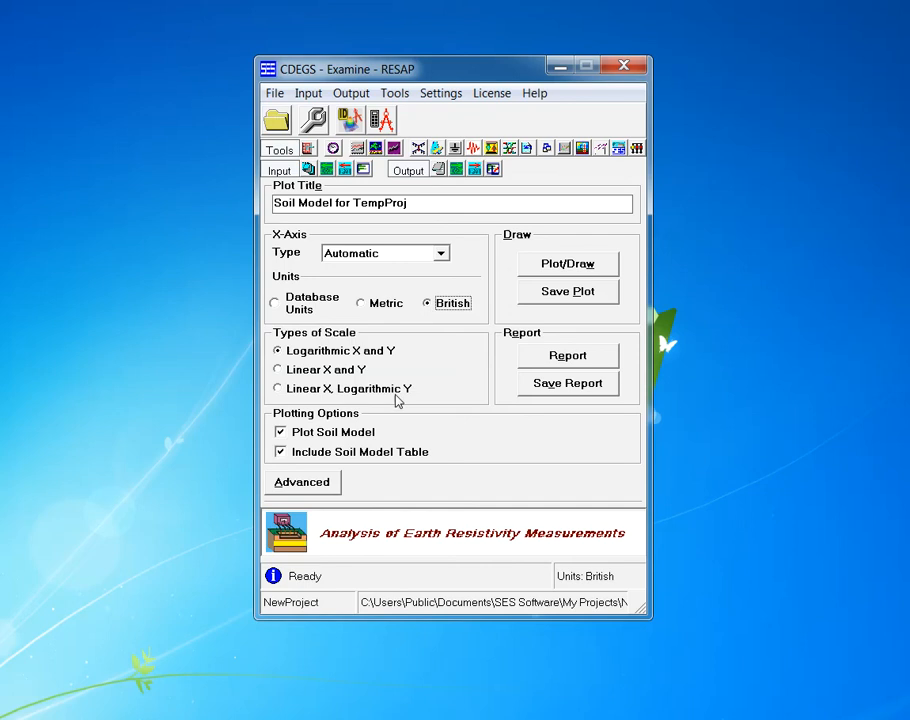
pyautogui.moveTo(300, 336)
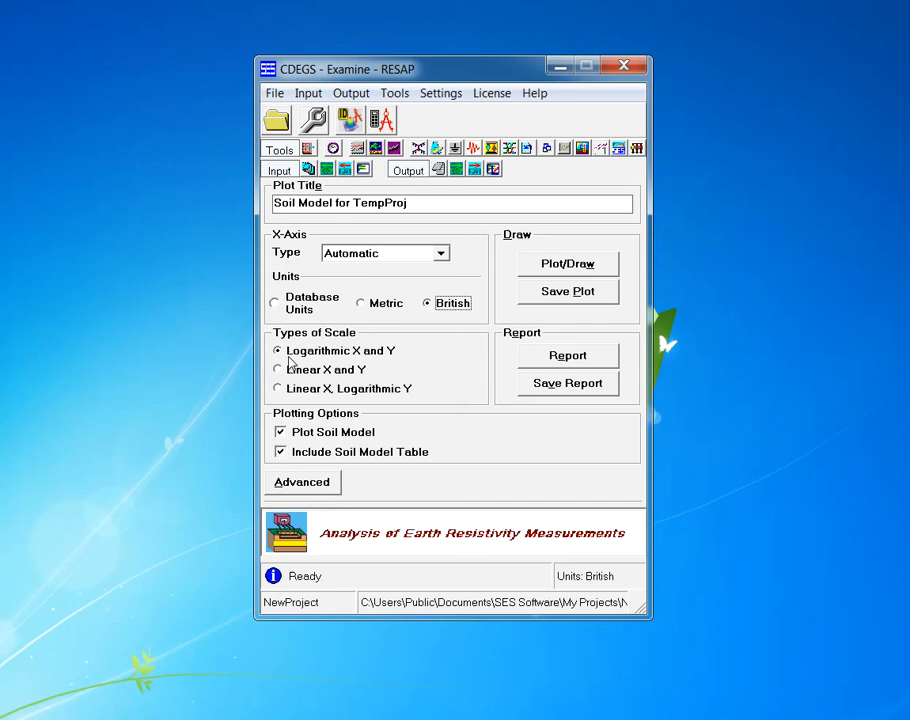
pyautogui.moveTo(320, 424)
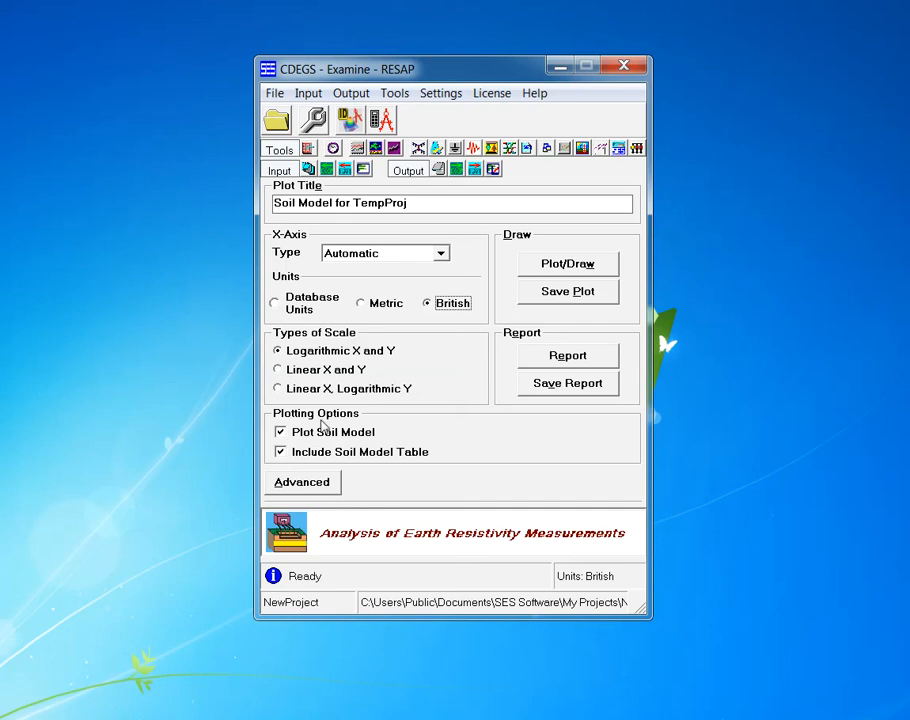
pyautogui.moveTo(420, 376)
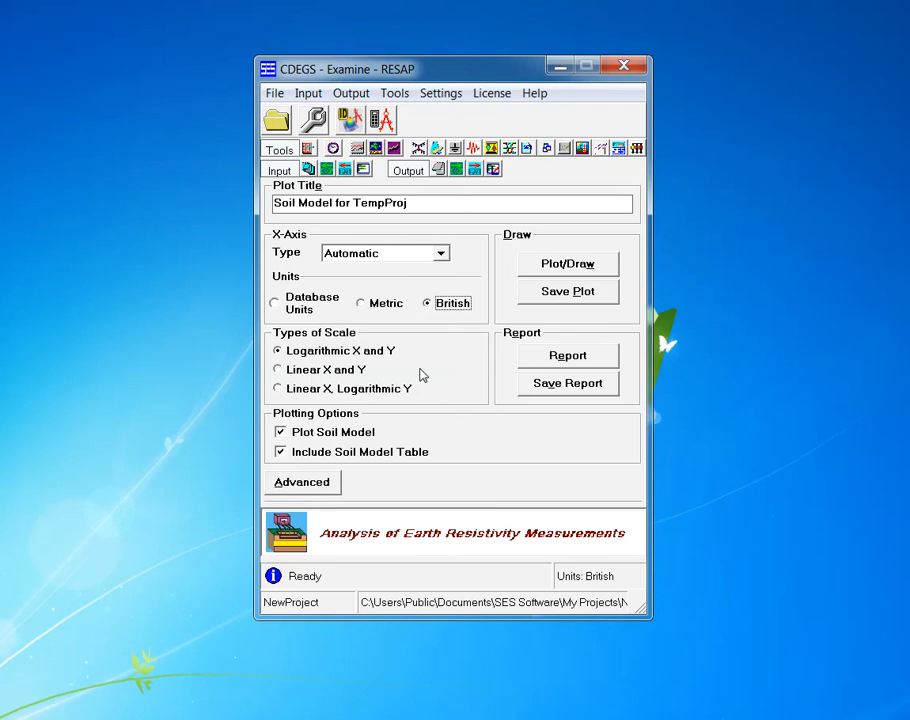
pyautogui.moveTo(416, 452)
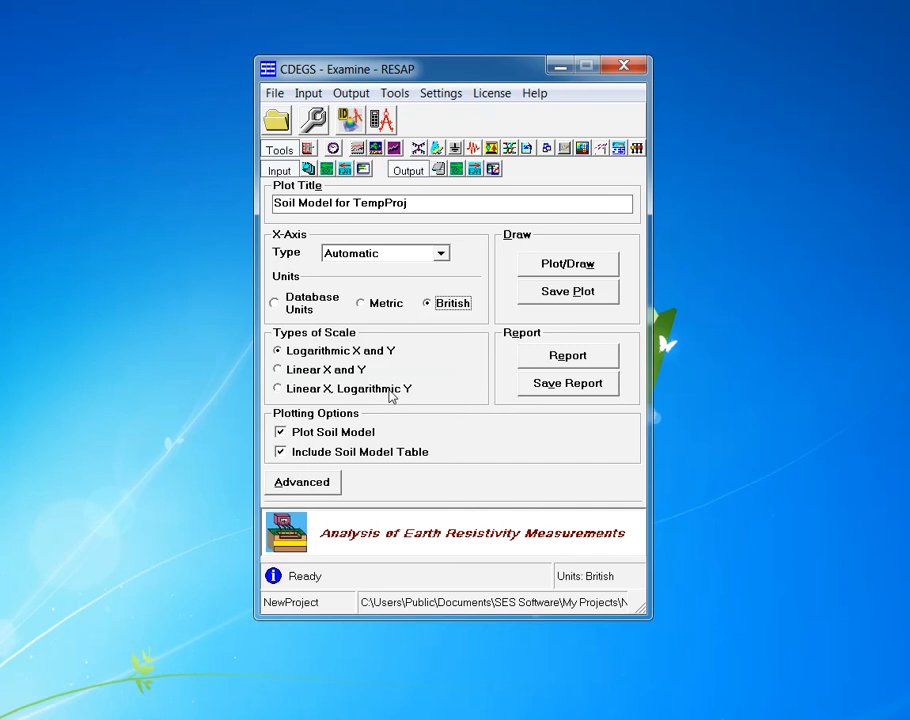
pyautogui.moveTo(418, 390)
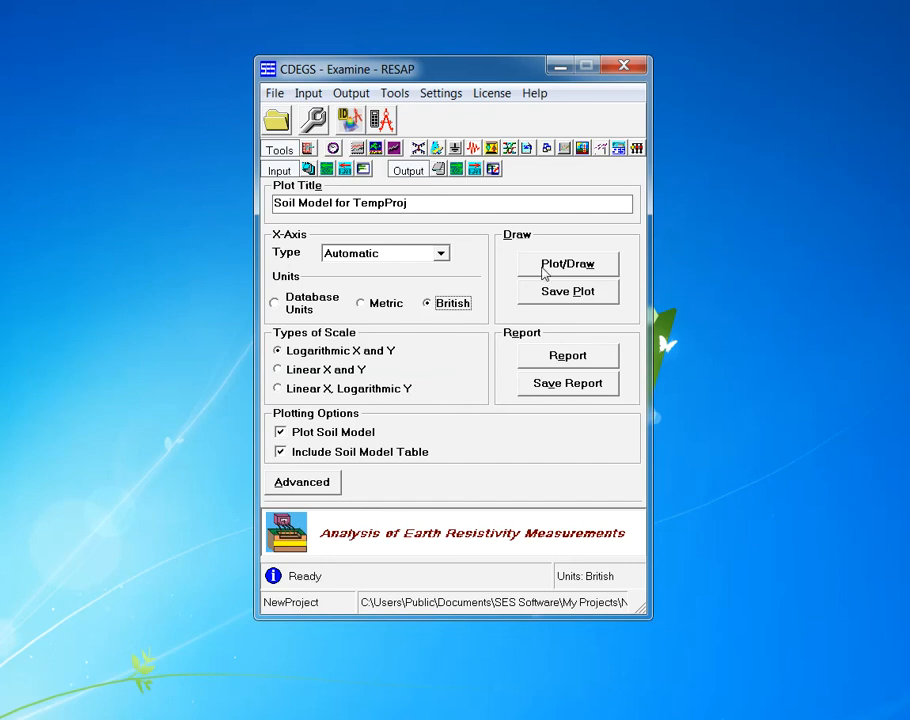
# - Draw the TempProj soil model plot with logarithmic axes and the soil model table
pyautogui.click(568, 264)
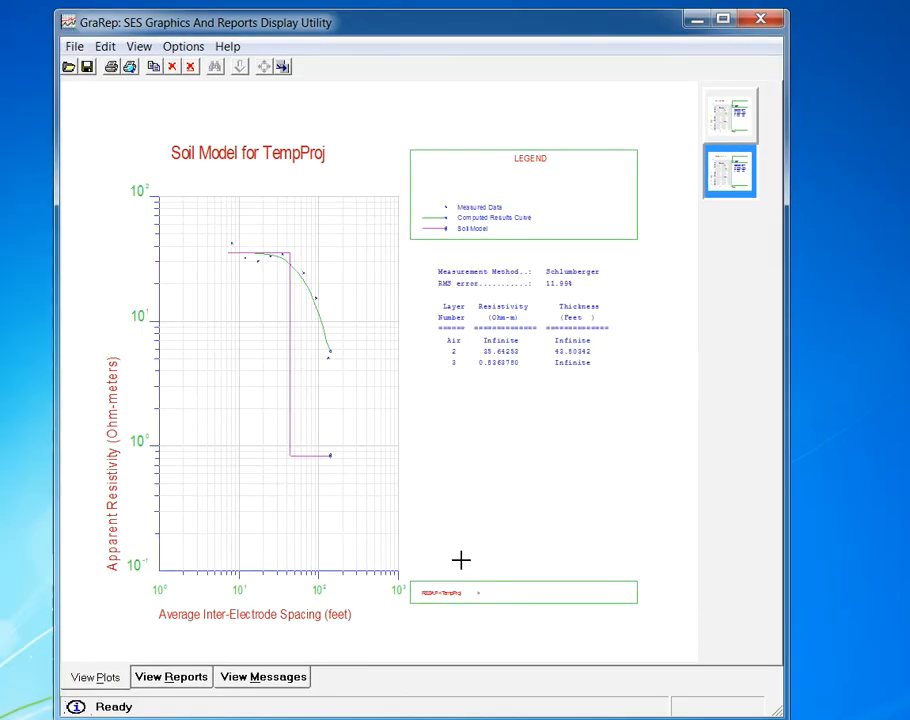
pyautogui.moveTo(500, 620)
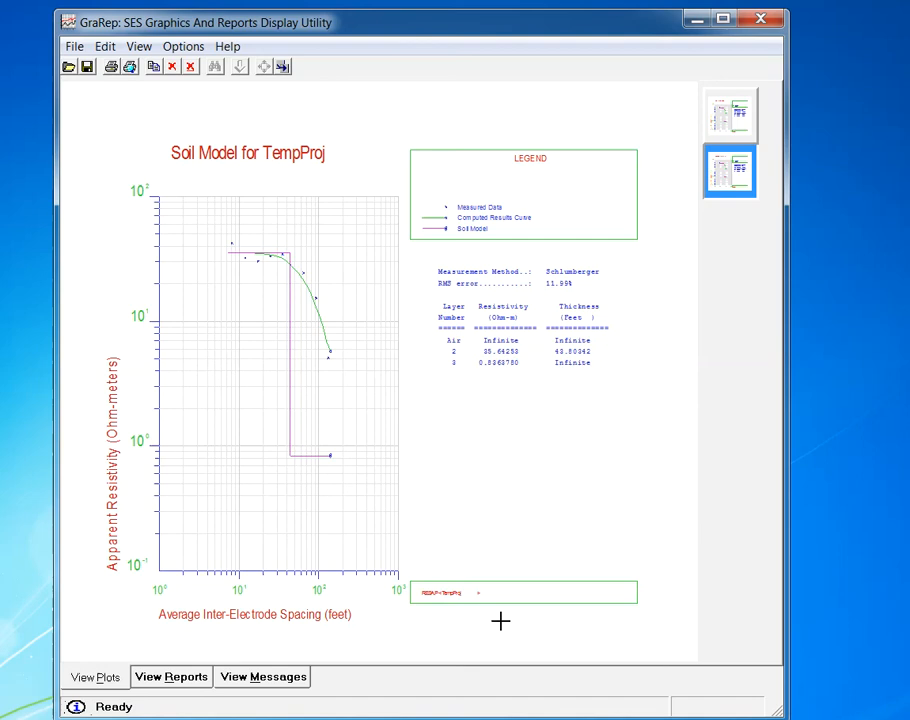
pyautogui.moveTo(622, 480)
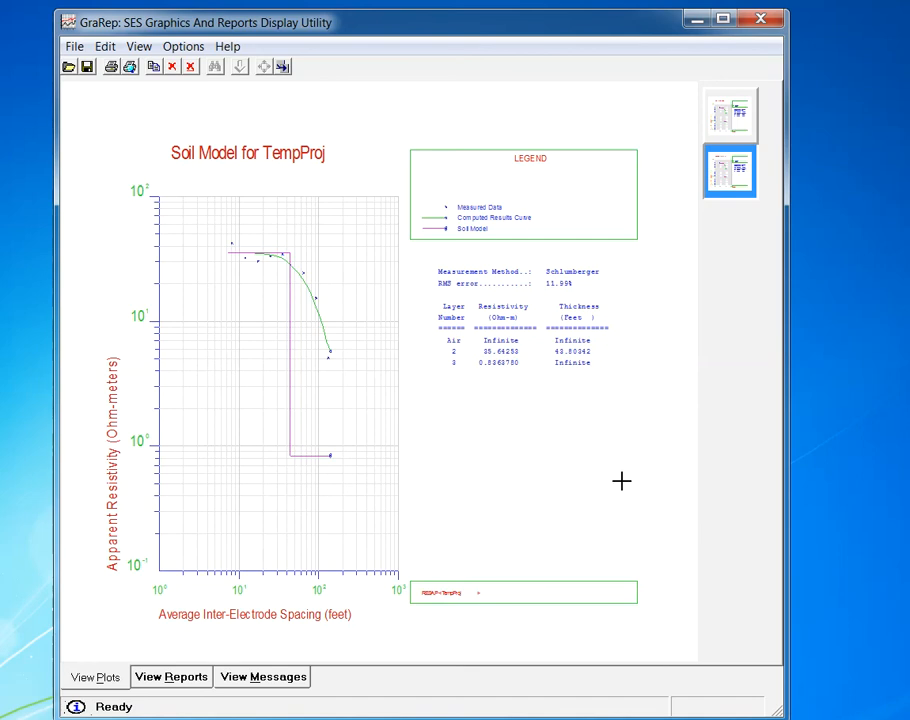
pyautogui.moveTo(432, 356)
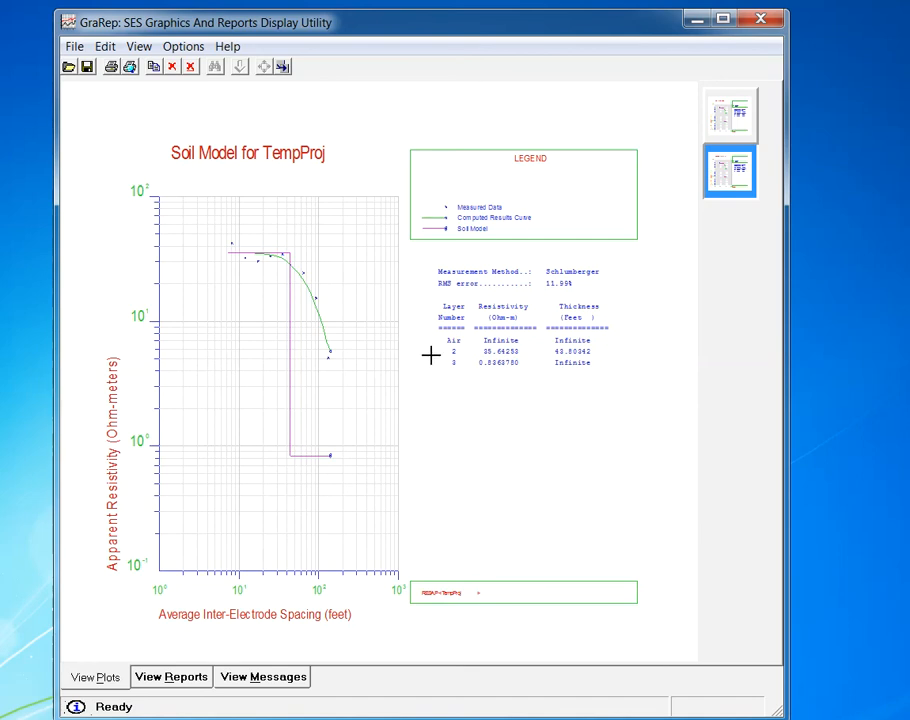
pyautogui.moveTo(168, 246)
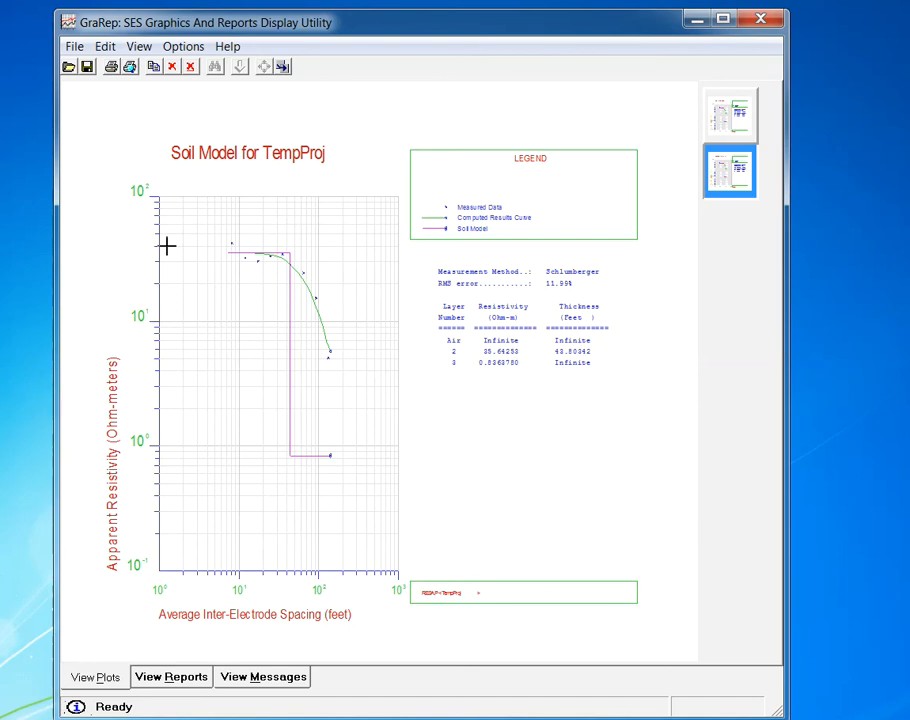
pyautogui.moveTo(456, 302)
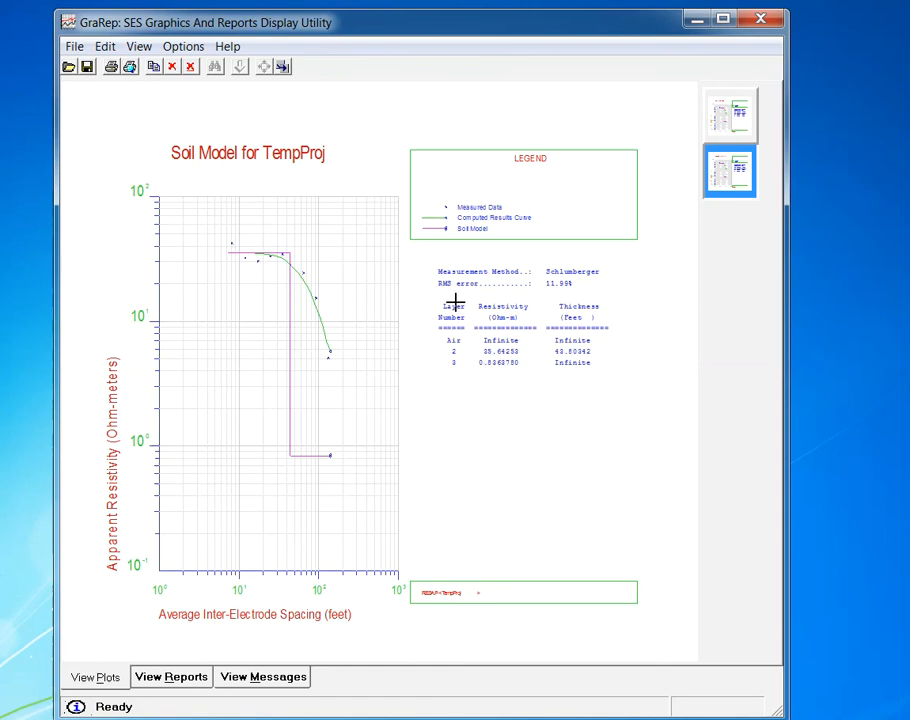
pyautogui.moveTo(428, 340)
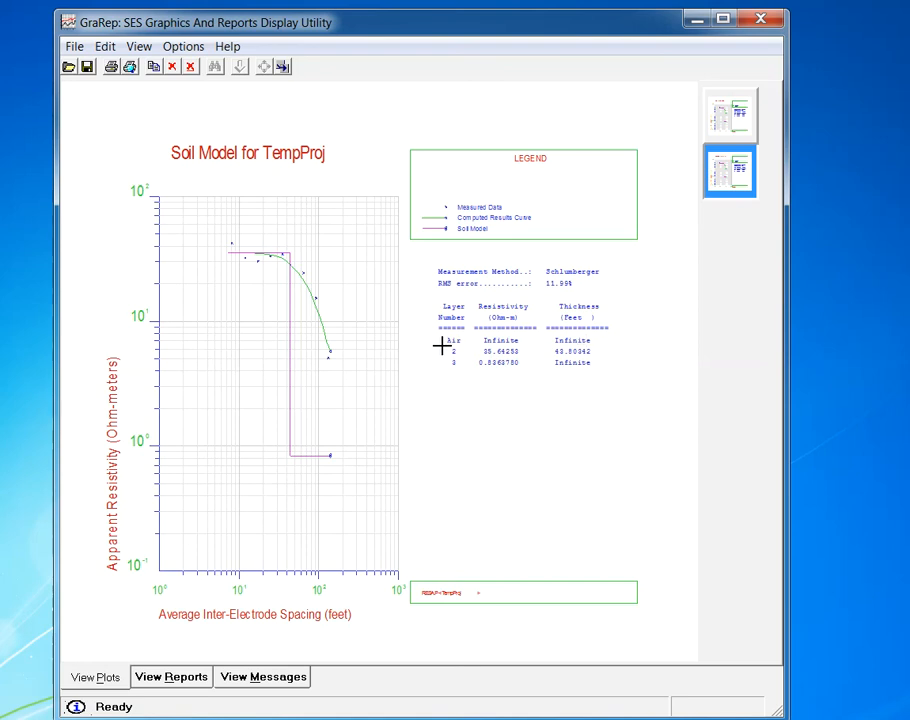
pyautogui.moveTo(466, 370)
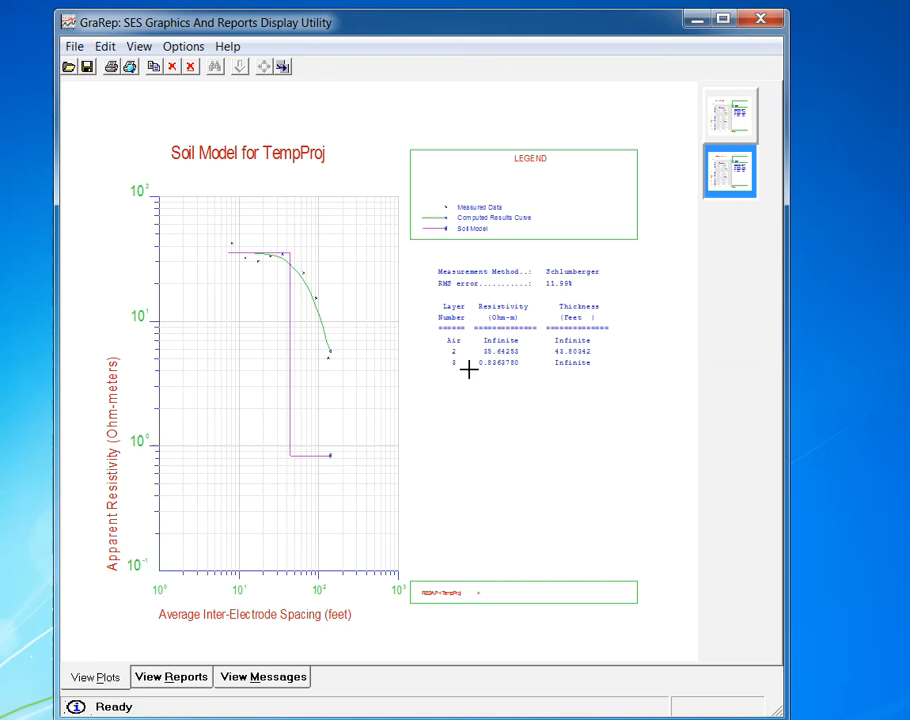
pyautogui.moveTo(484, 376)
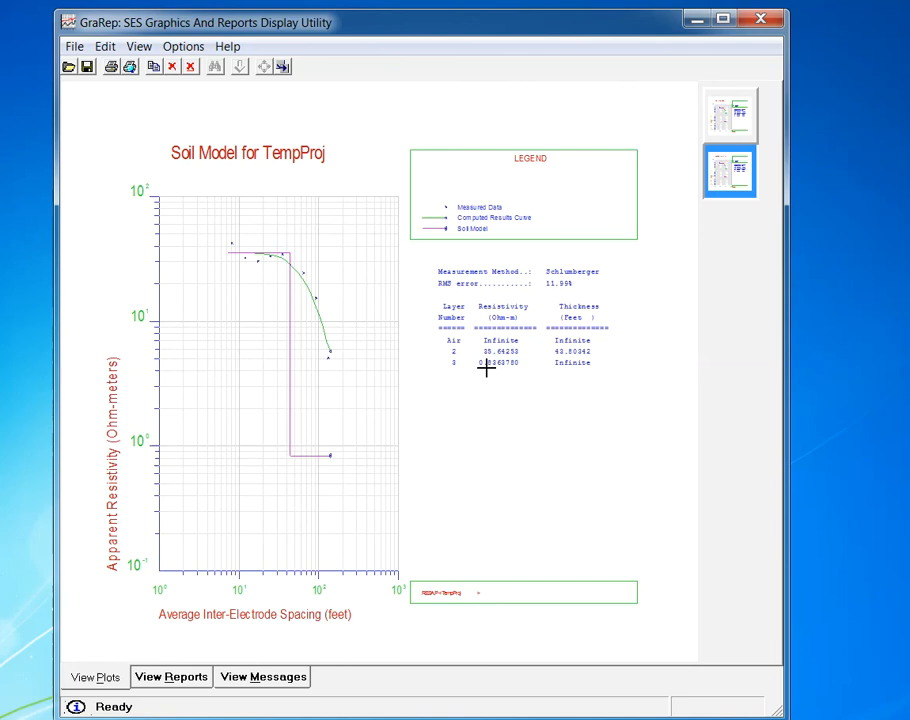
pyautogui.moveTo(578, 368)
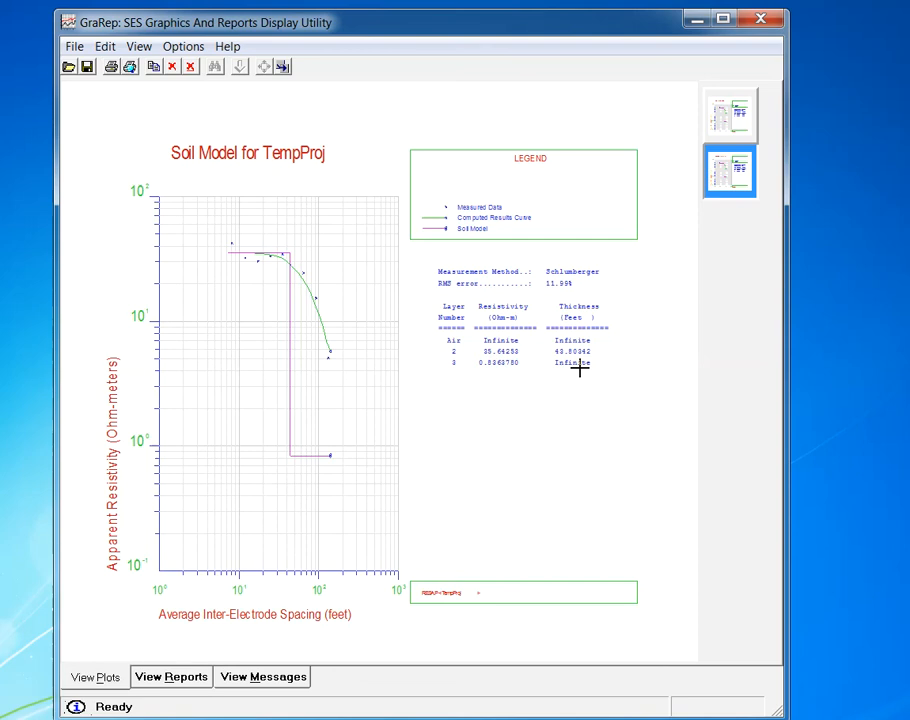
pyautogui.moveTo(80, 136)
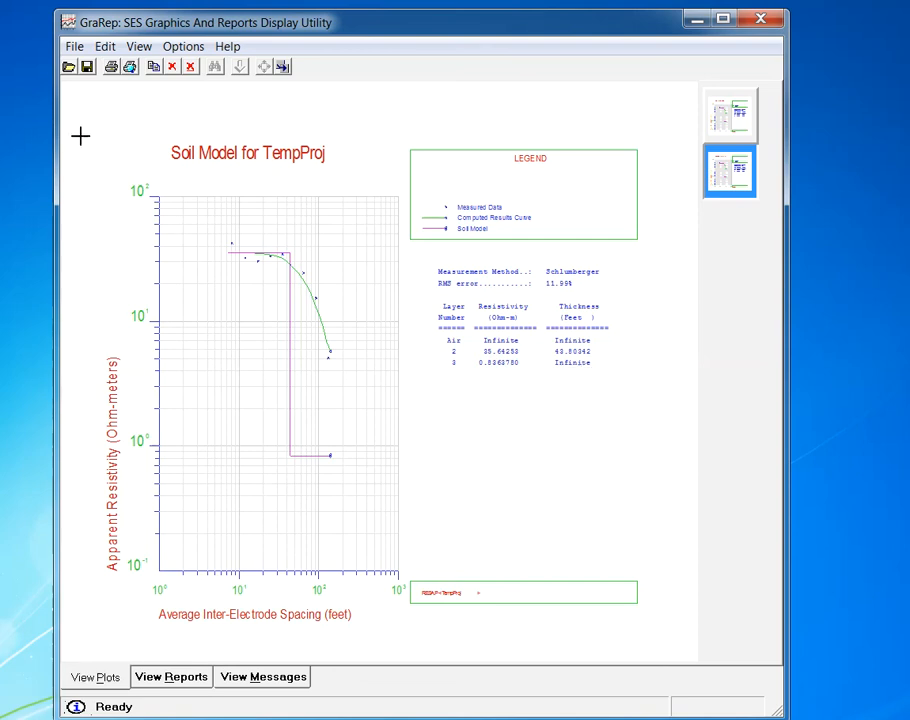
pyautogui.moveTo(384, 488)
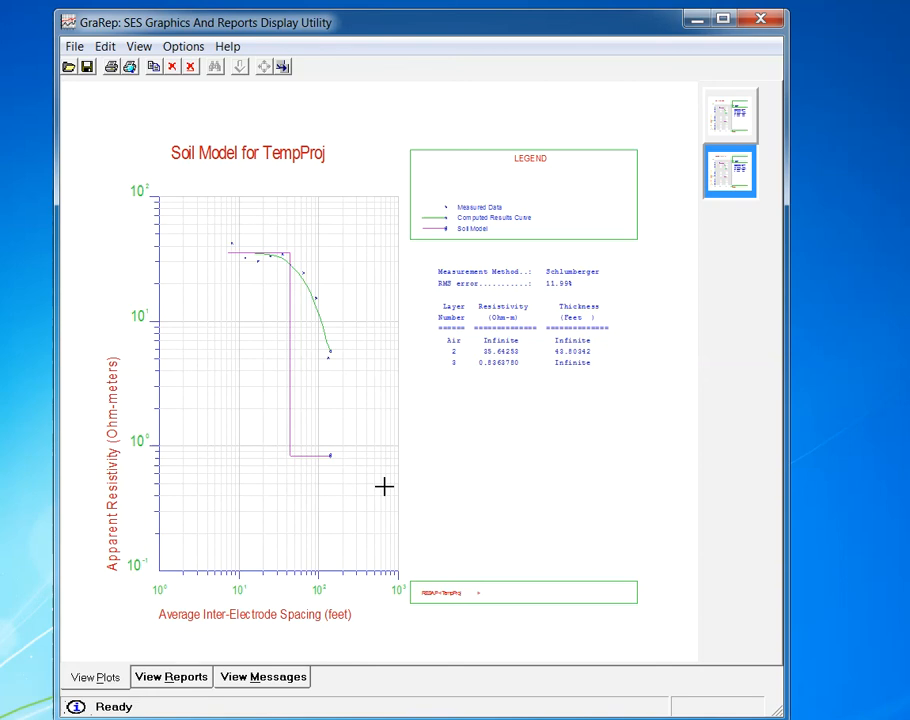
pyautogui.moveTo(296, 260)
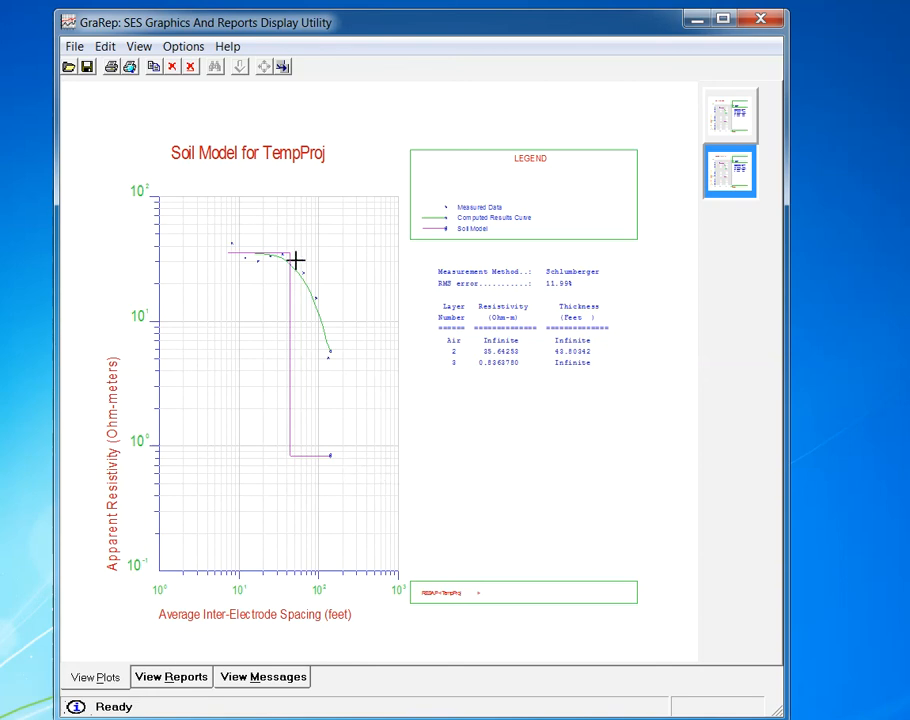
pyautogui.moveTo(348, 372)
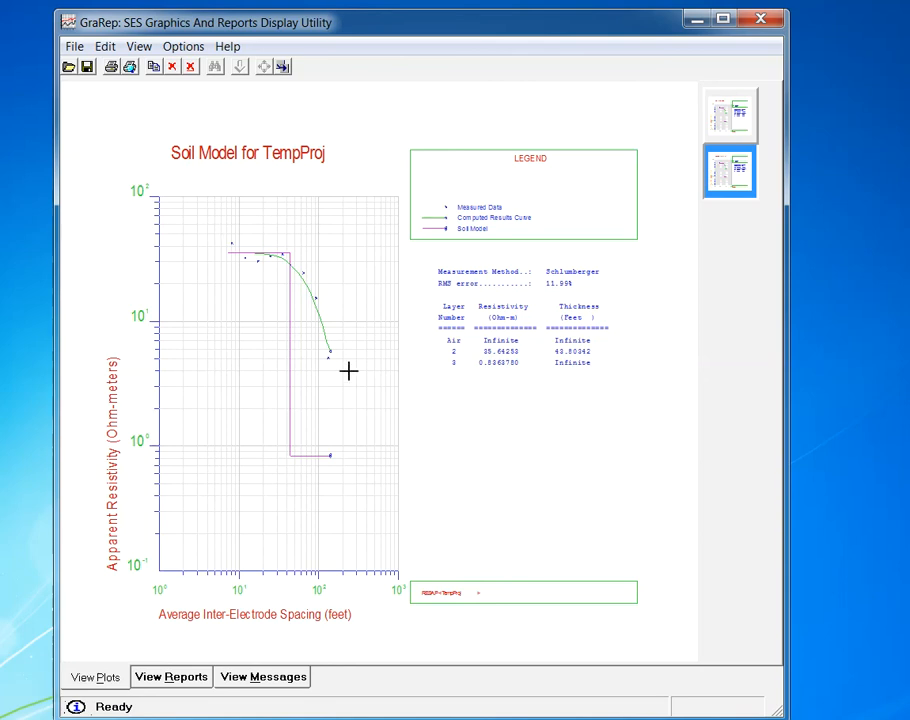
pyautogui.moveTo(320, 462)
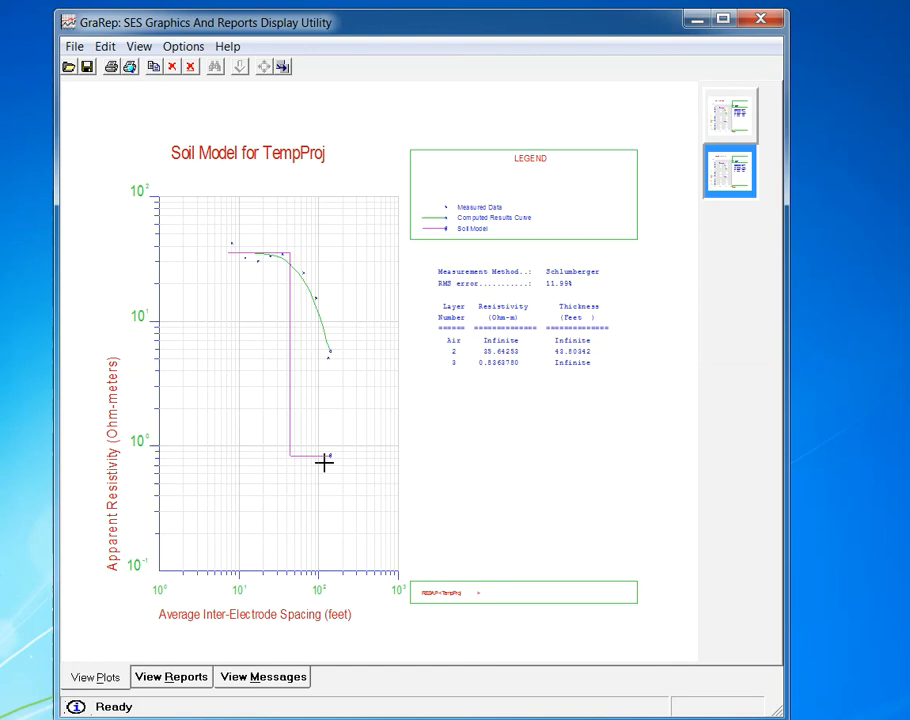
pyautogui.moveTo(258, 152)
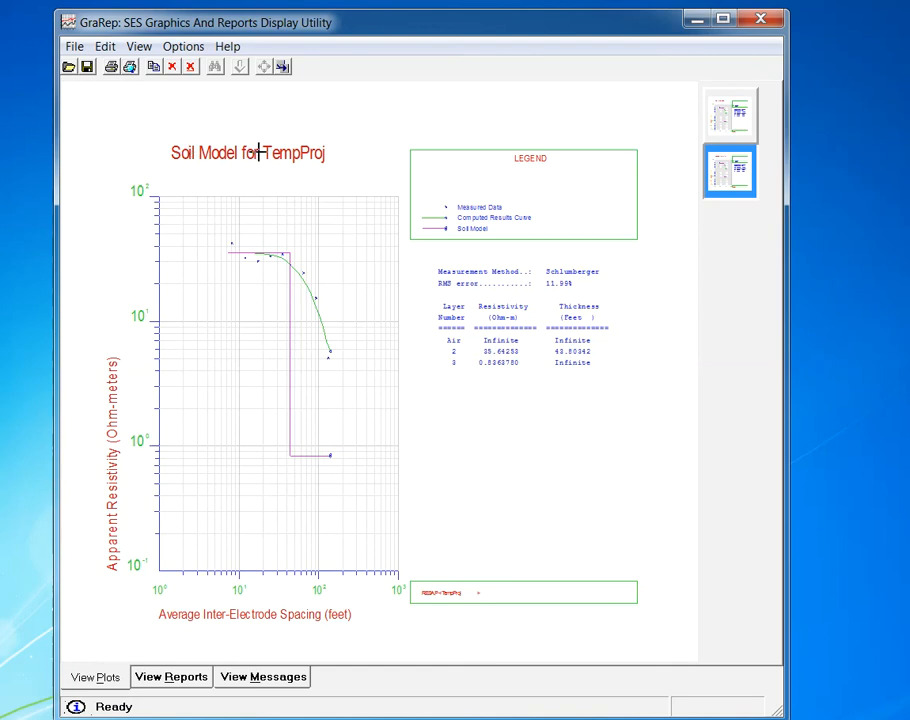
pyautogui.moveTo(128, 544)
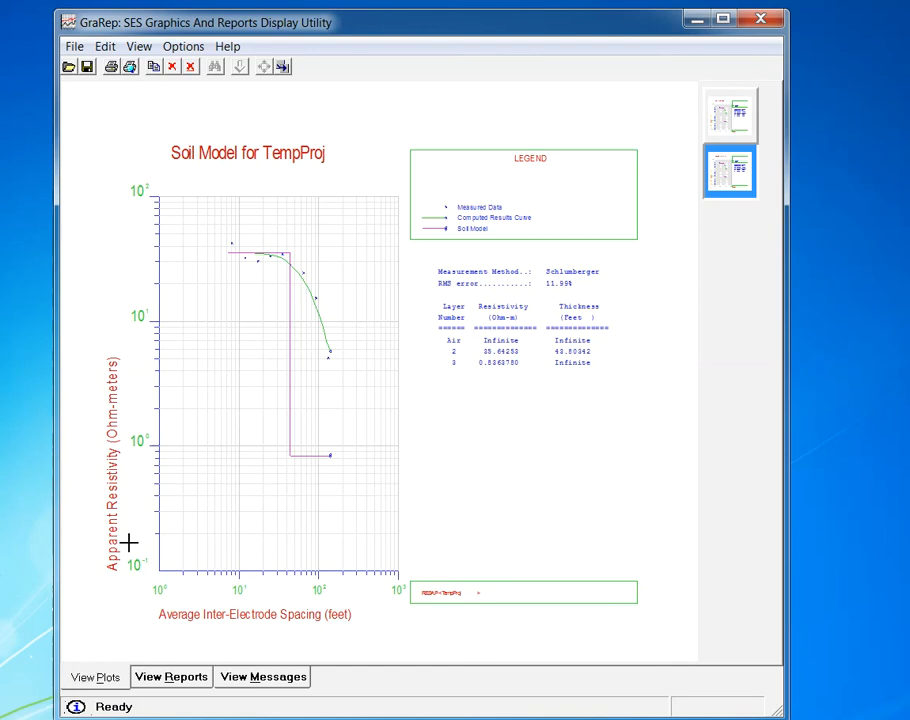
pyautogui.moveTo(168, 192)
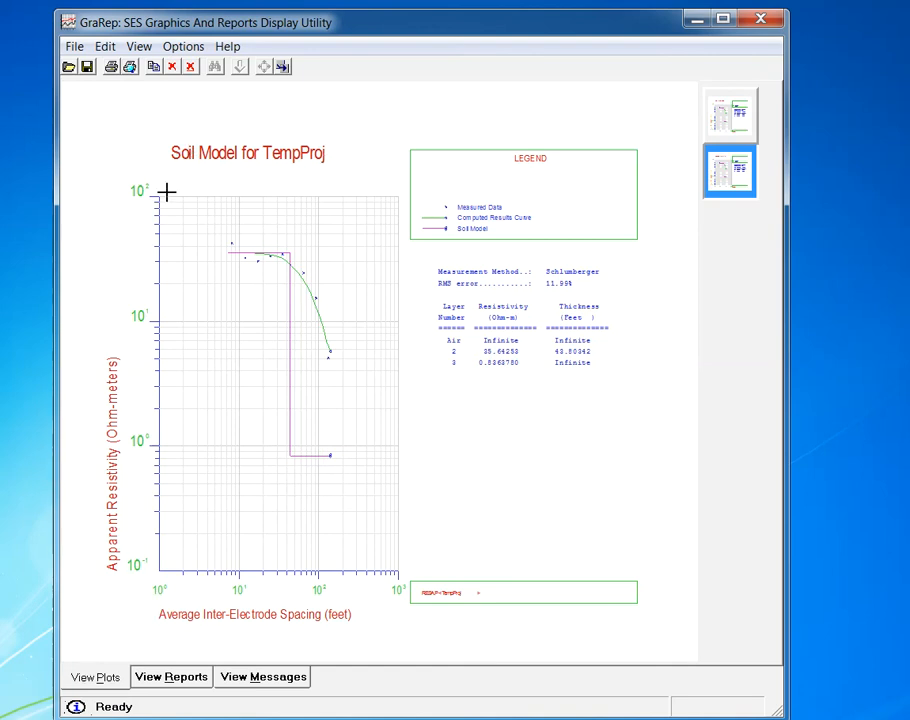
pyautogui.moveTo(128, 264)
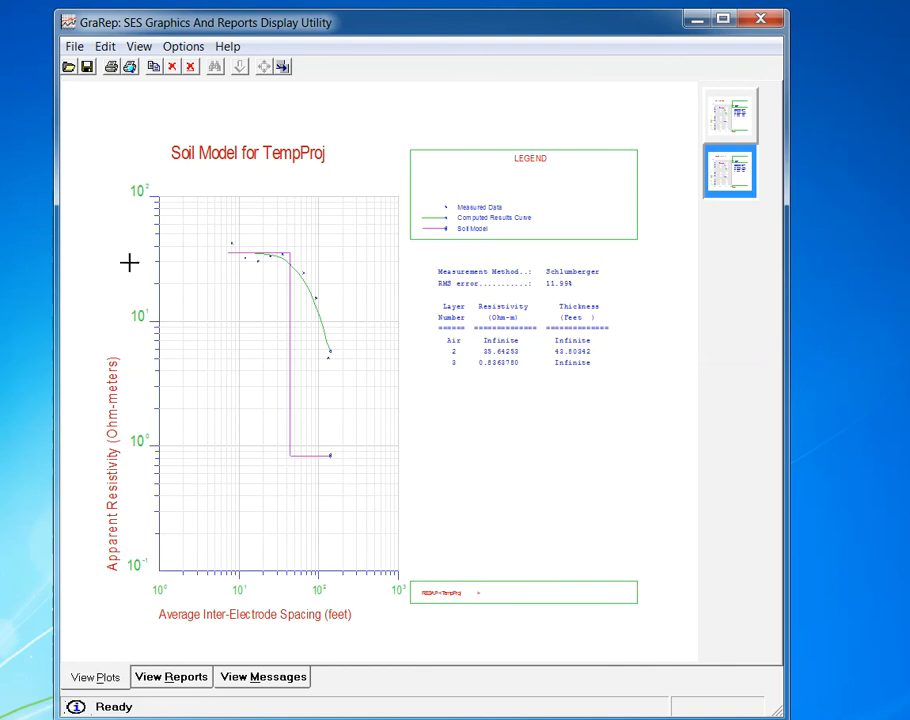
pyautogui.moveTo(250, 630)
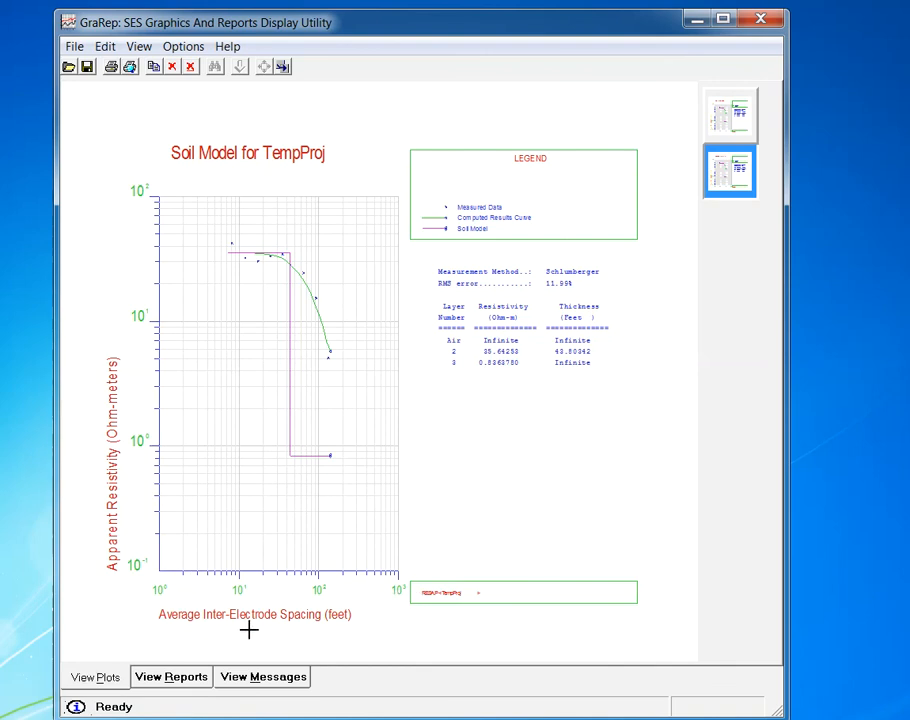
pyautogui.moveTo(156, 624)
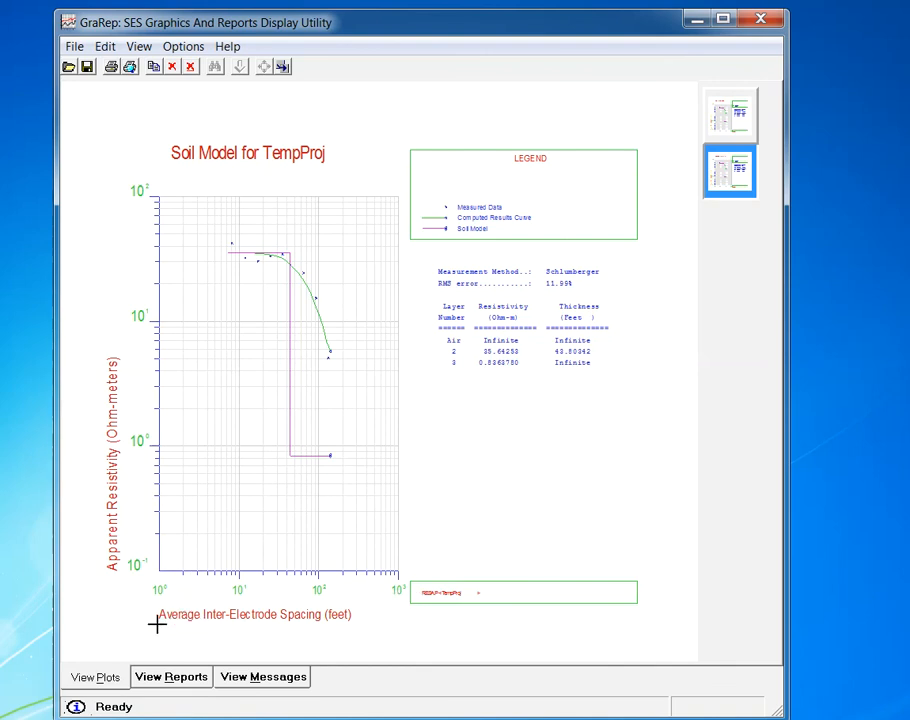
pyautogui.moveTo(168, 610)
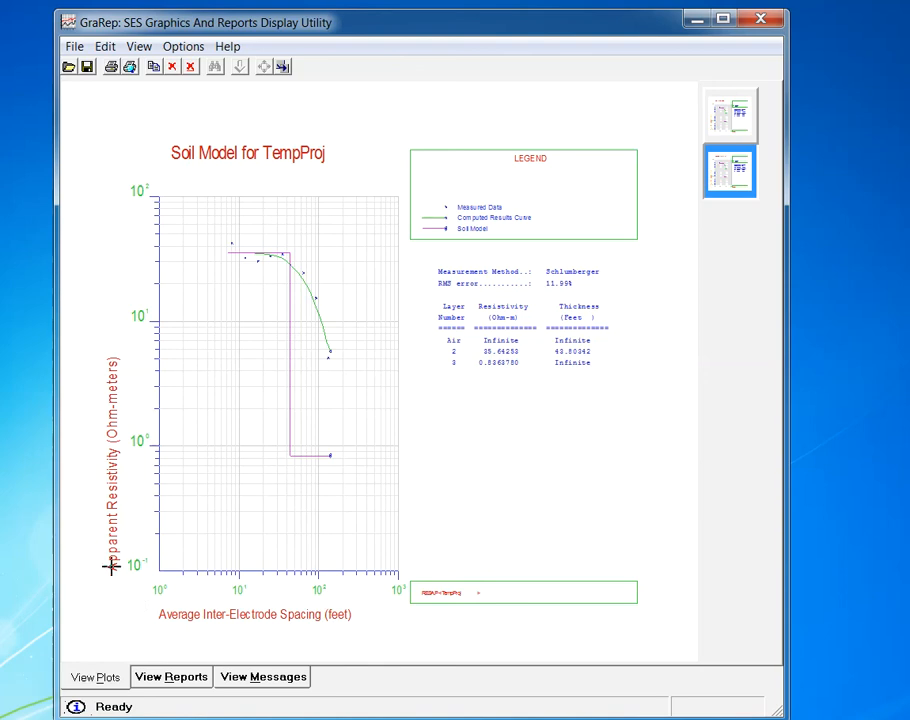
pyautogui.moveTo(116, 428)
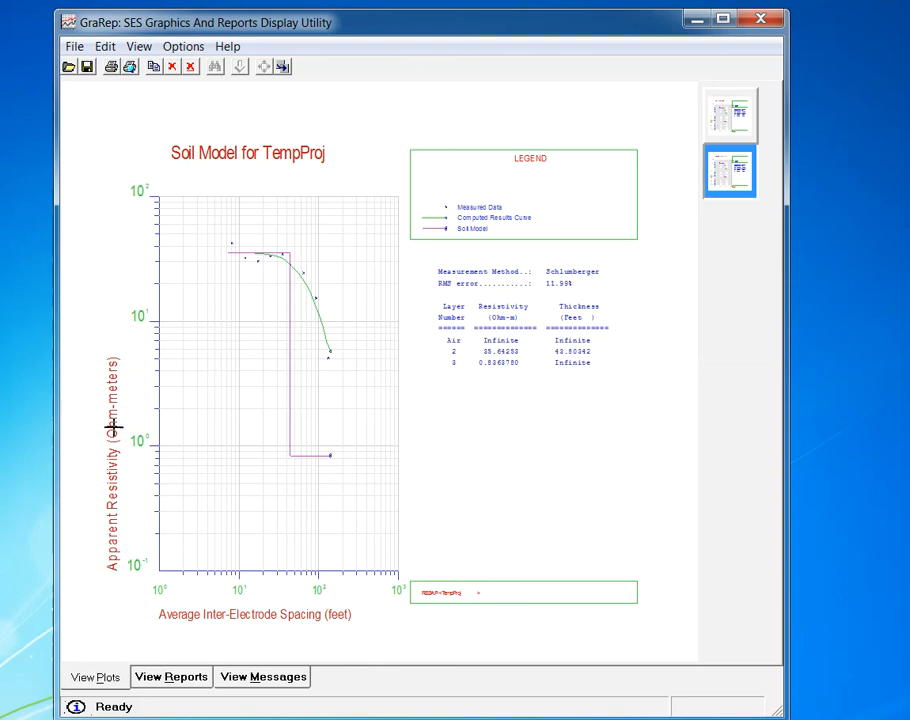
pyautogui.moveTo(112, 368)
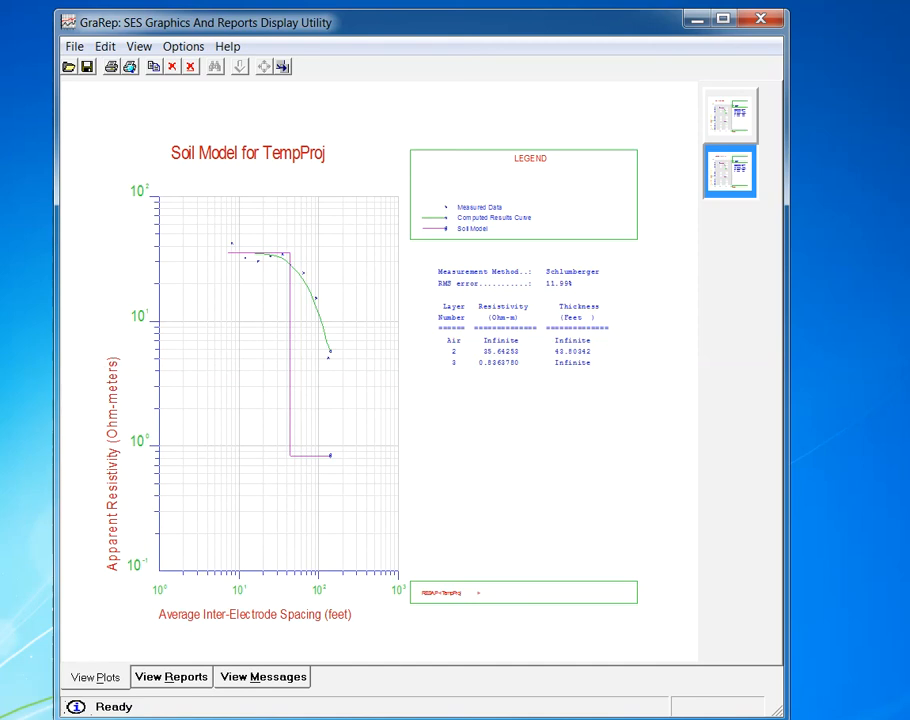
pyautogui.moveTo(228, 702)
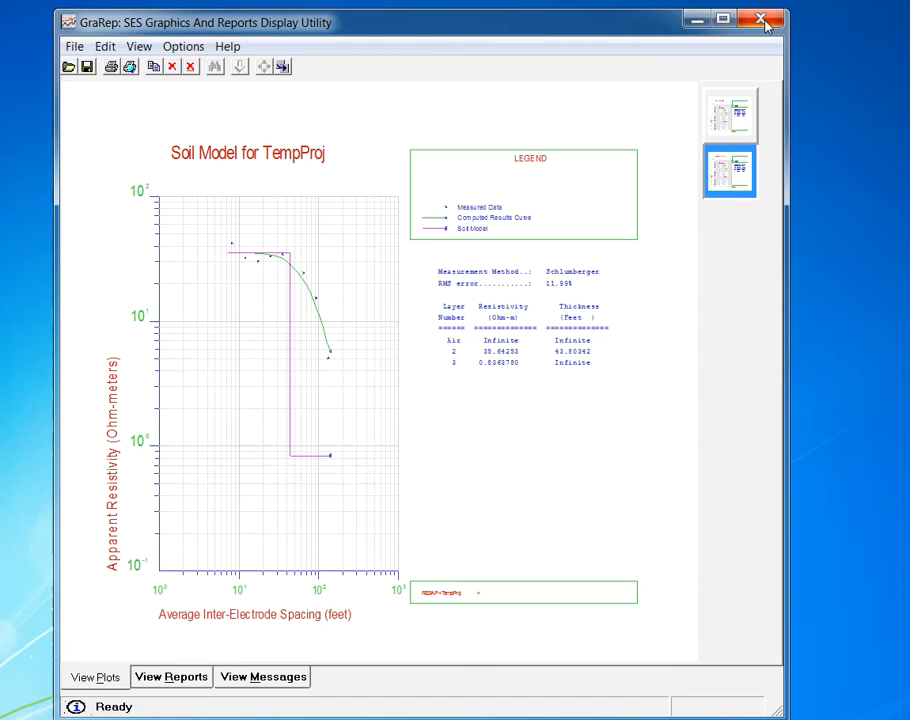
# - Close the GraRep soil model plot viewer to return to RESAP Examine
pyautogui.click(762, 20)
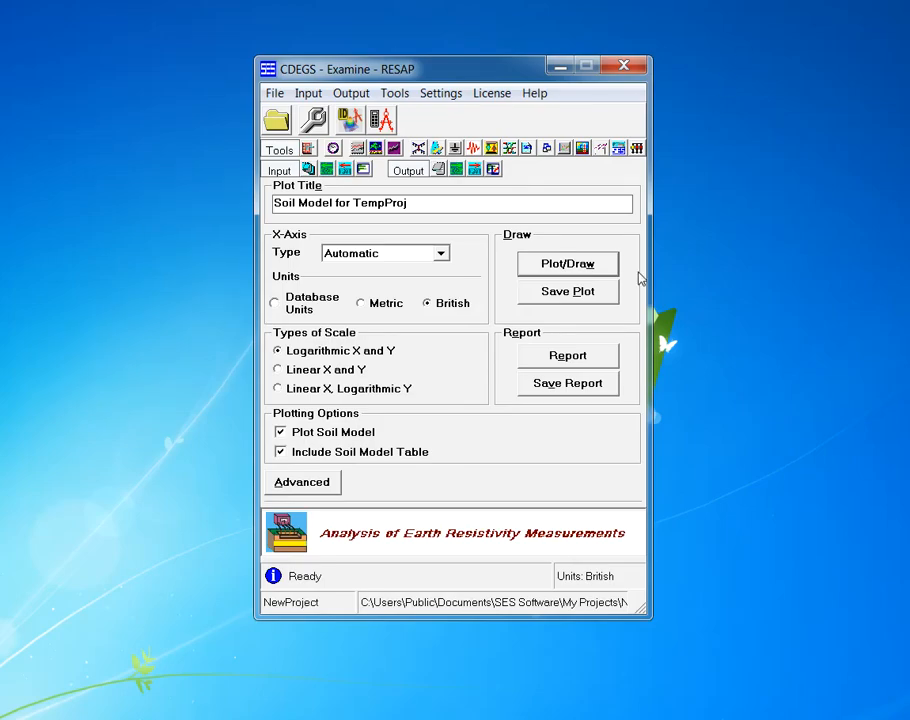
pyautogui.moveTo(384, 168)
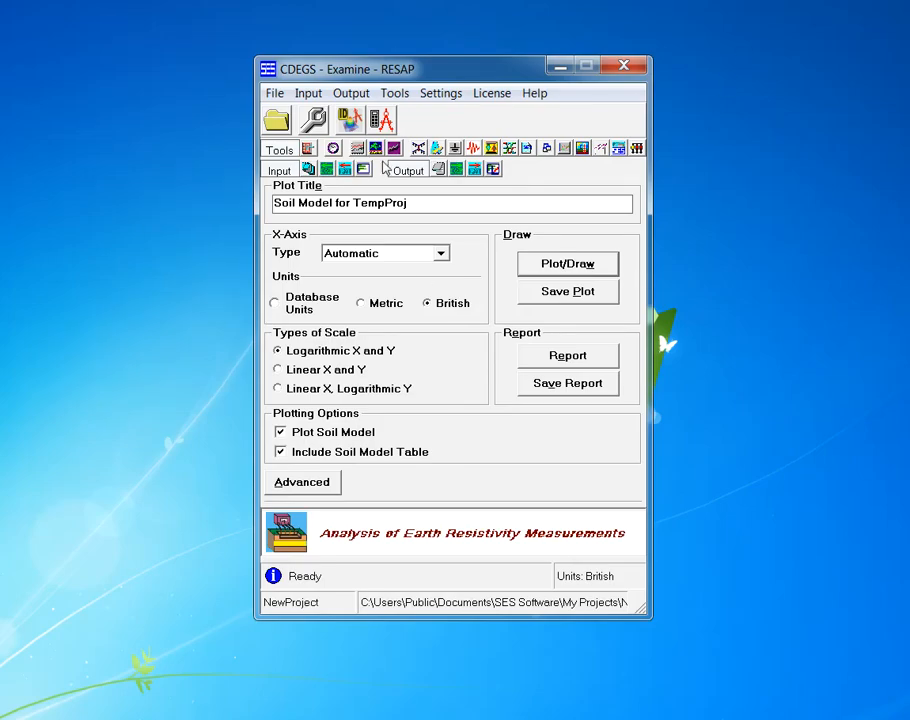
pyautogui.moveTo(390, 150)
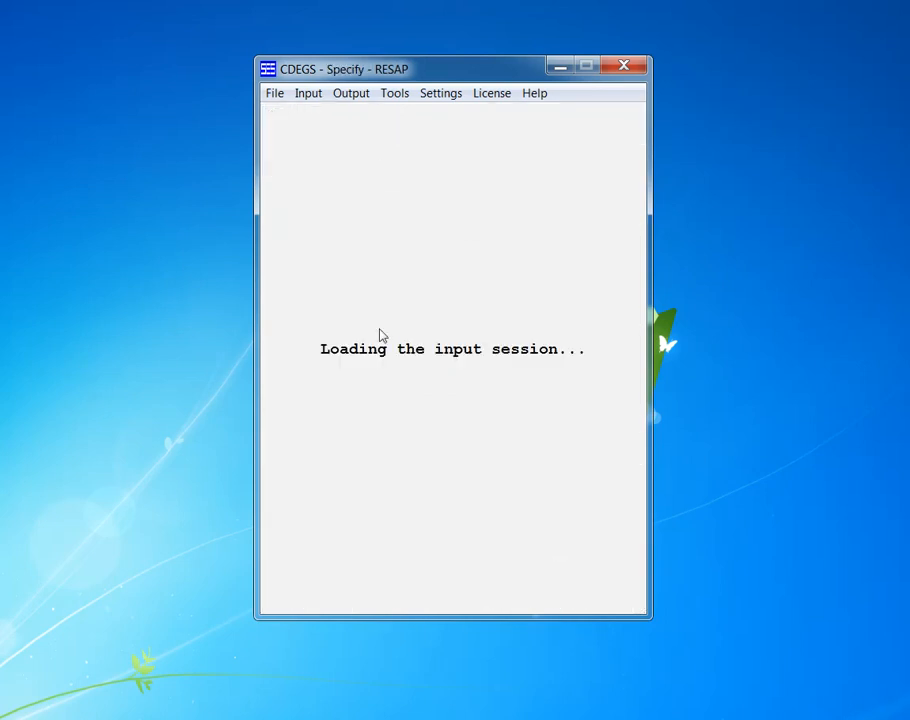
pyautogui.moveTo(294, 384)
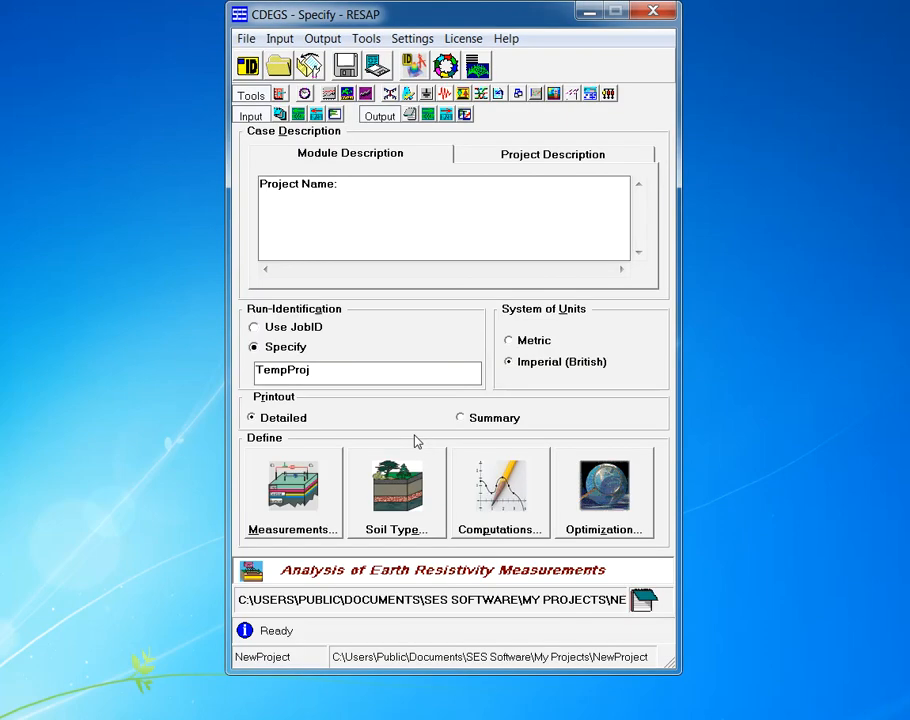
pyautogui.moveTo(380, 572)
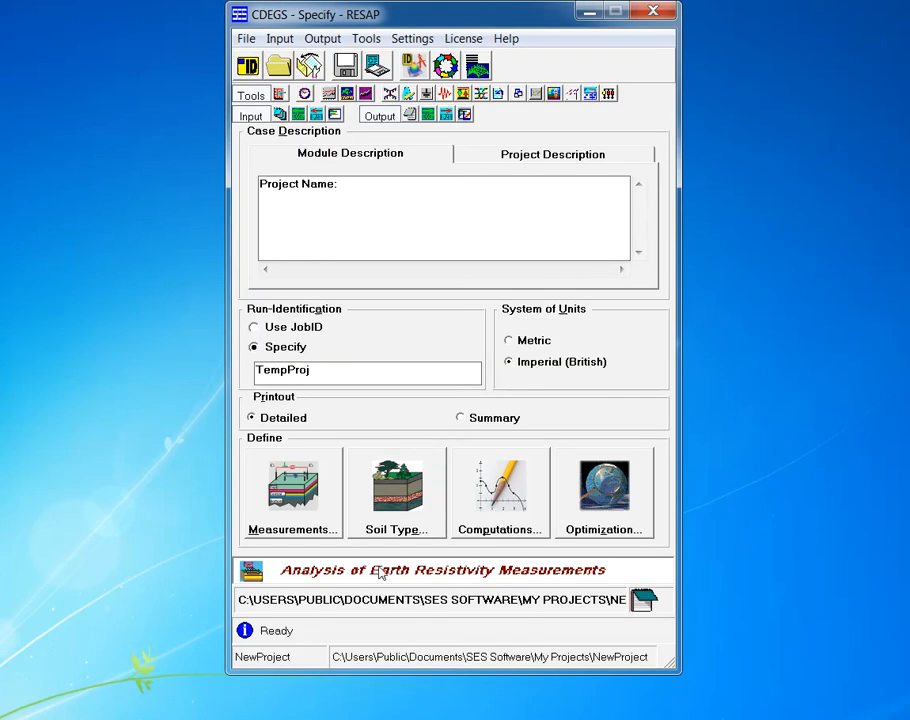
pyautogui.moveTo(384, 528)
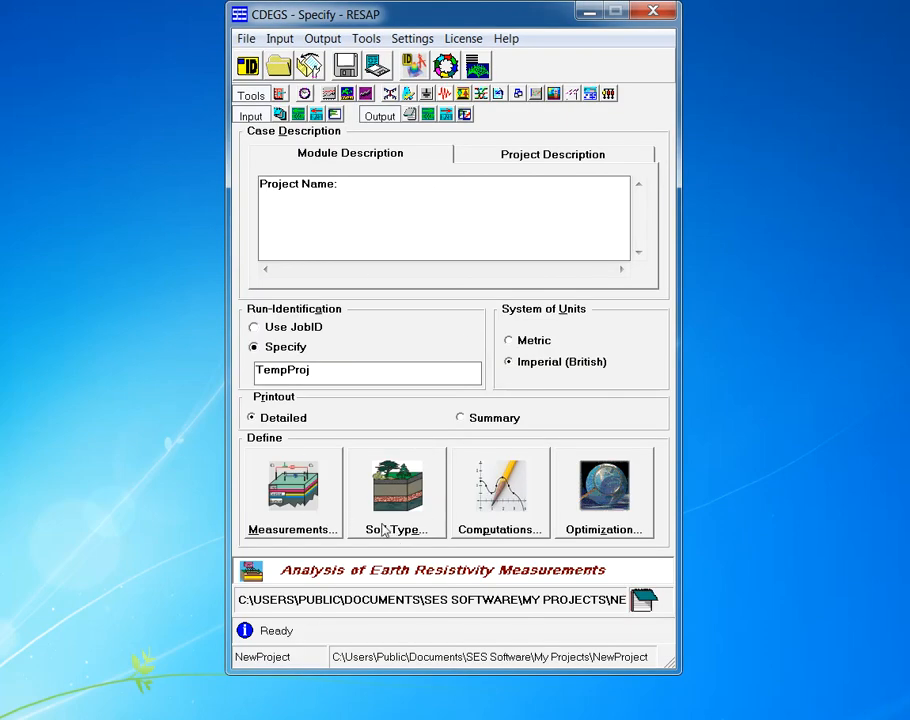
pyautogui.moveTo(388, 516)
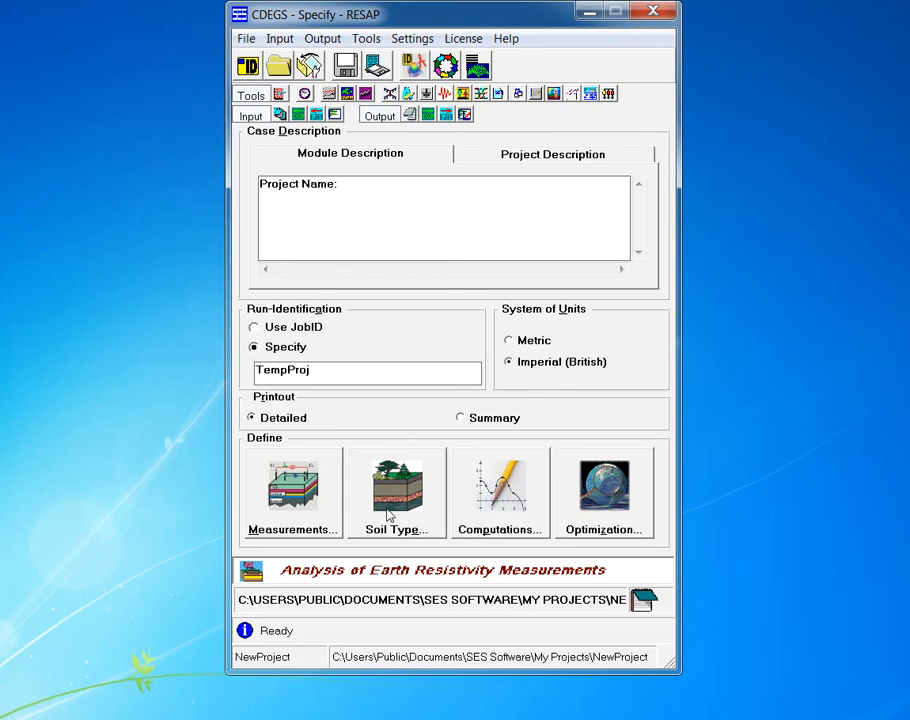
# - In the Soil Type dialog, preview uniform and vertical types, keeping Horizontal Layers
pyautogui.click(396, 490)
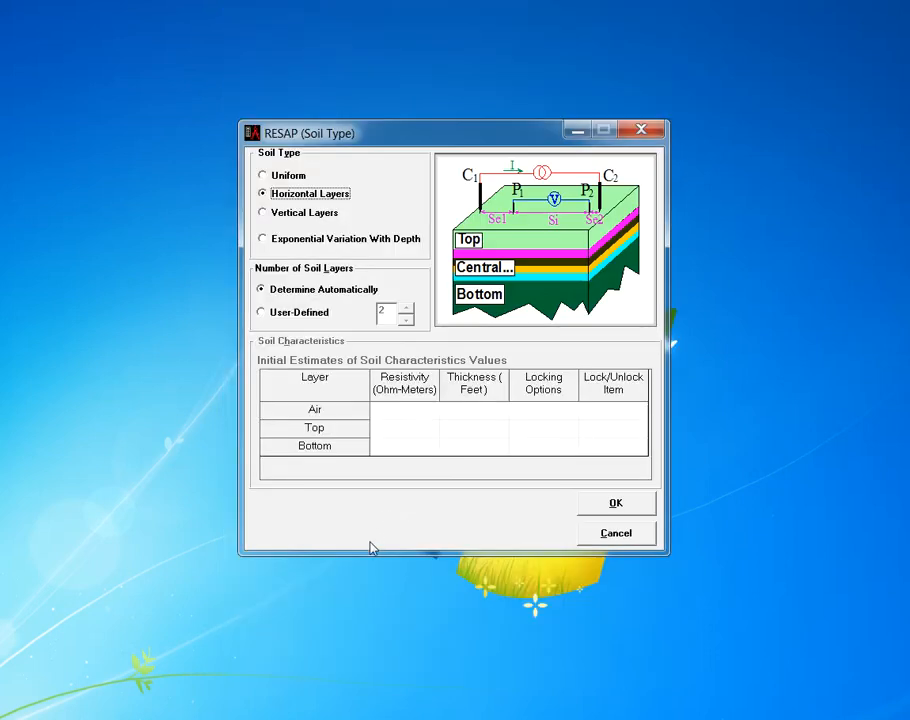
pyautogui.moveTo(280, 250)
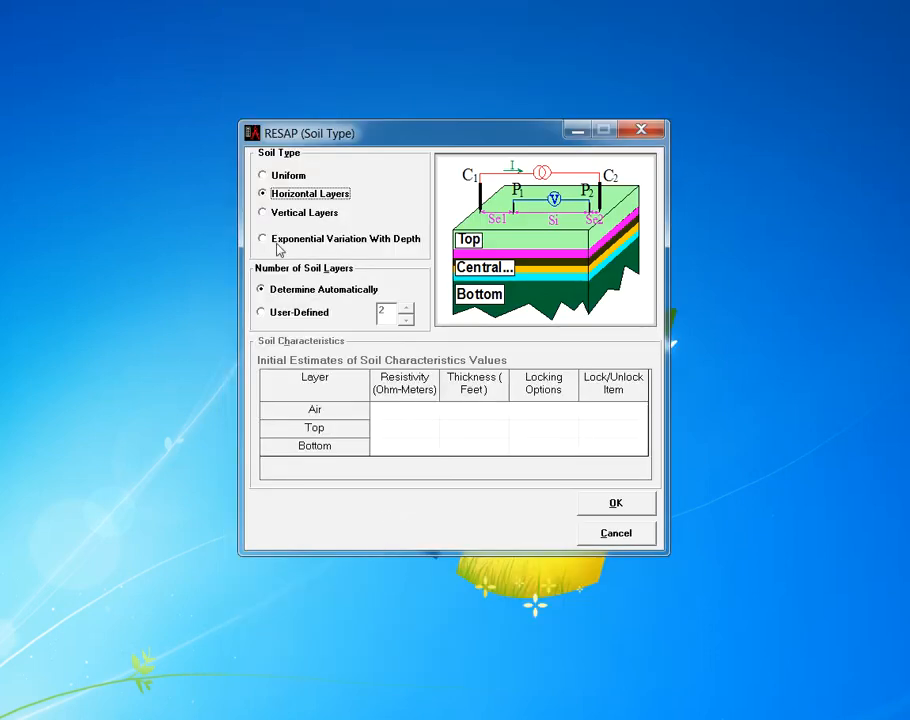
pyautogui.moveTo(280, 204)
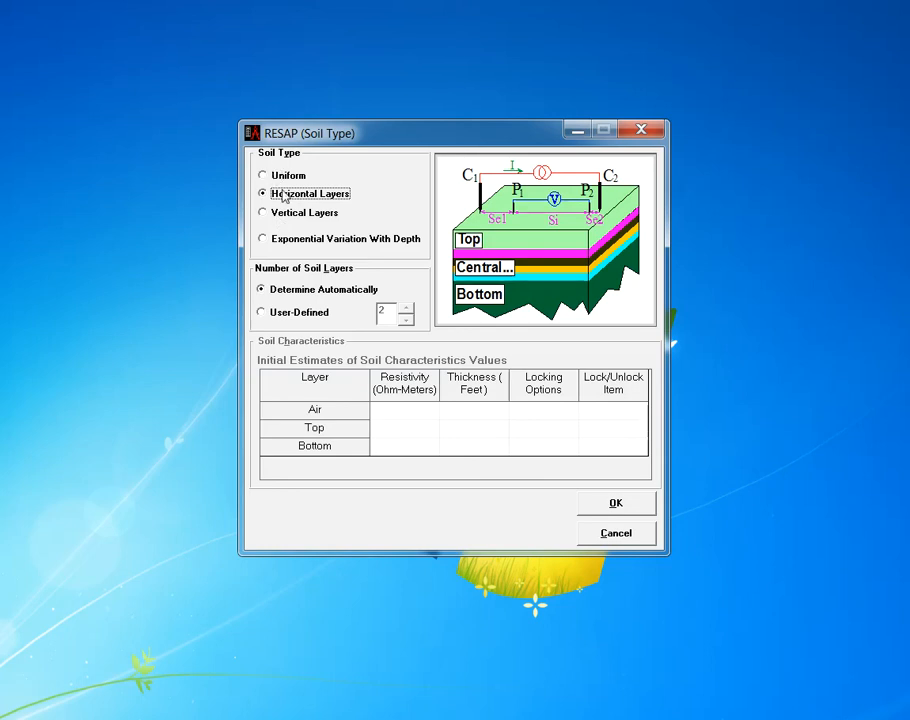
pyautogui.moveTo(450, 564)
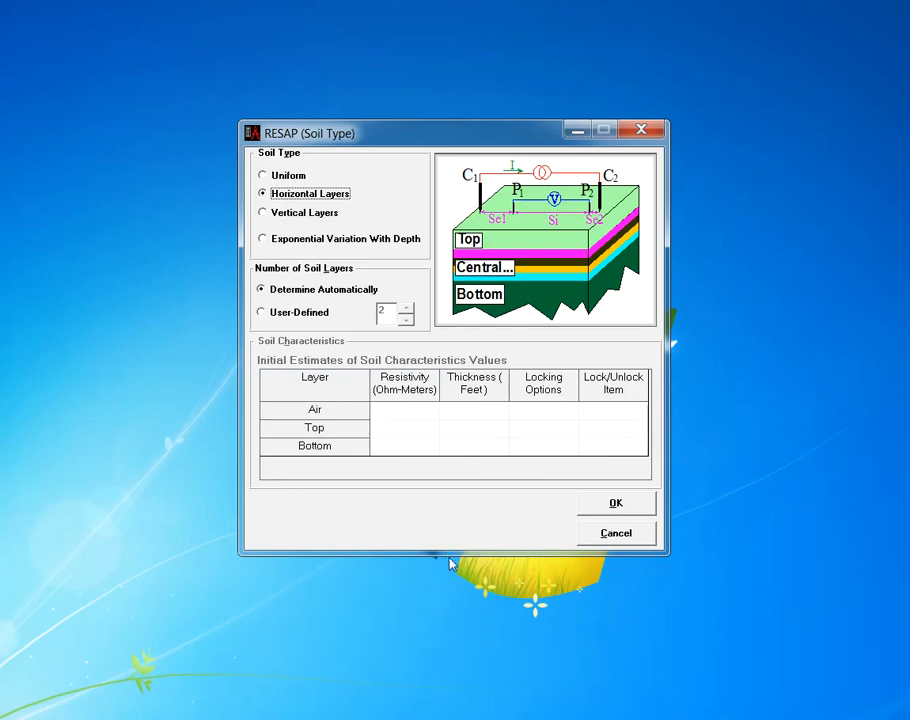
pyautogui.moveTo(448, 556)
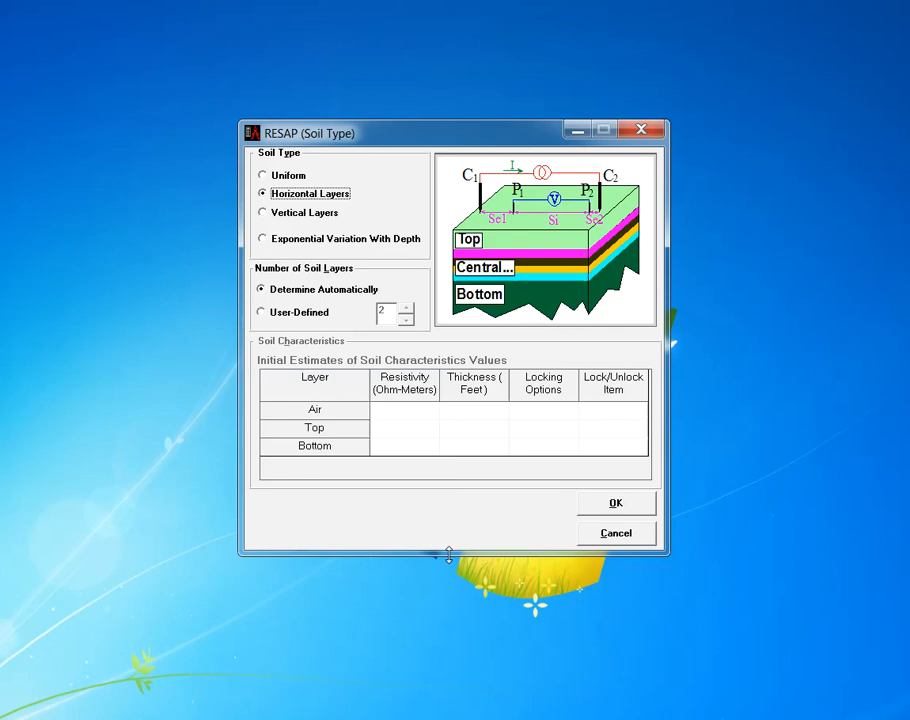
pyautogui.moveTo(448, 556); pyautogui.dragTo(448, 648)
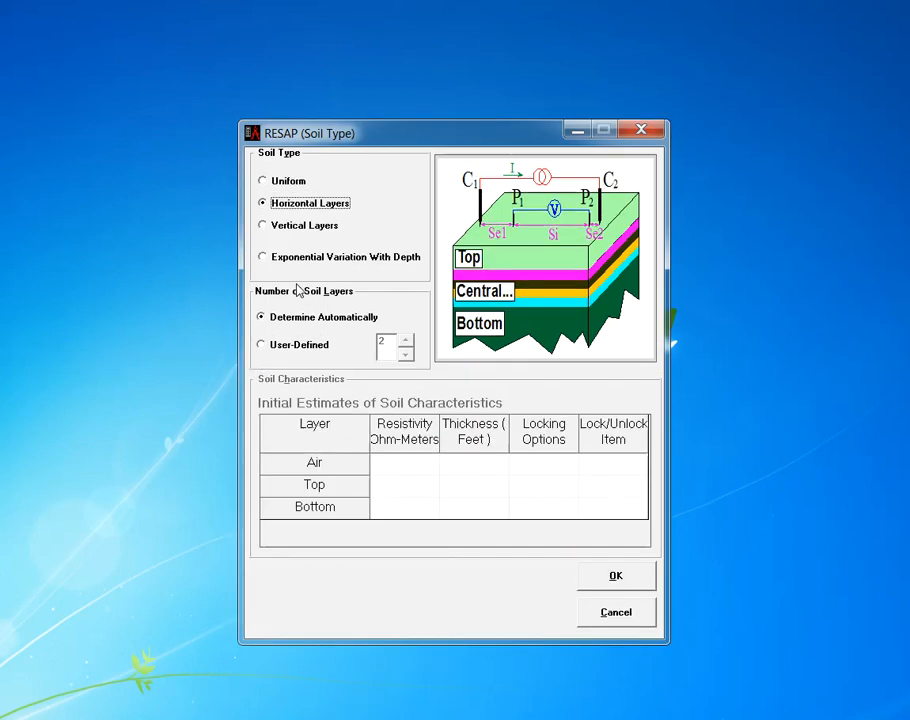
pyautogui.moveTo(268, 340)
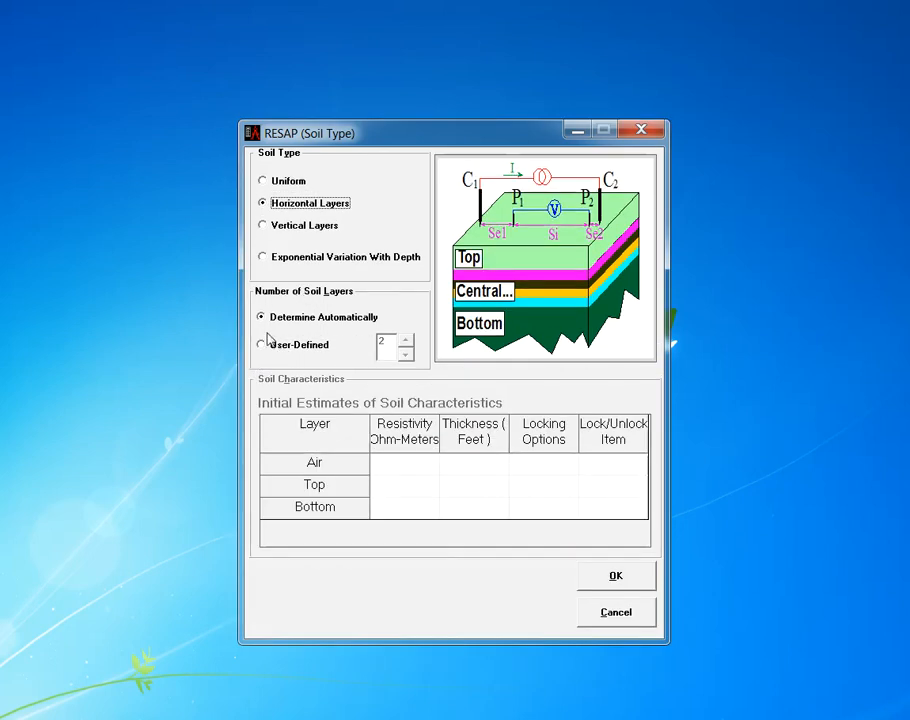
pyautogui.click(264, 180)
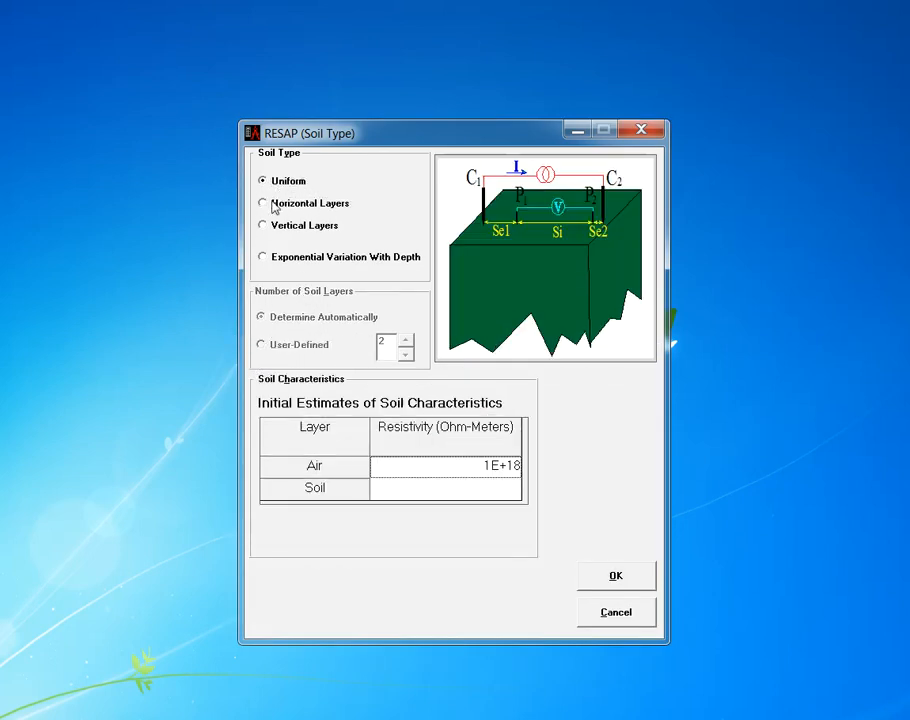
pyautogui.click(264, 204)
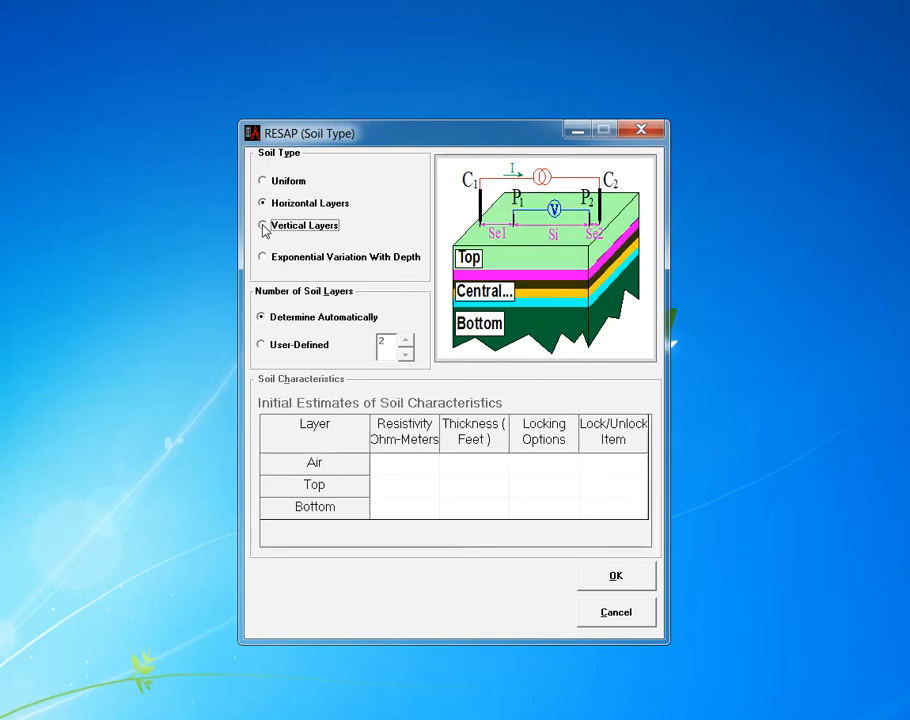
pyautogui.click(262, 224)
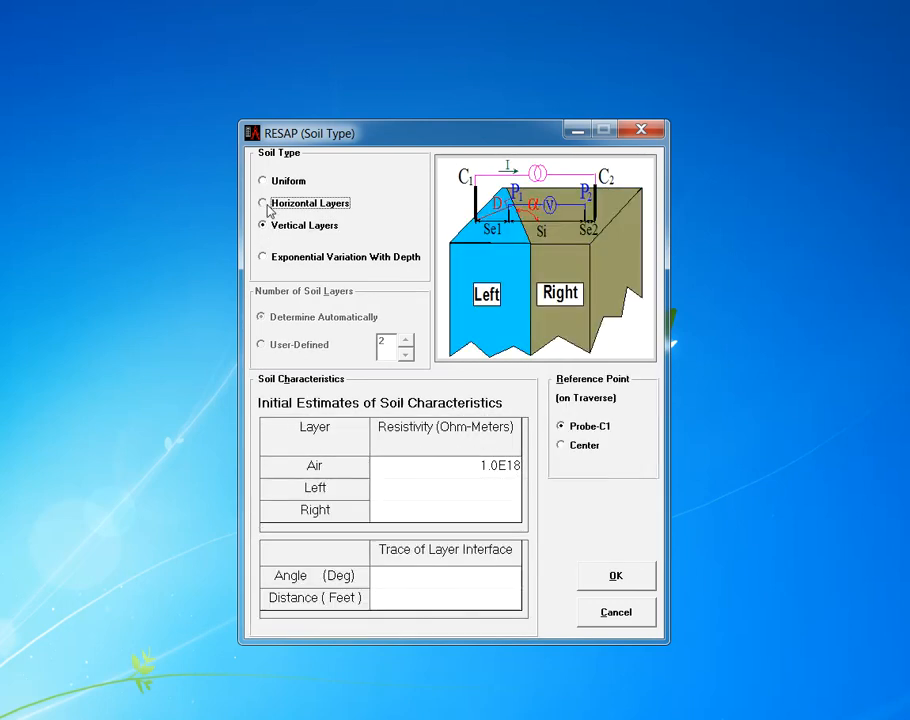
pyautogui.click(262, 204)
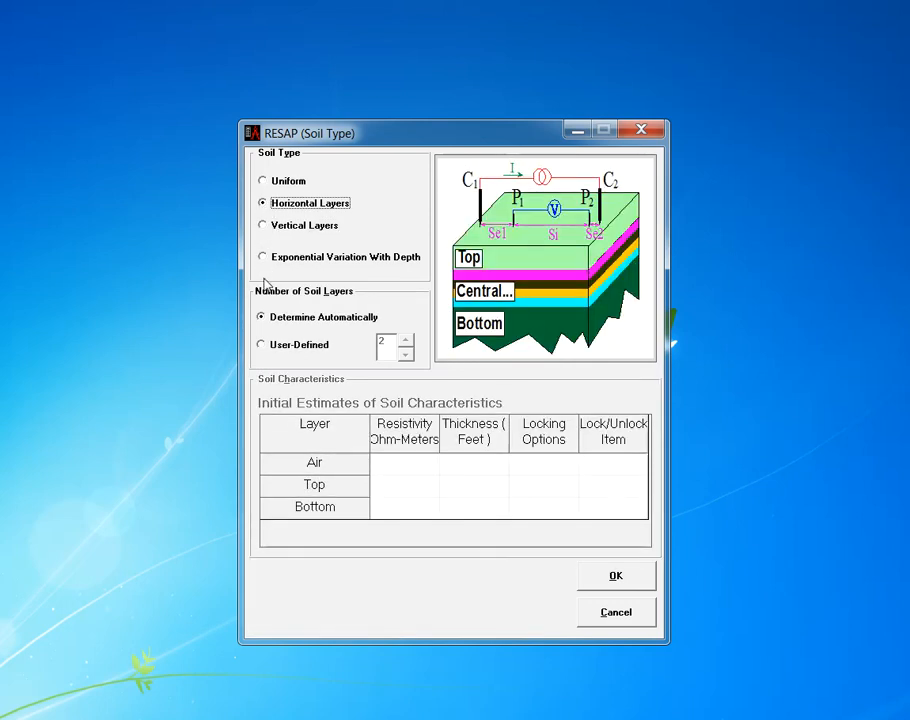
pyautogui.moveTo(268, 362)
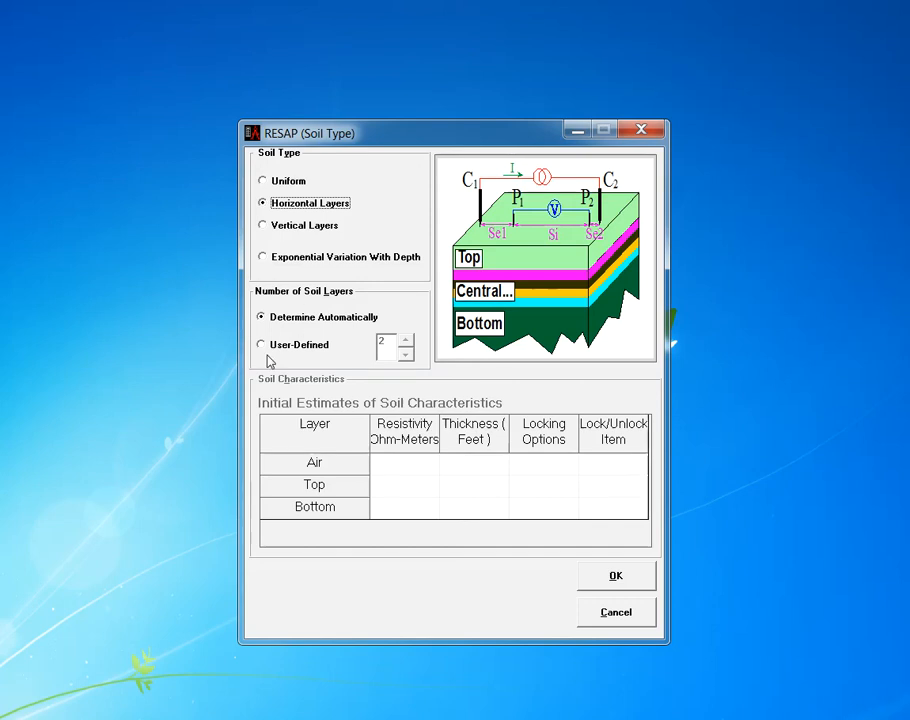
pyautogui.moveTo(356, 292)
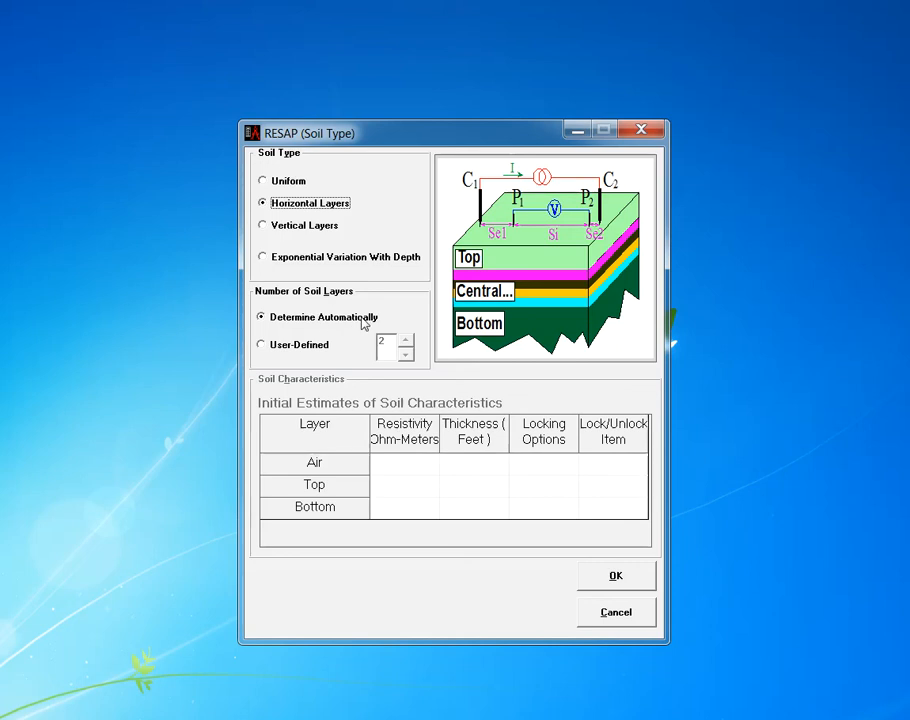
pyautogui.moveTo(384, 356)
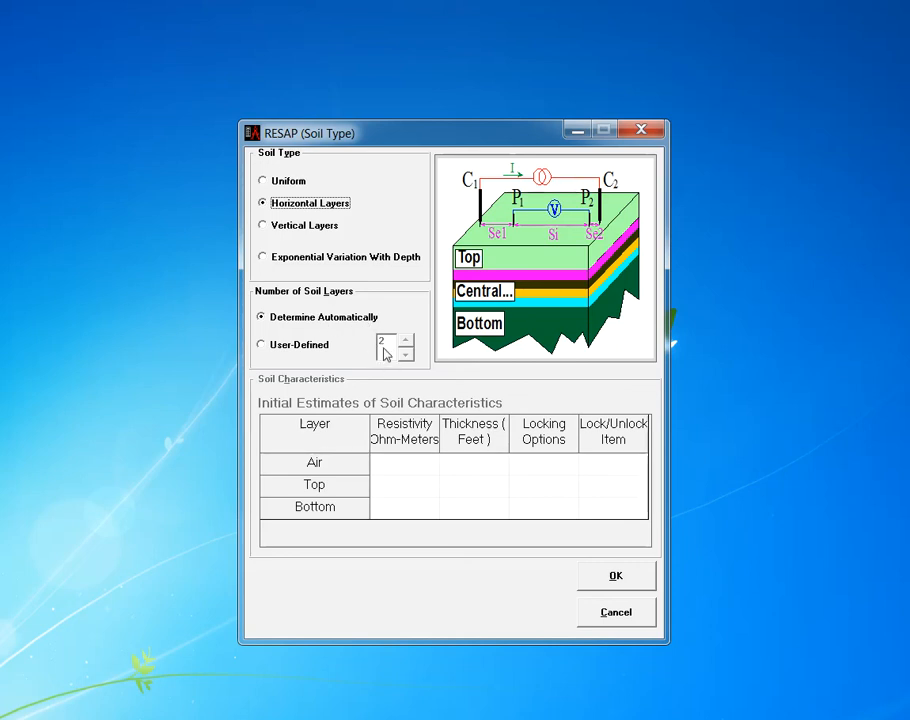
pyautogui.moveTo(456, 292)
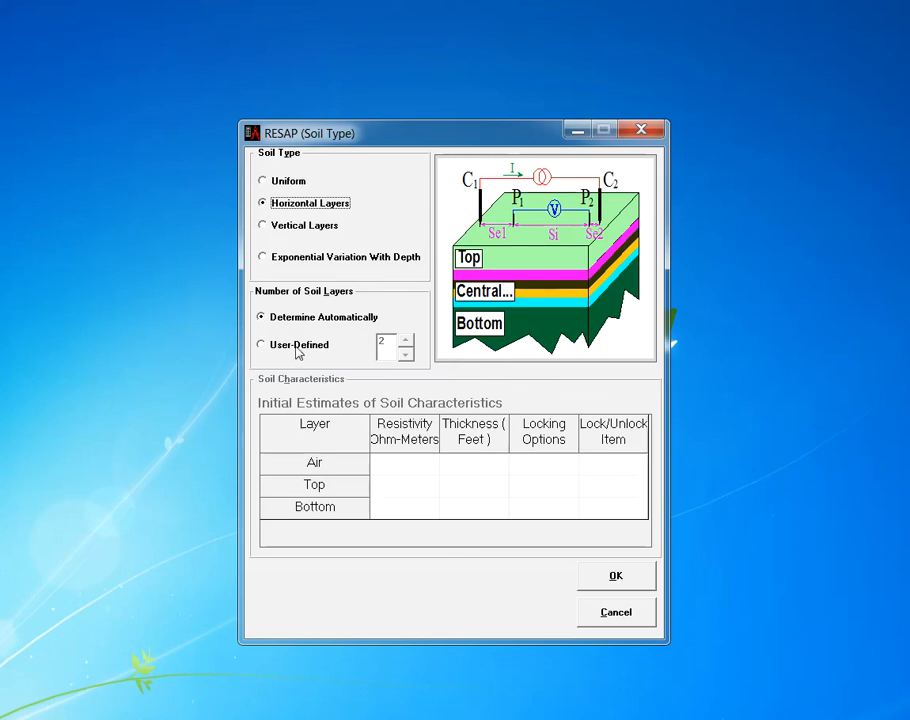
# - Make the number of soil layers user-defined and add one central layer
pyautogui.click(260, 344)
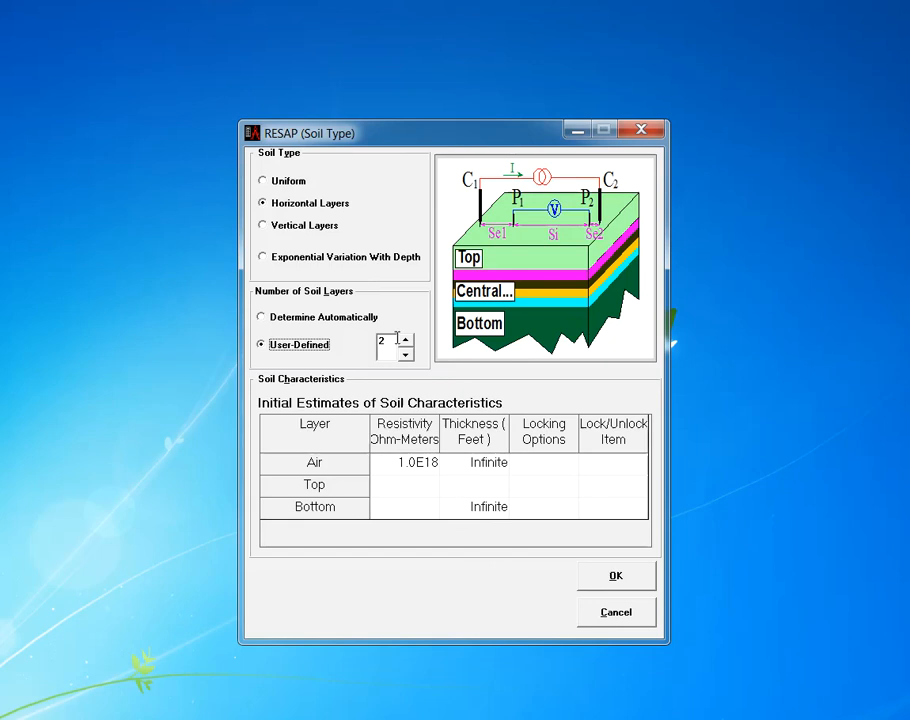
pyautogui.click(406, 336)
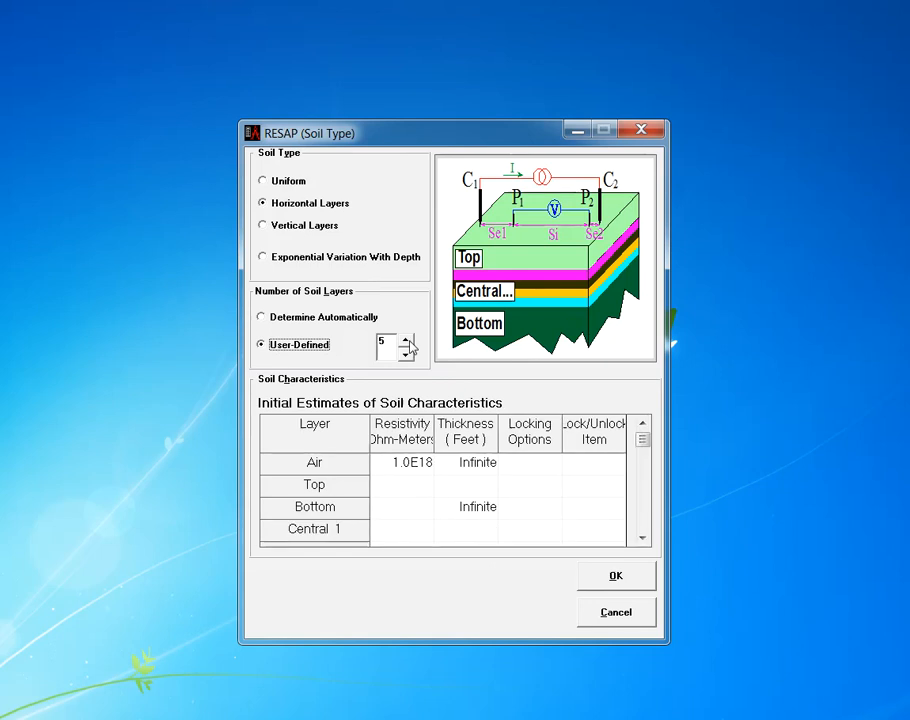